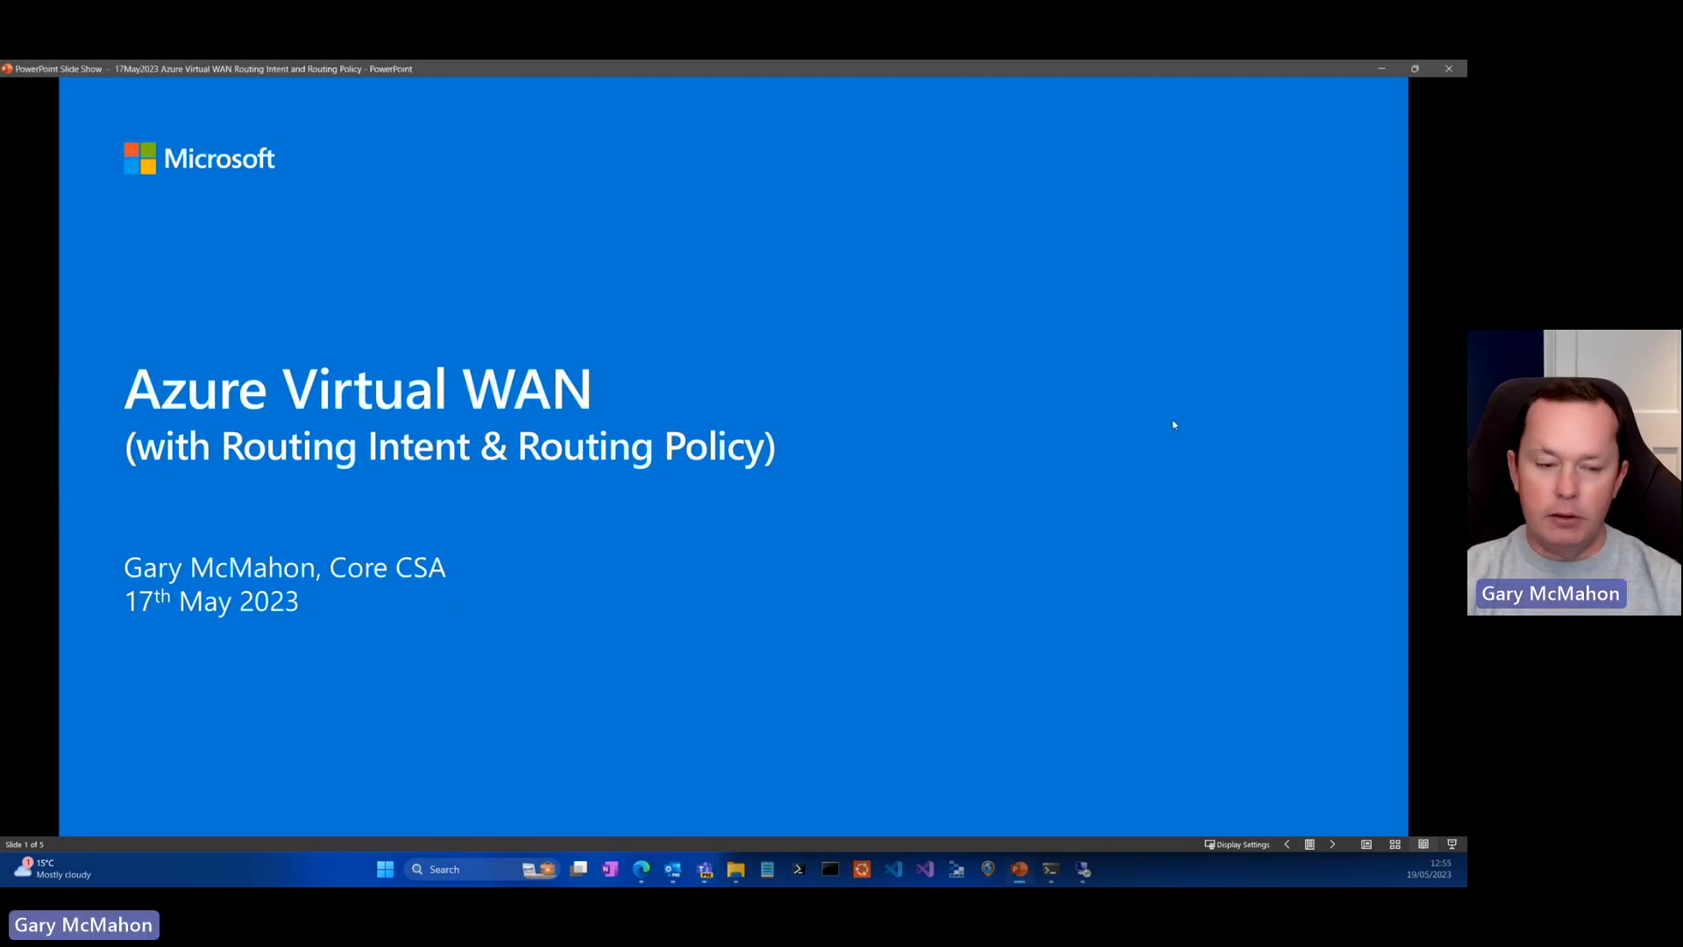
# Step: Advance the slide show from the title slide to the EUW-Hub and EUN-Hub diagram
pyautogui.press('Right')
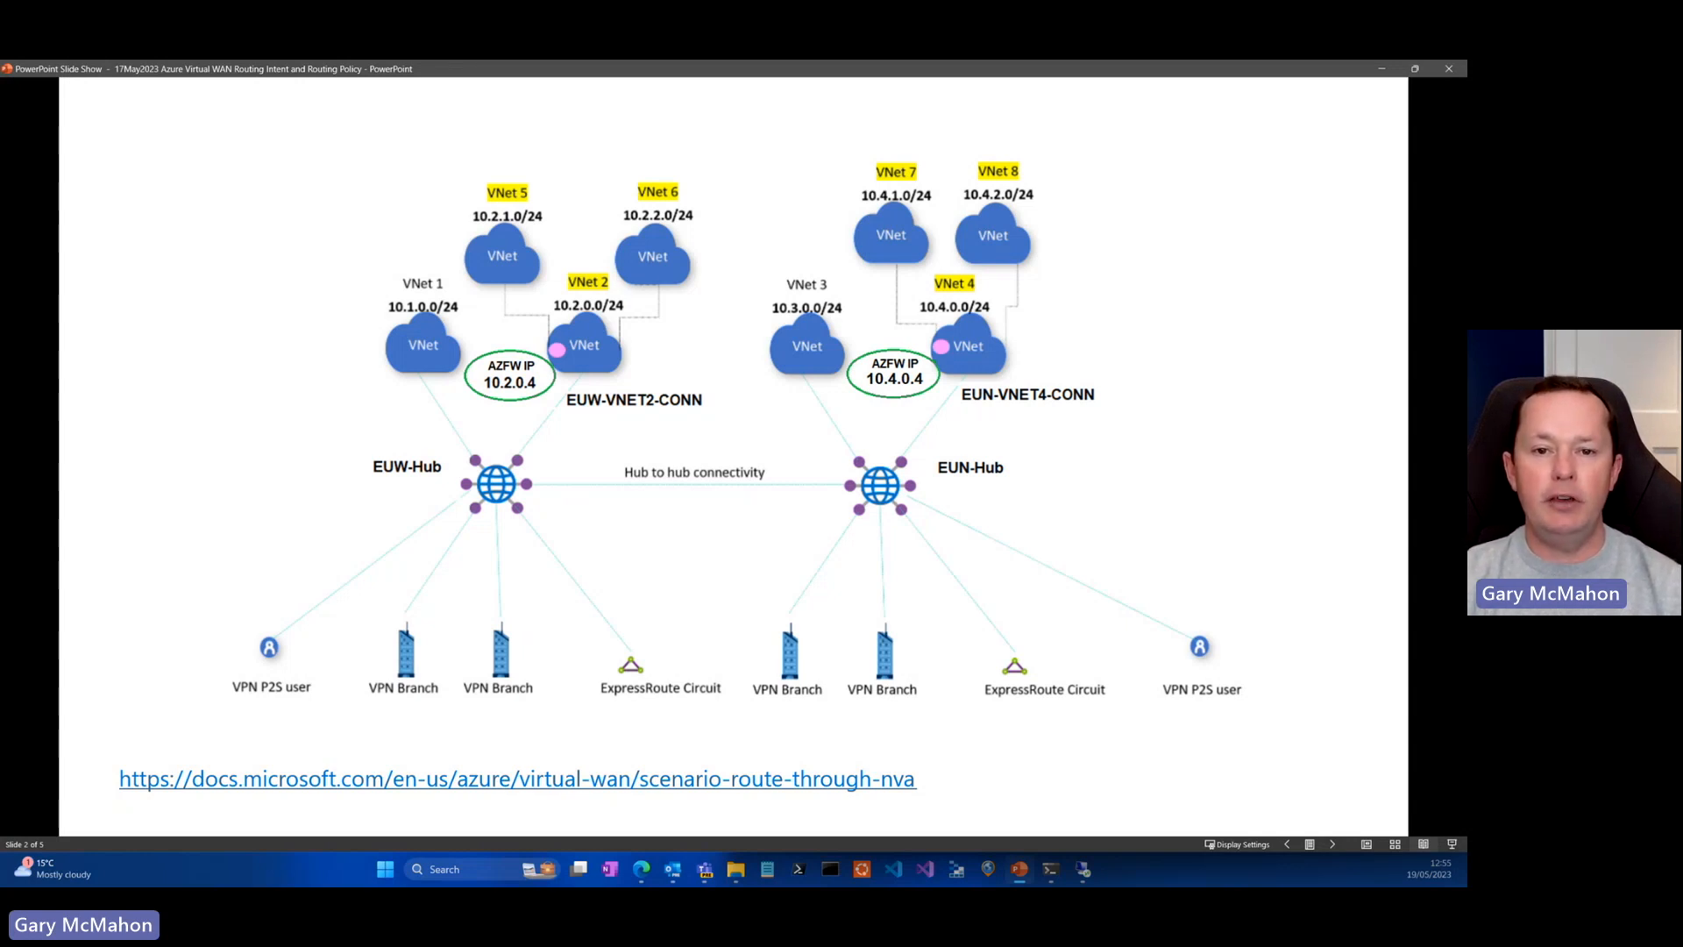
pyautogui.moveTo(544, 445)
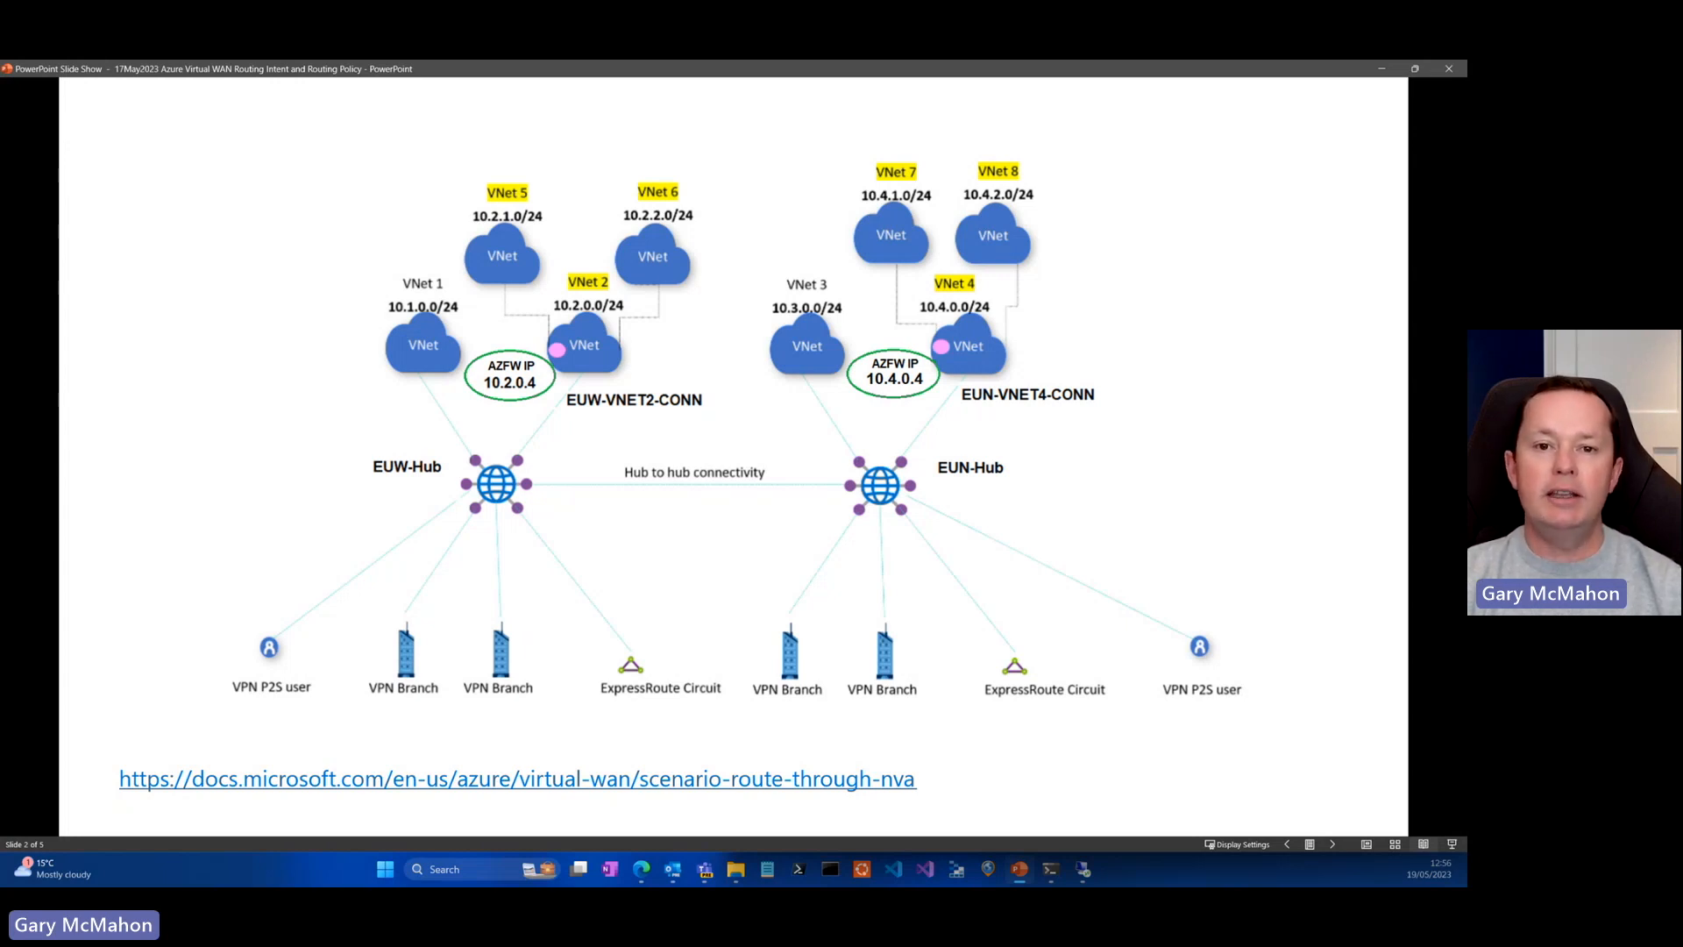
# Step: Advance to the routing policies slide of two secured virtual hubs with VNets and branches
pyautogui.press('Right')
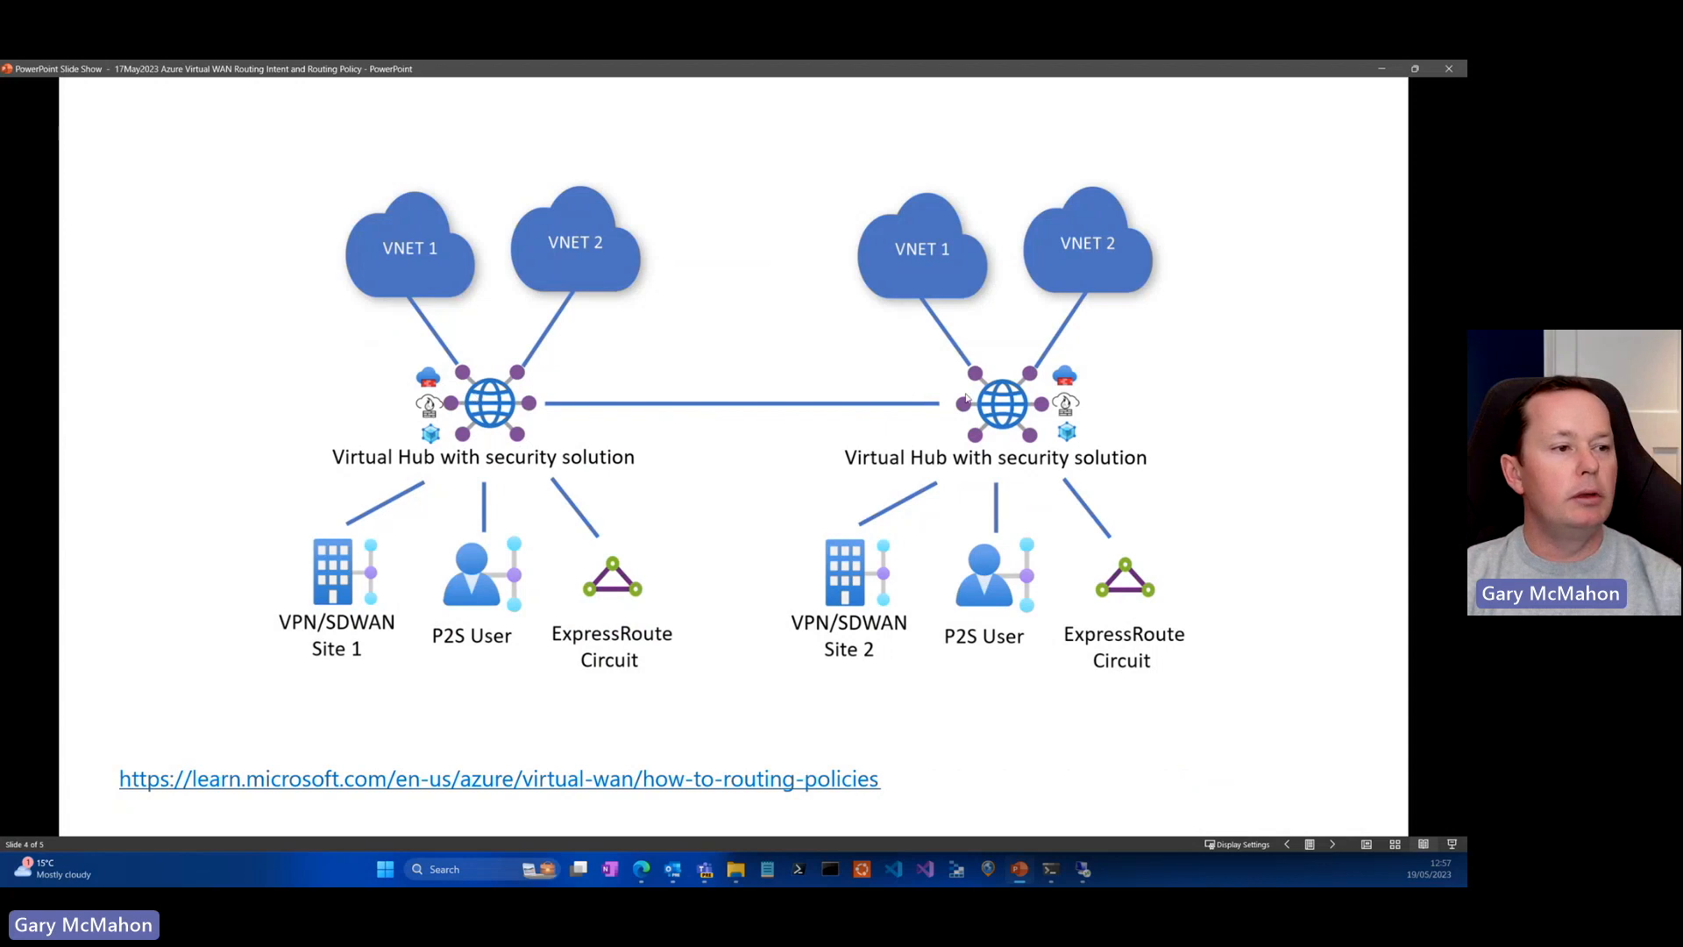
pyautogui.moveTo(707, 669)
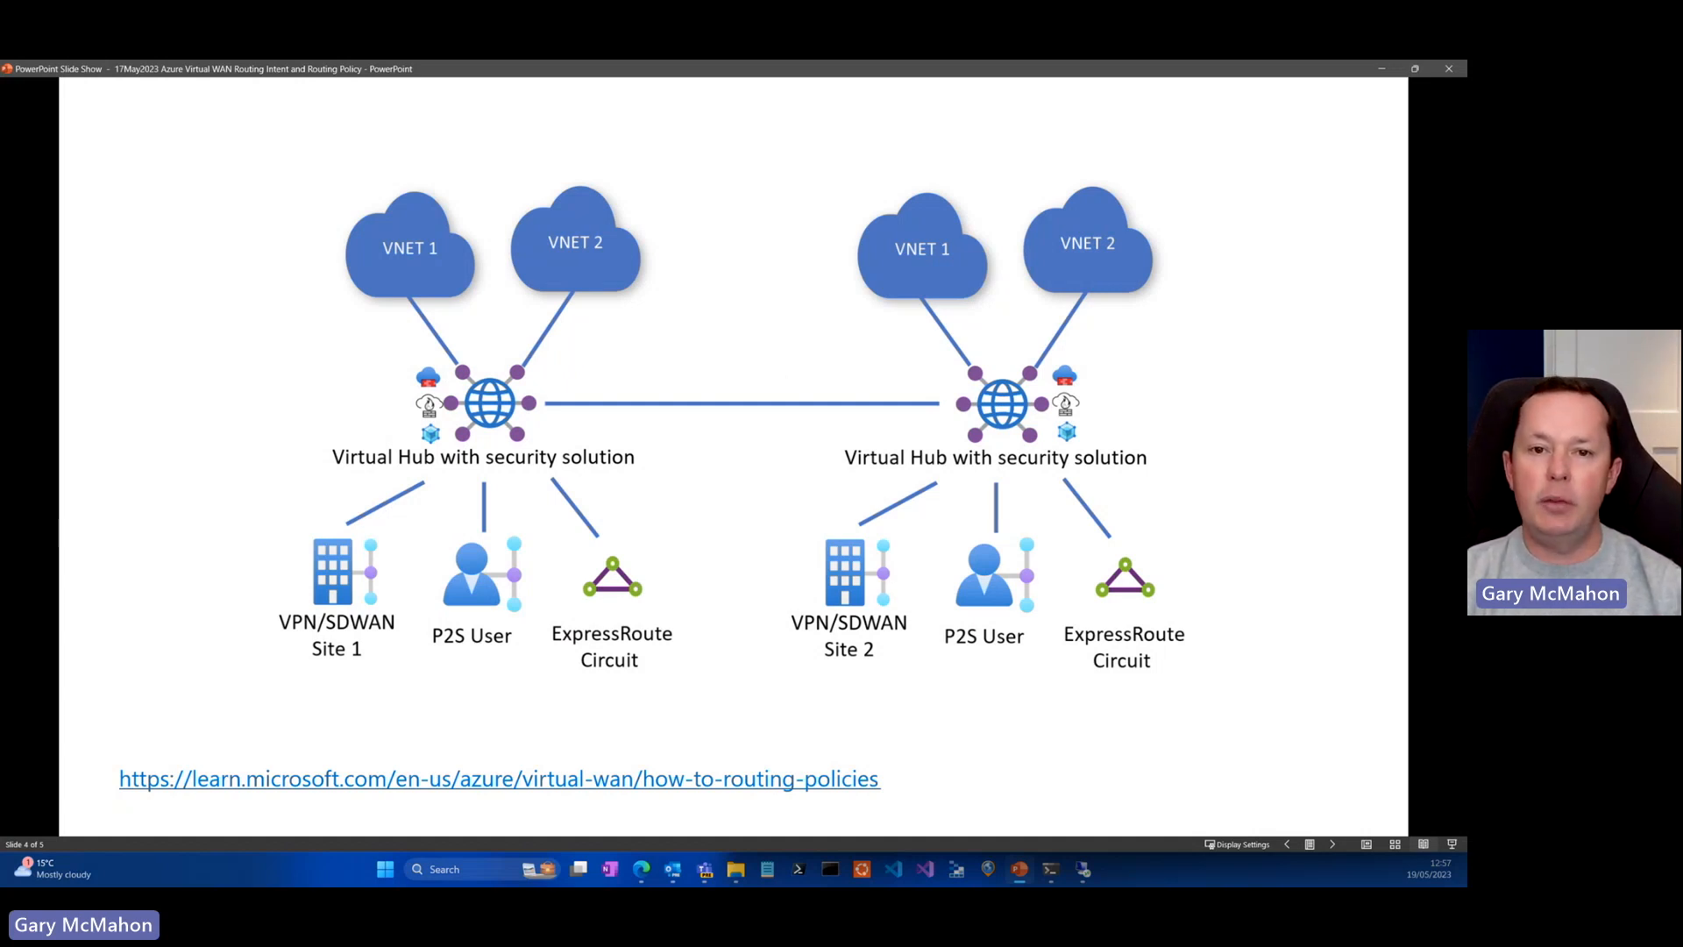
pyautogui.moveTo(330, 678)
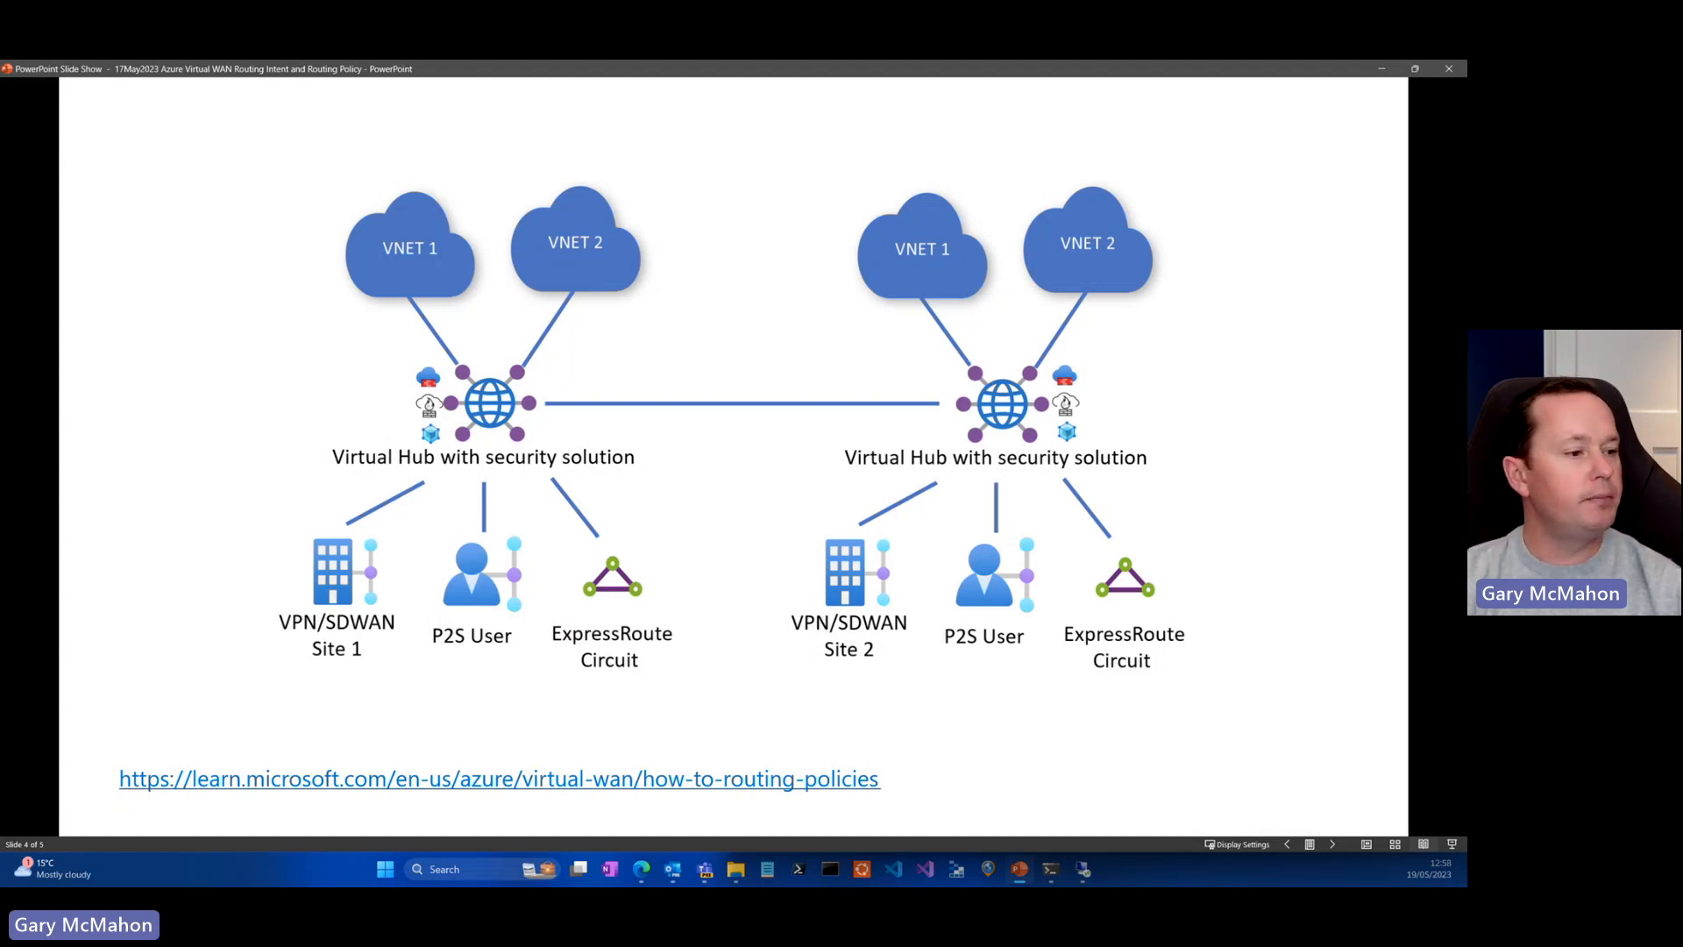
pyautogui.moveTo(653, 679)
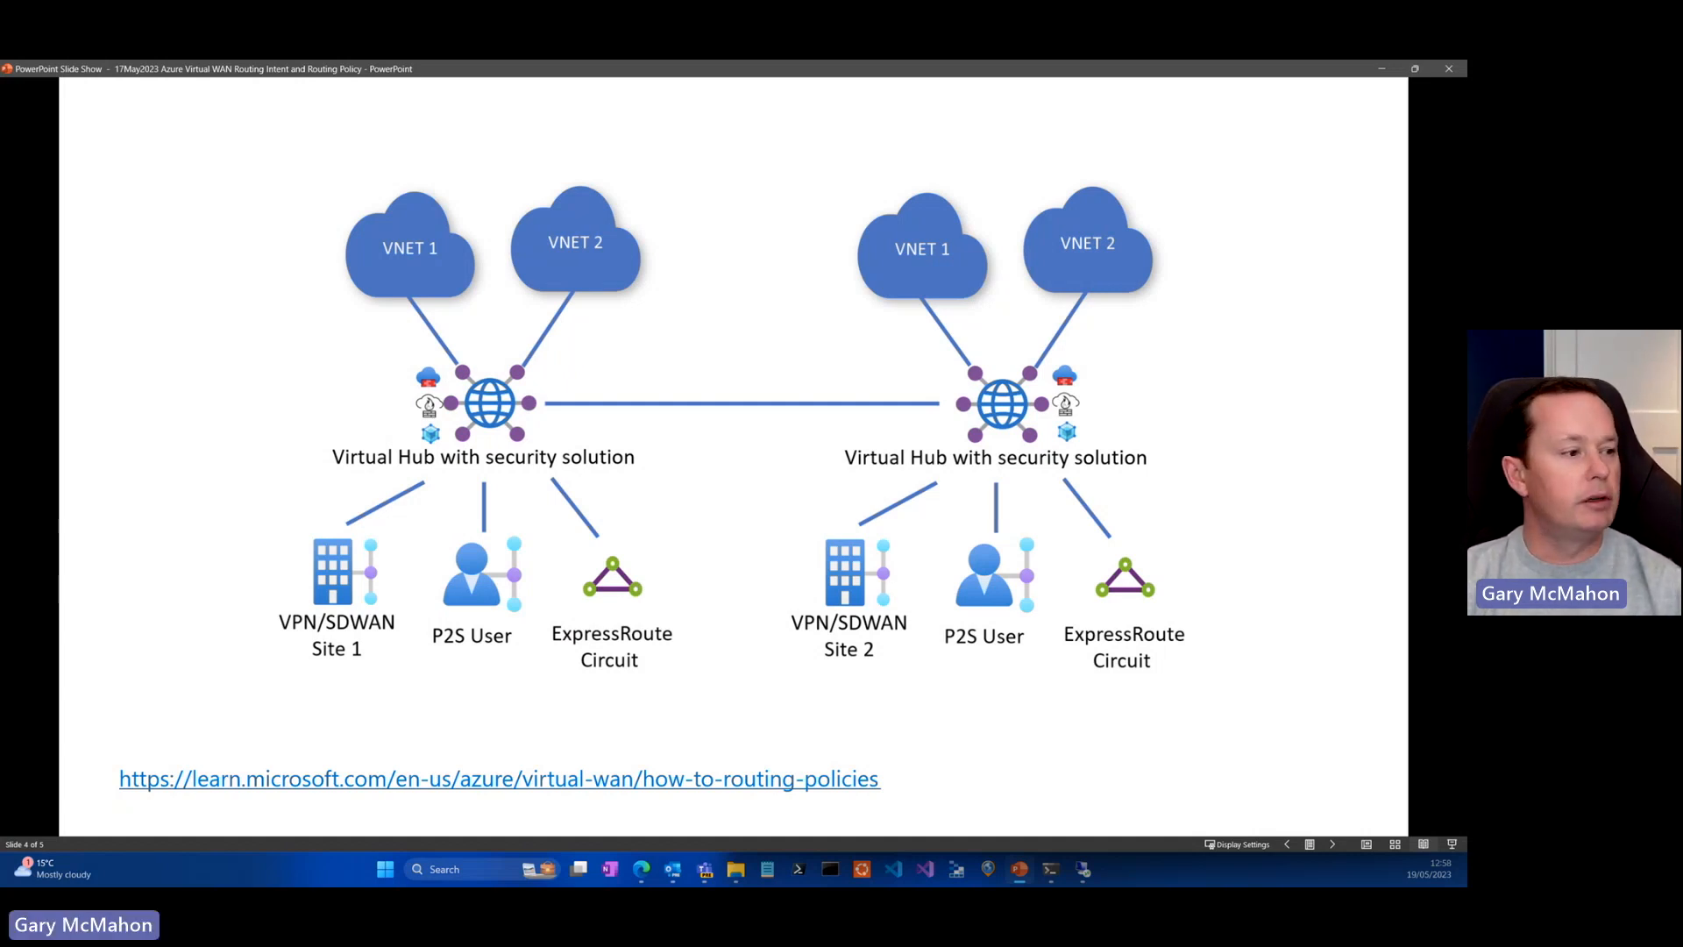
pyautogui.moveTo(567, 612)
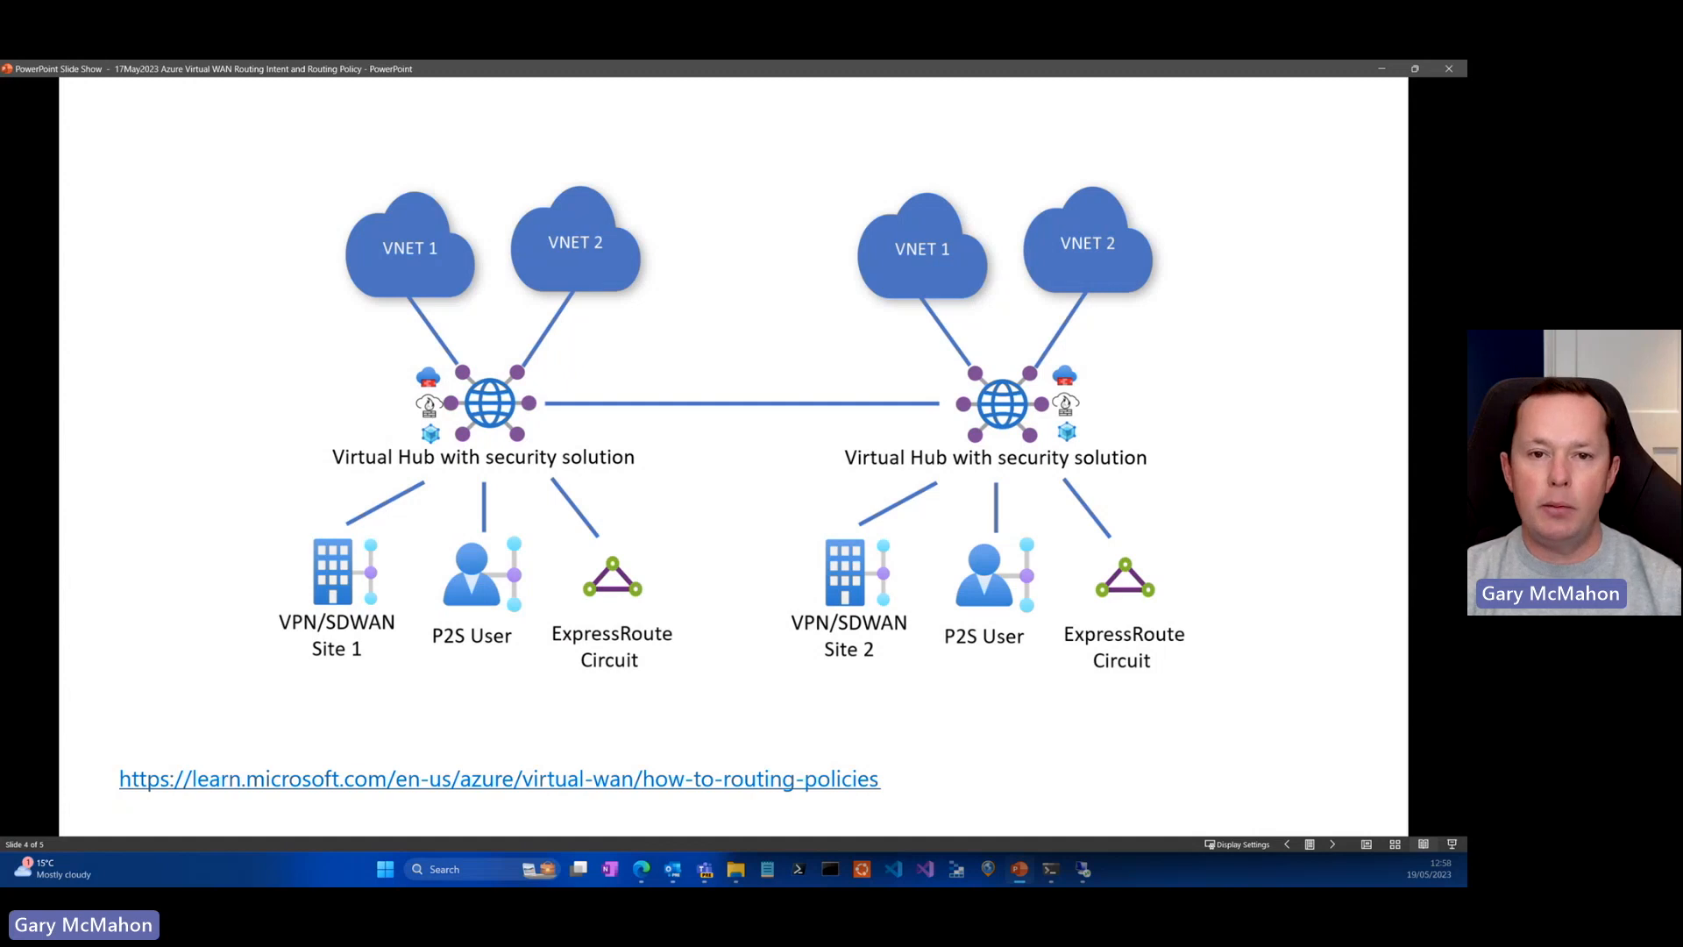
pyautogui.press('right')
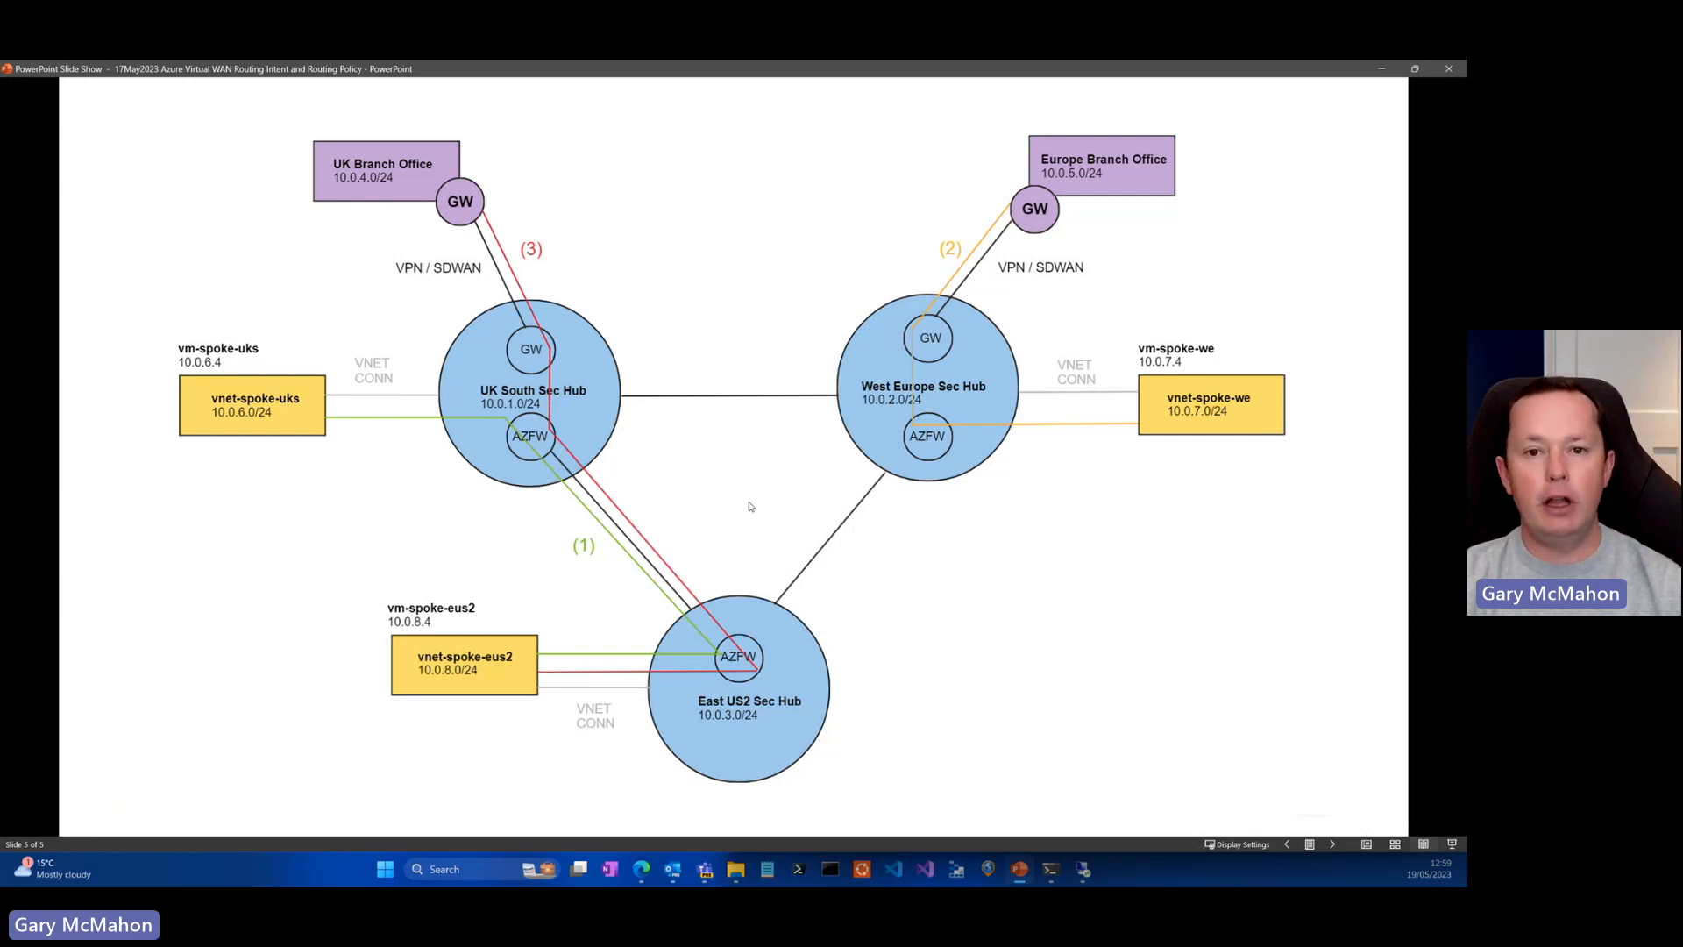
pyautogui.moveTo(362, 465)
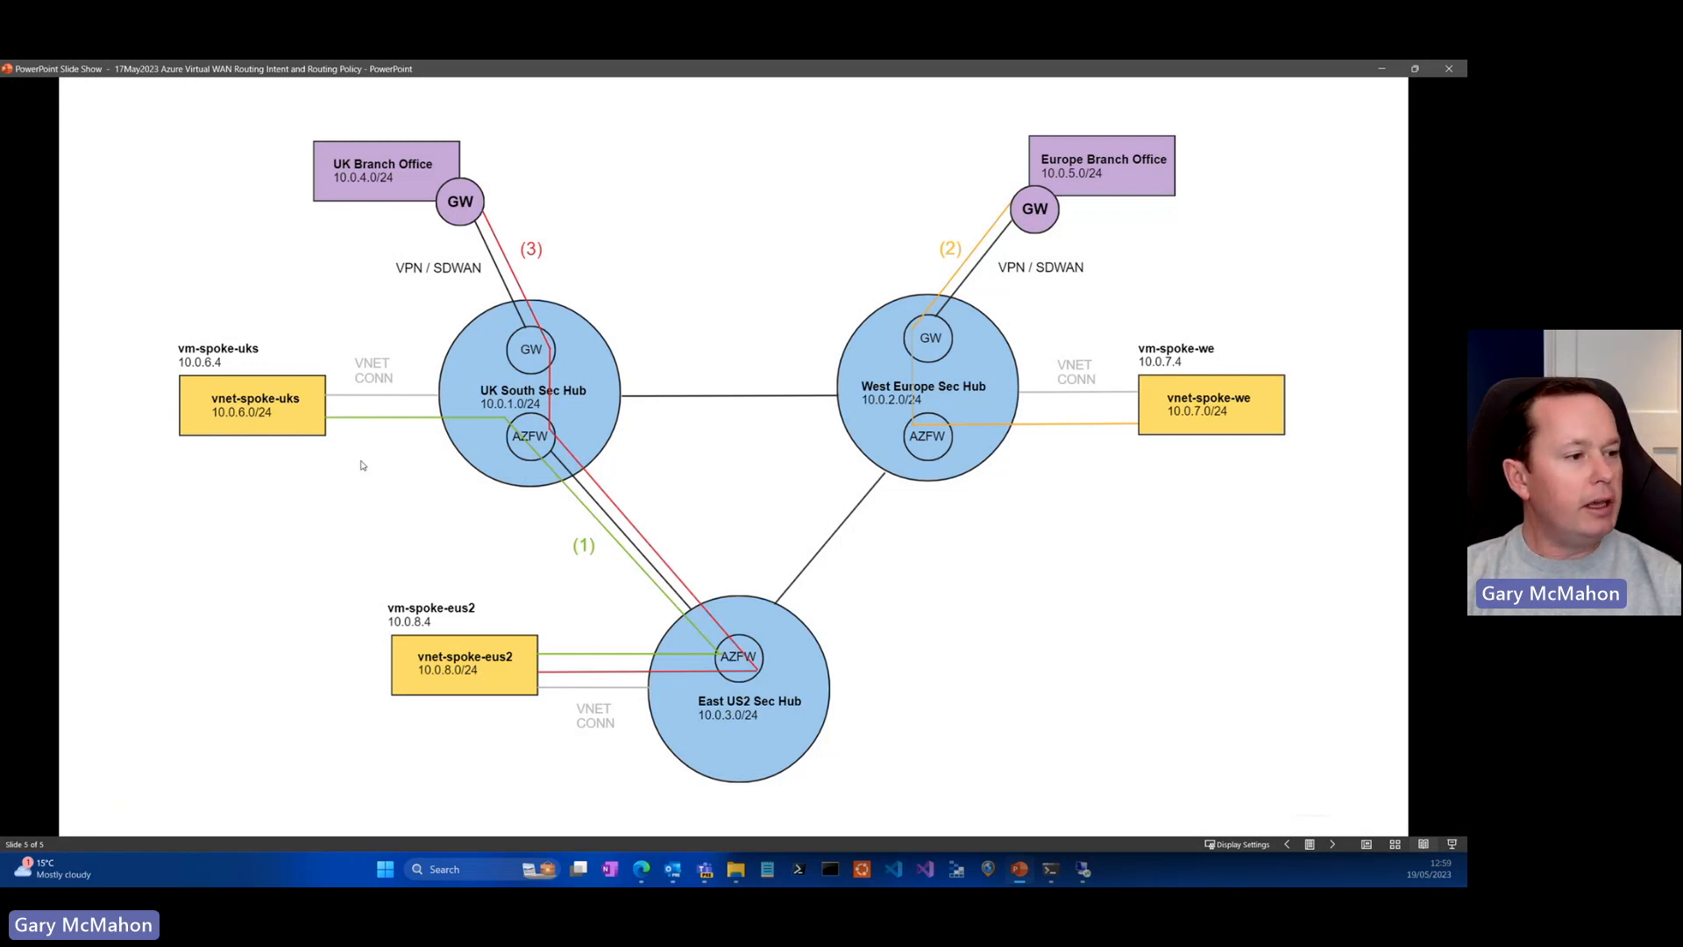
pyautogui.moveTo(269, 468)
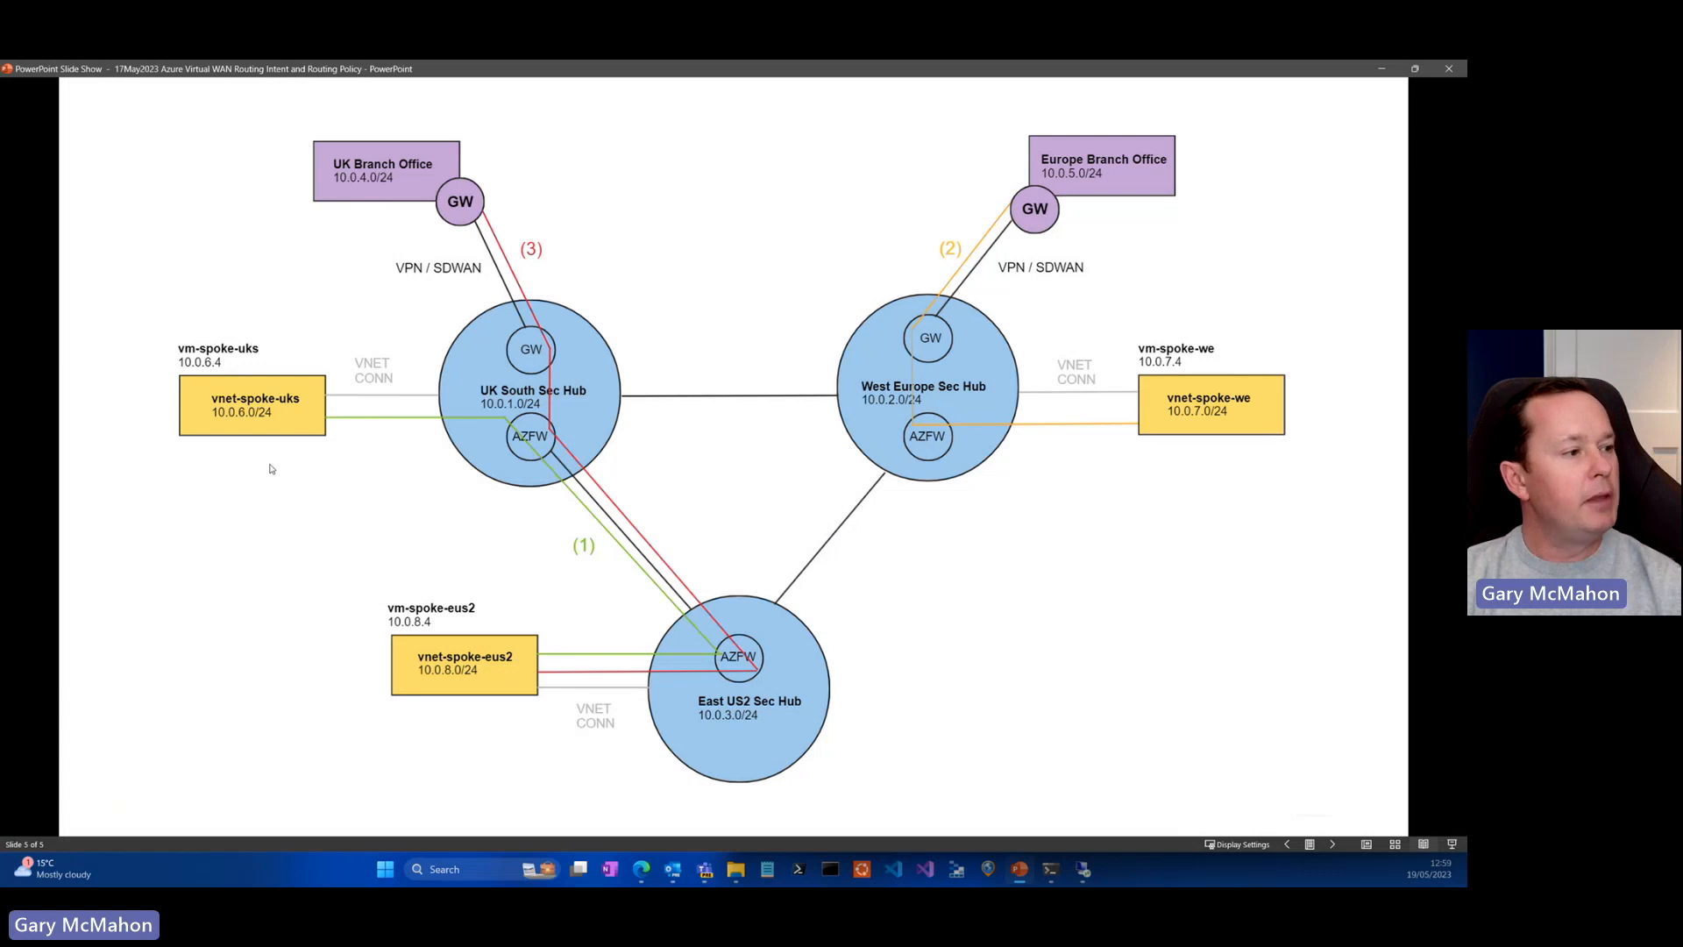
pyautogui.moveTo(269, 469)
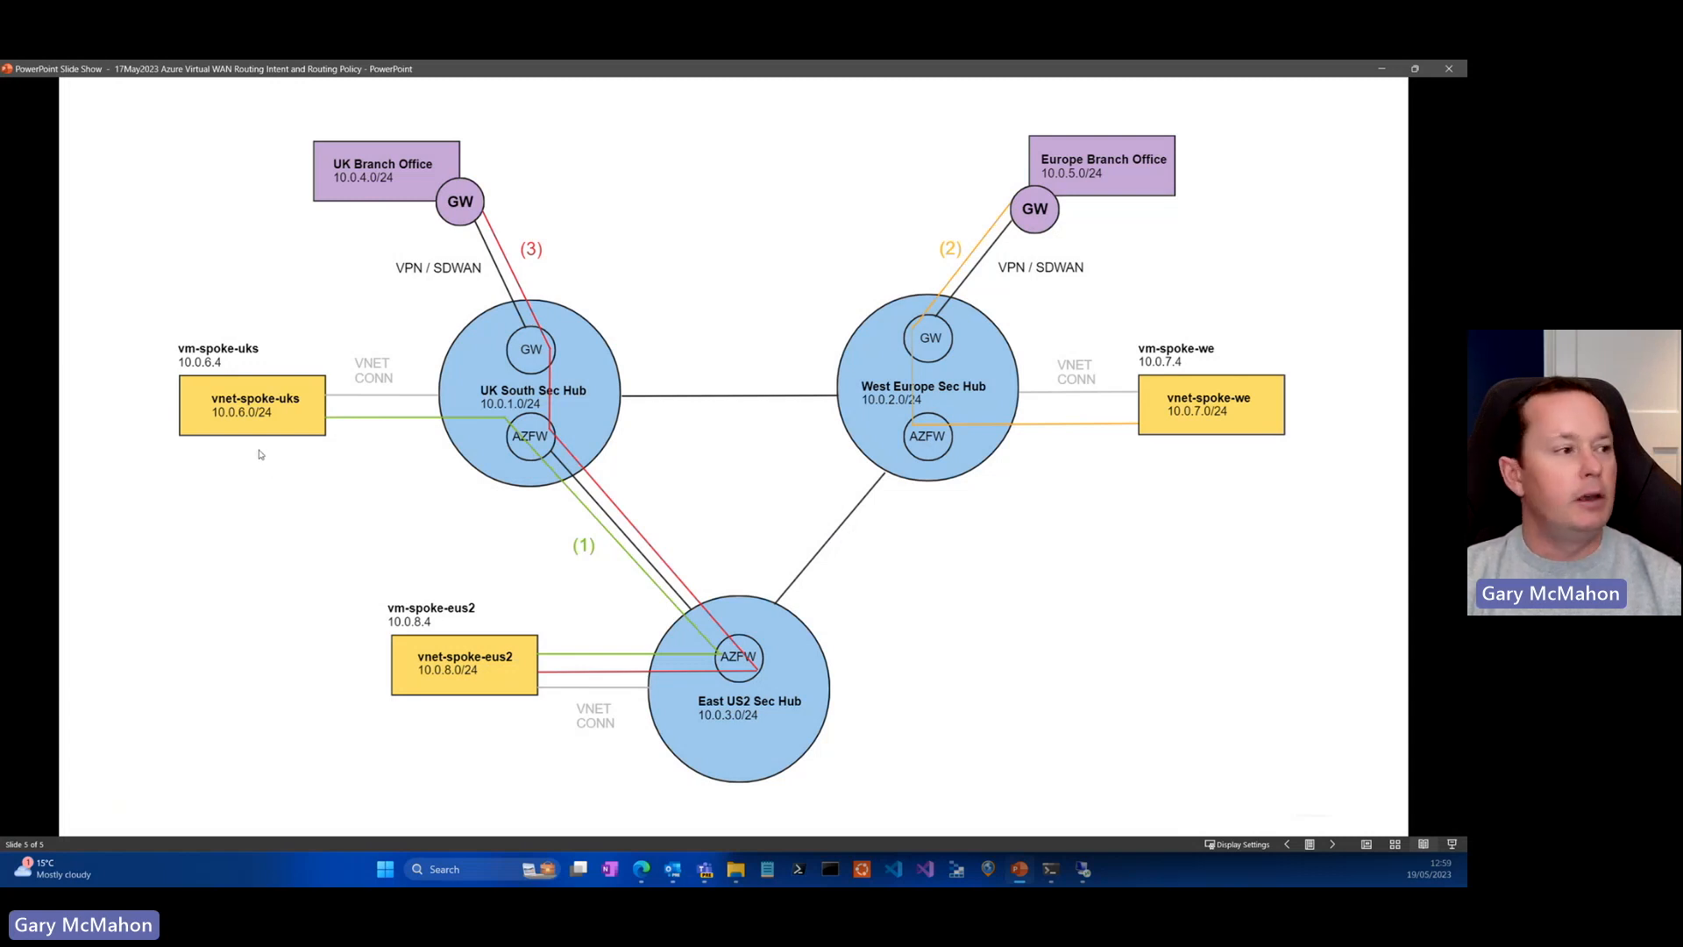
pyautogui.moveTo(466, 396)
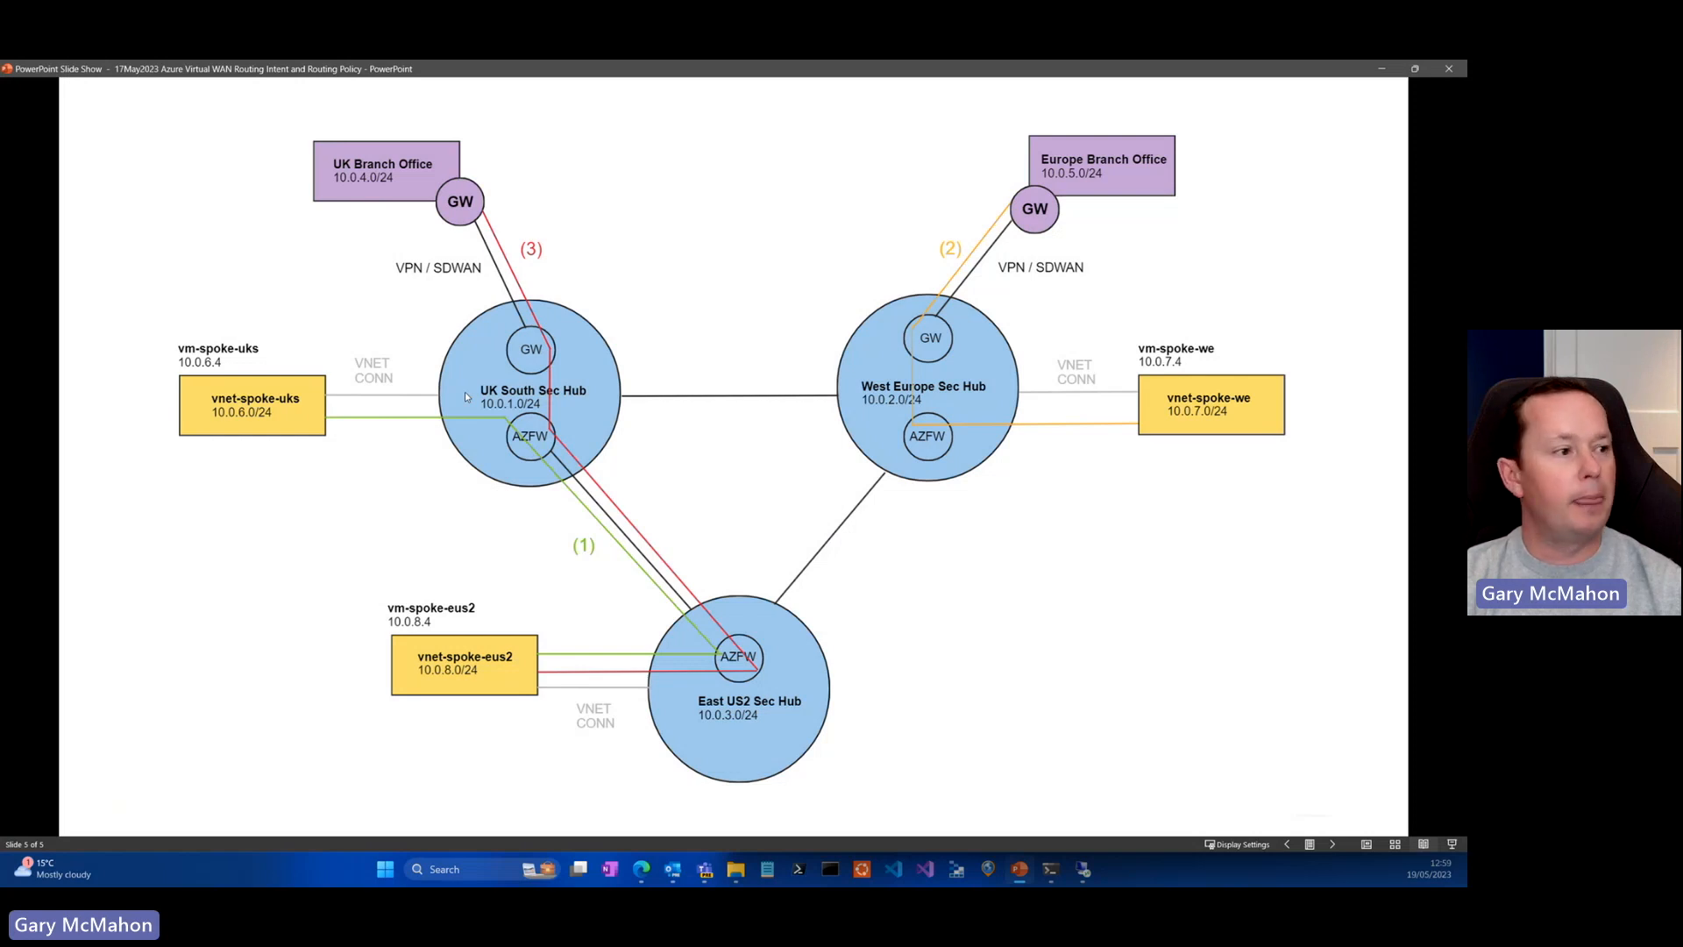
pyautogui.moveTo(620, 523)
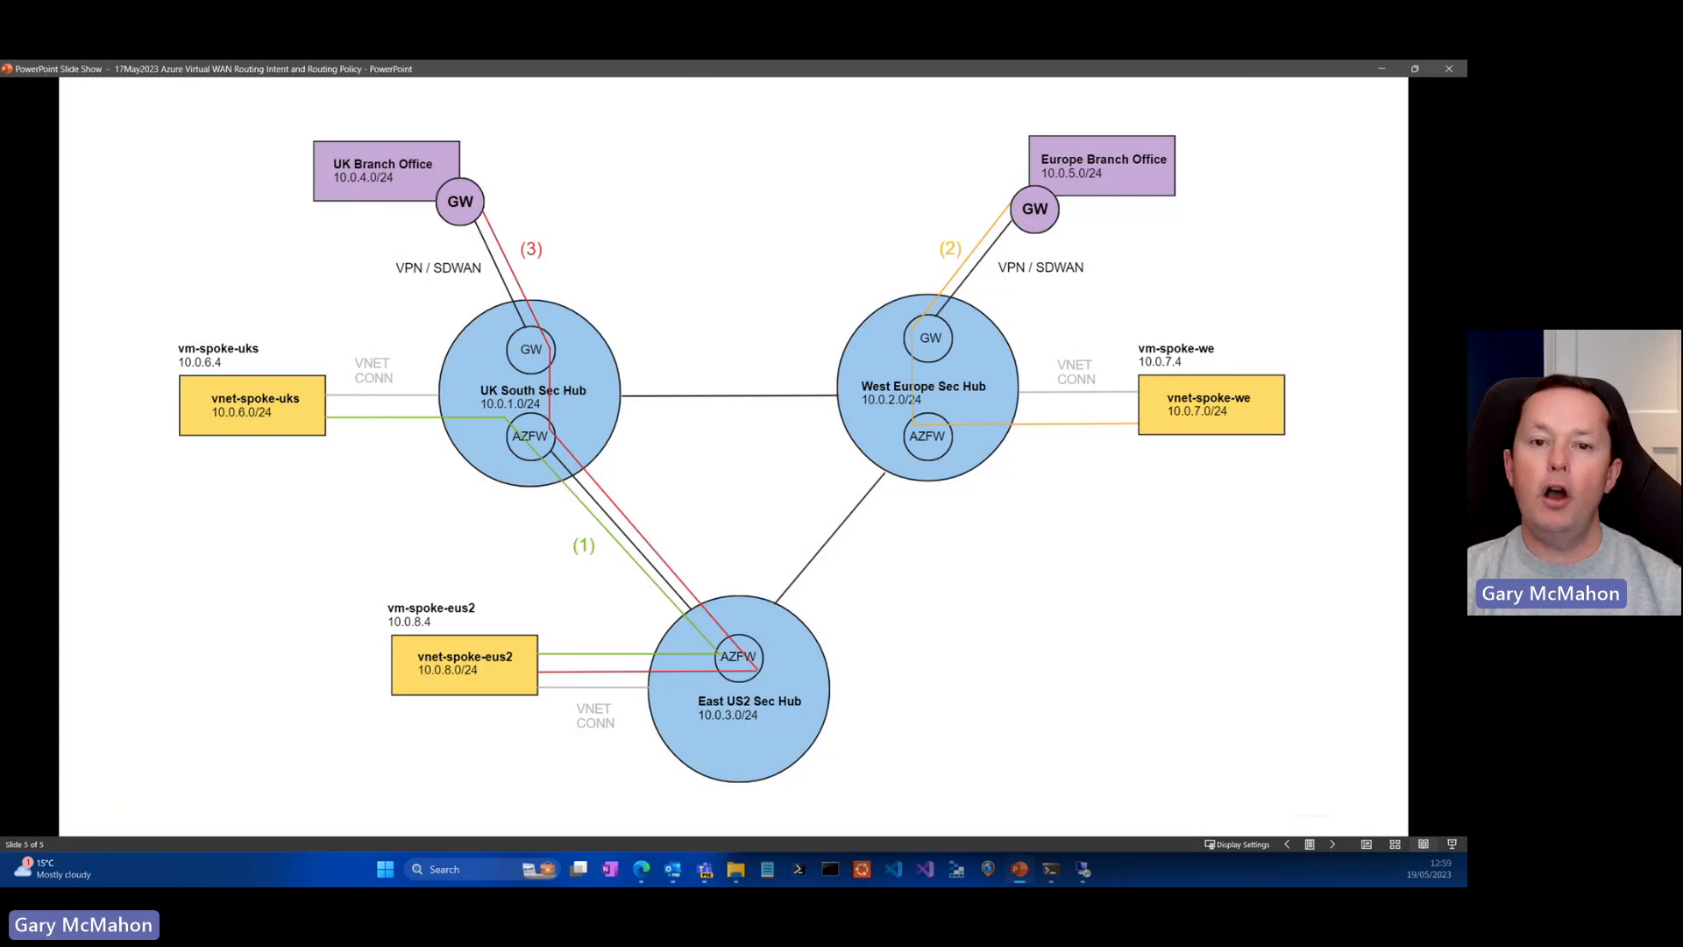
pyautogui.moveTo(746, 652)
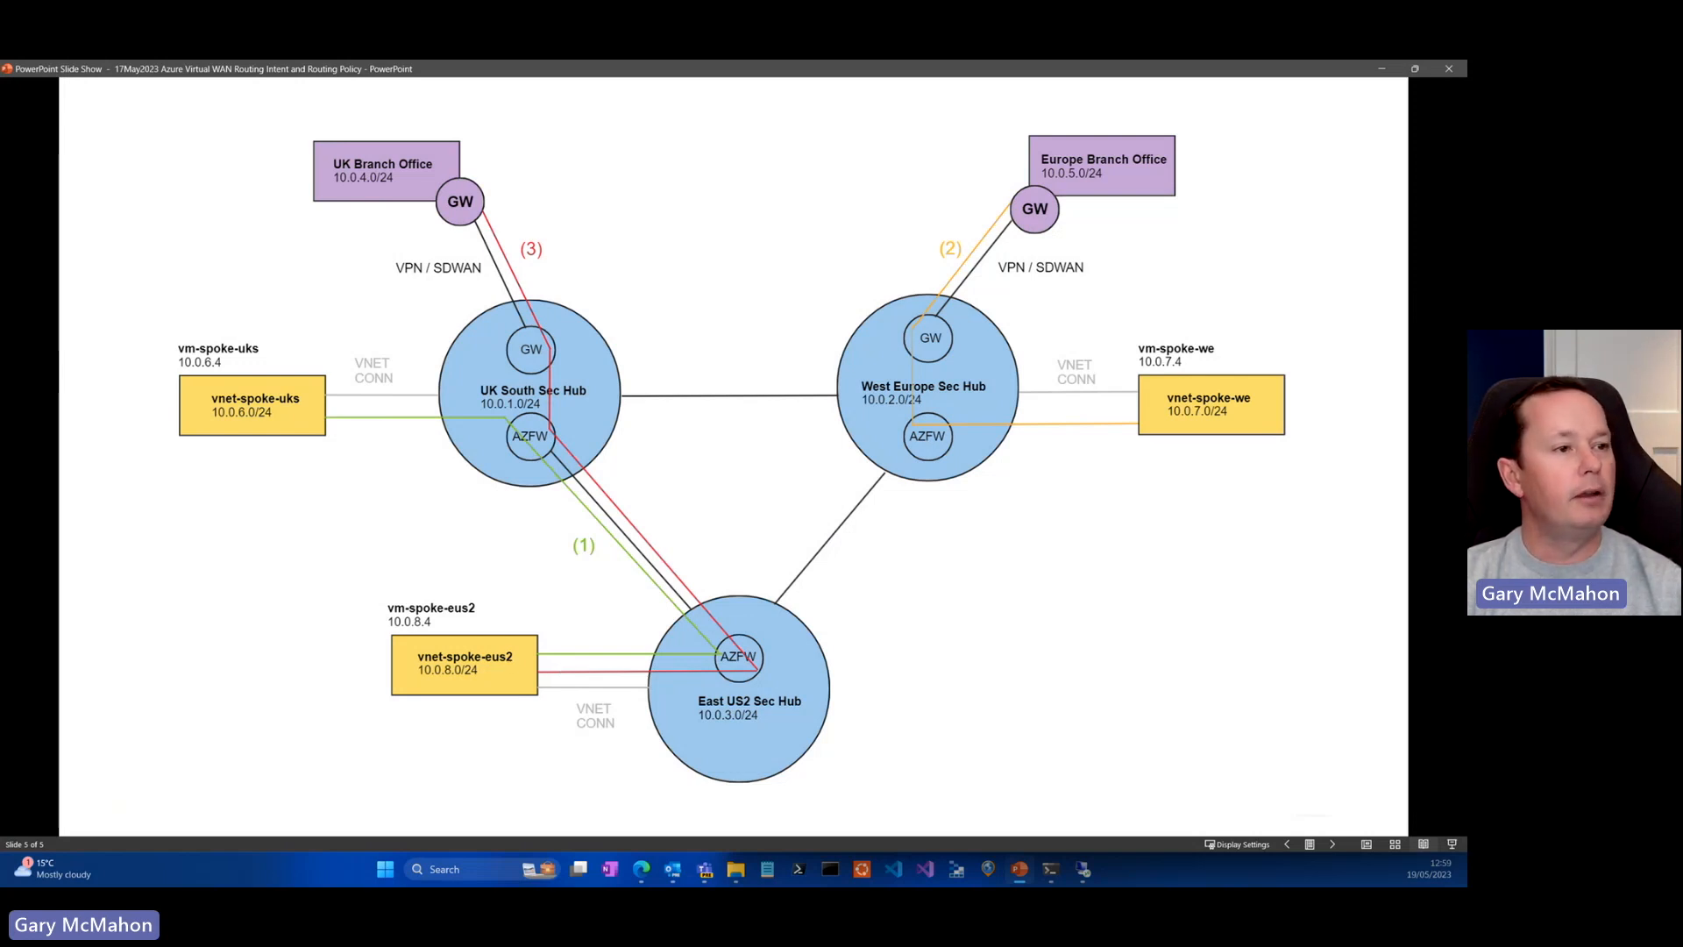
pyautogui.moveTo(1010, 277)
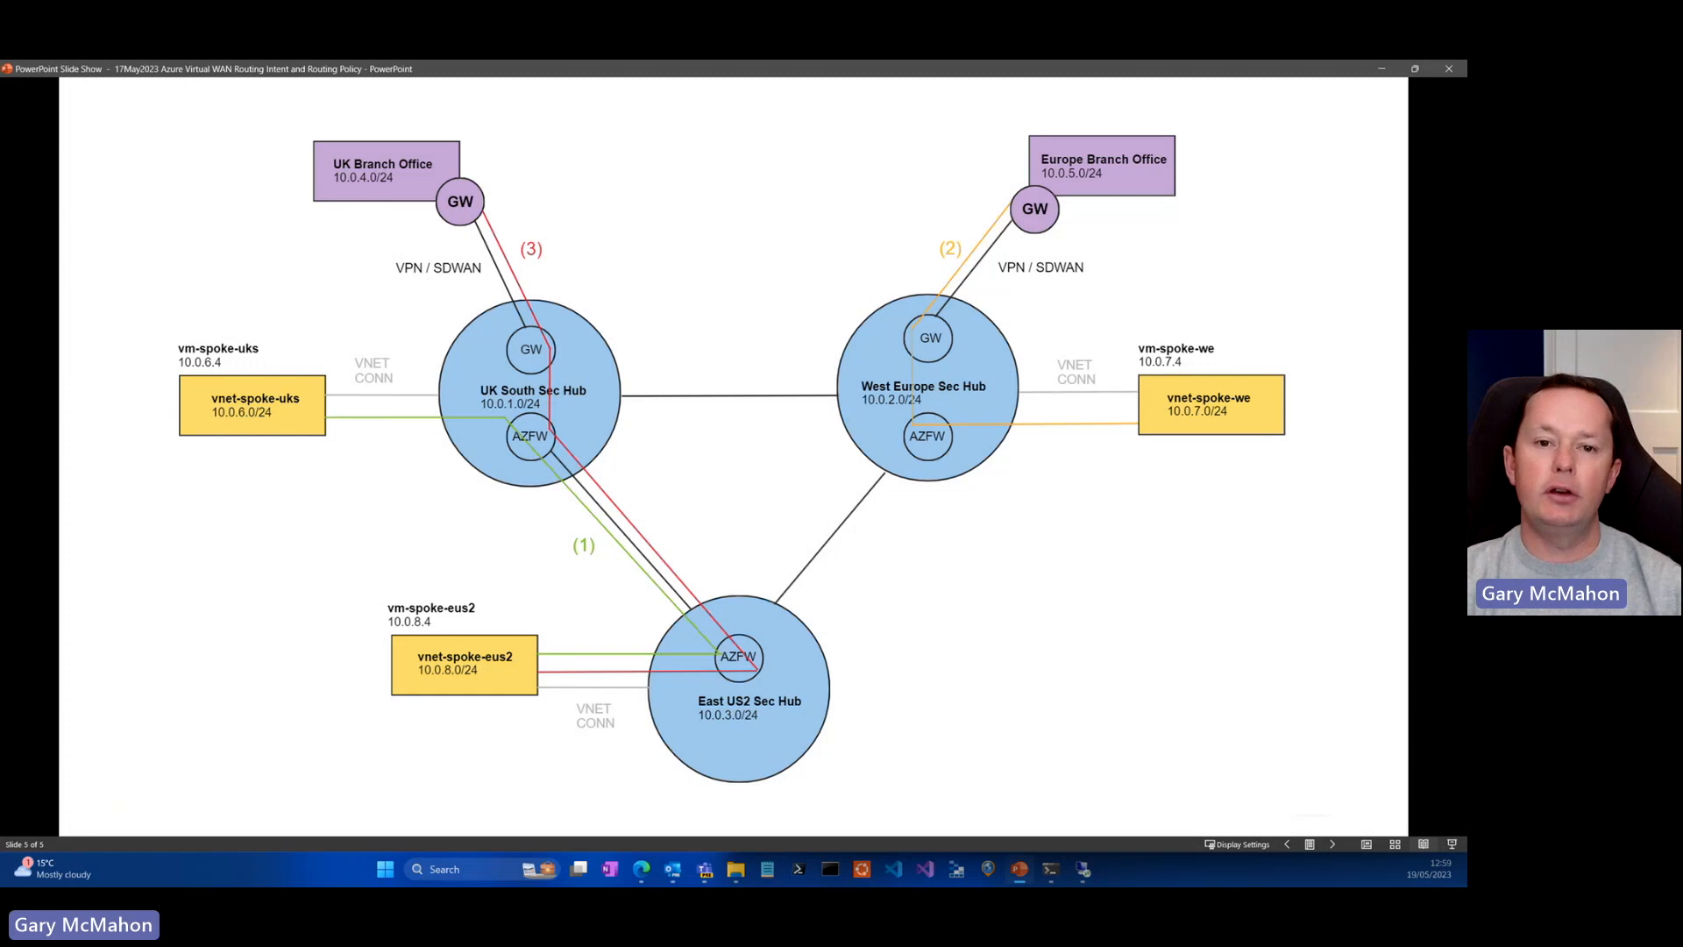
pyautogui.moveTo(1096, 226)
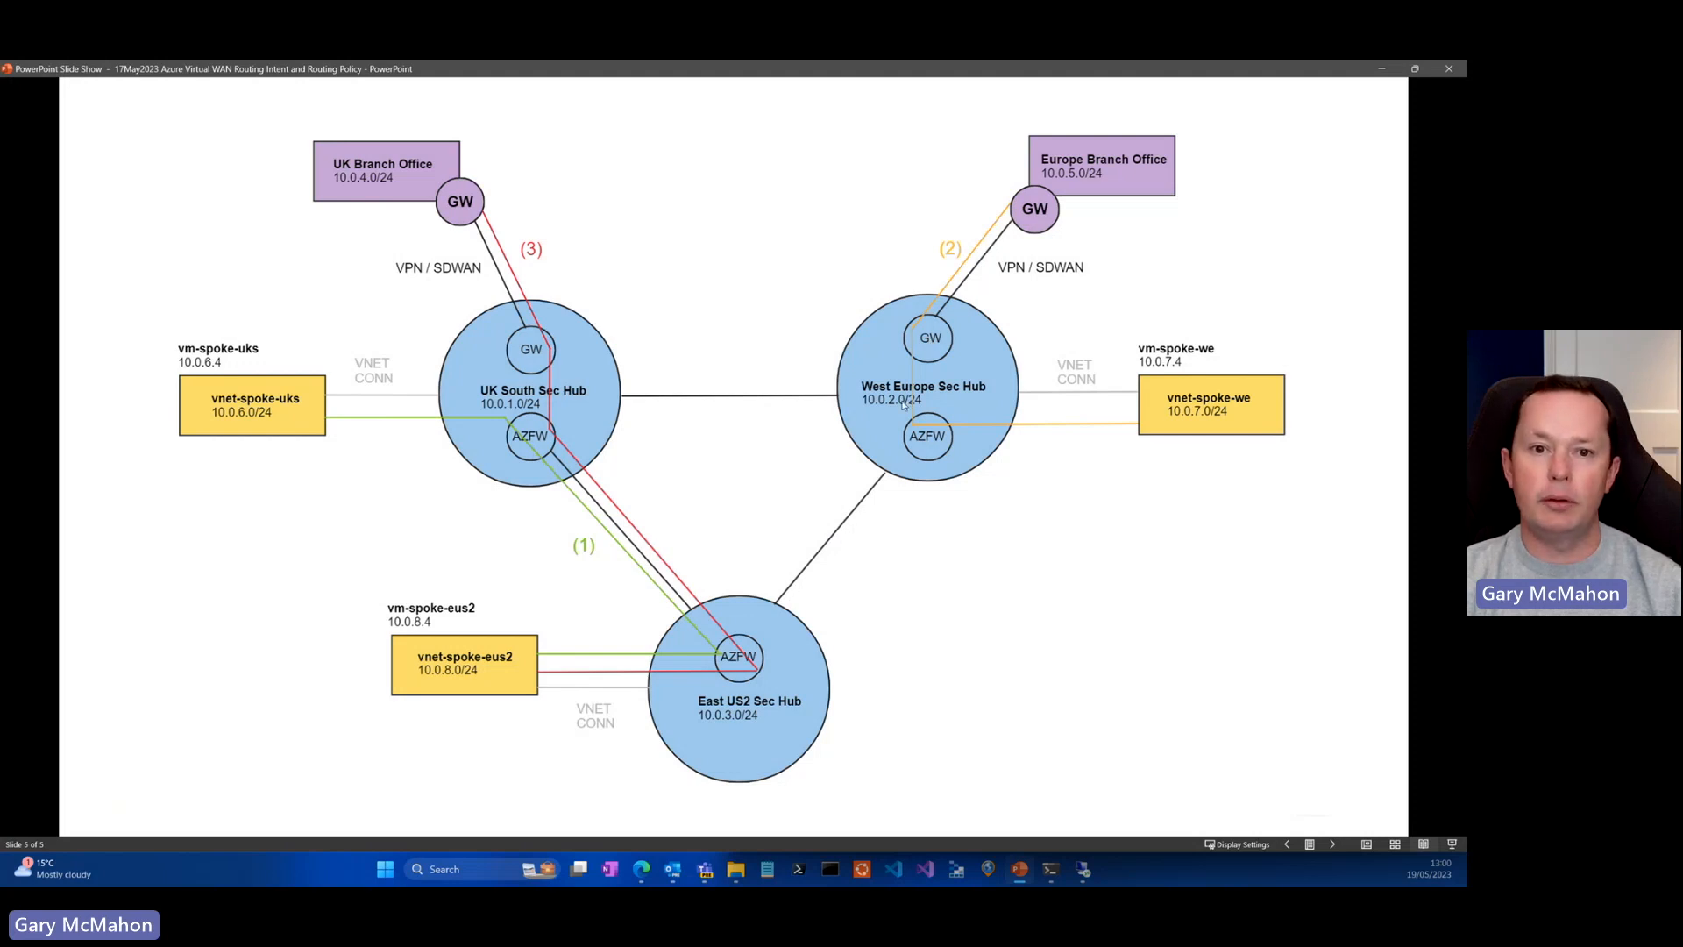
pyautogui.moveTo(1039, 239)
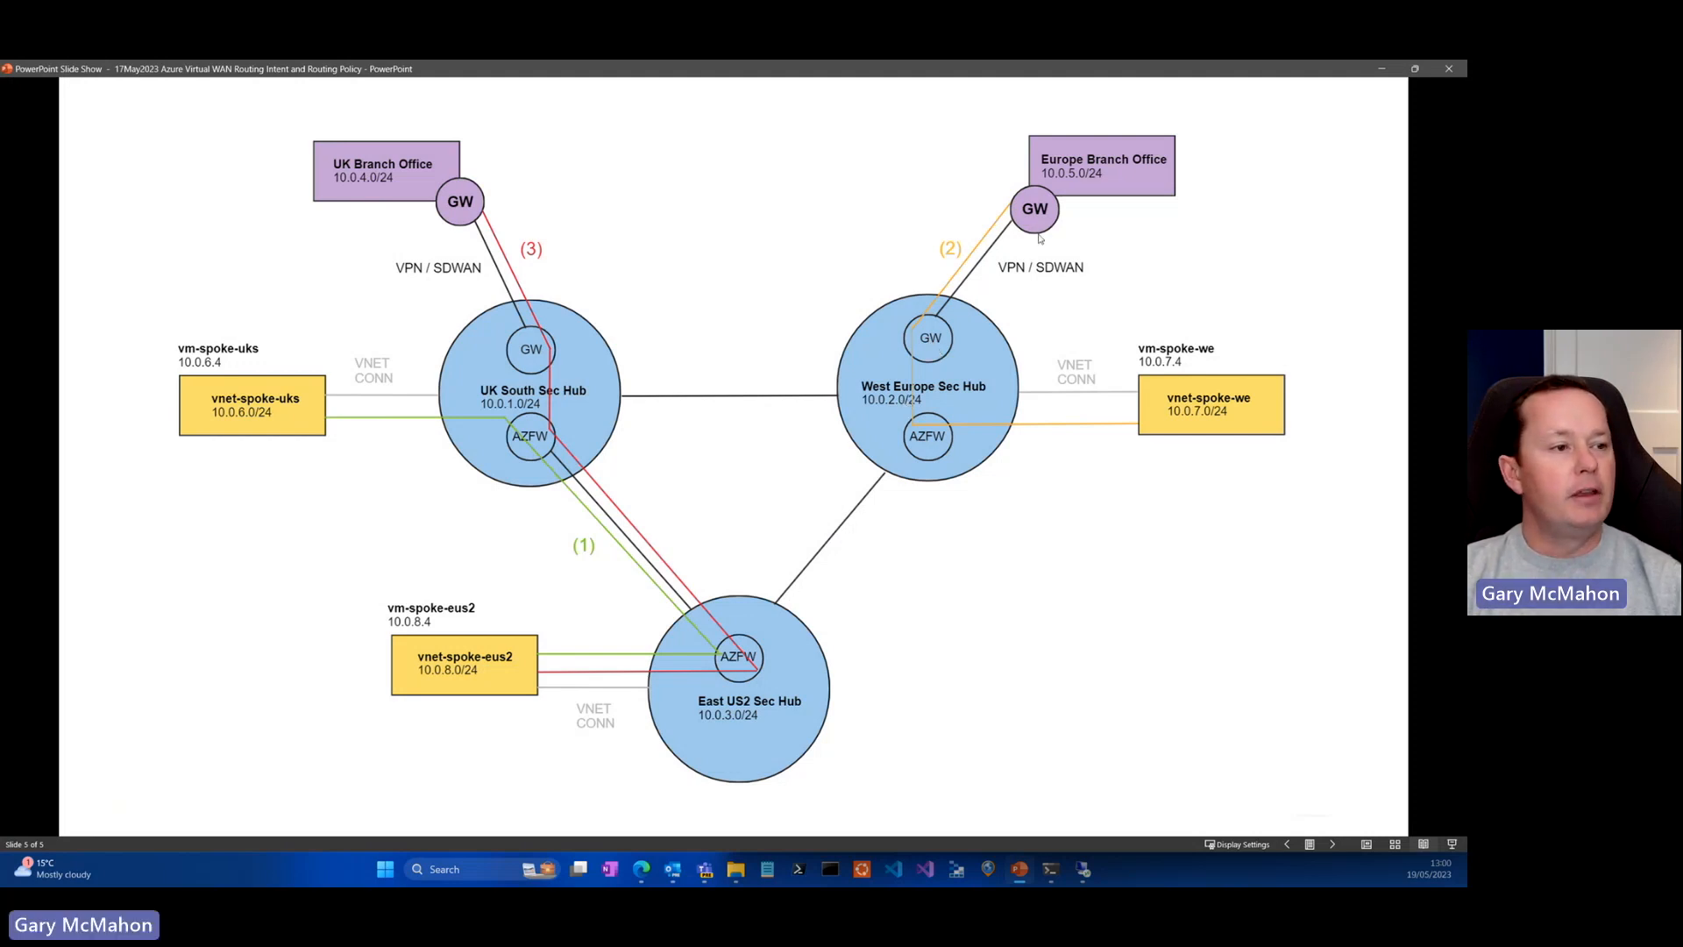
pyautogui.moveTo(953, 439)
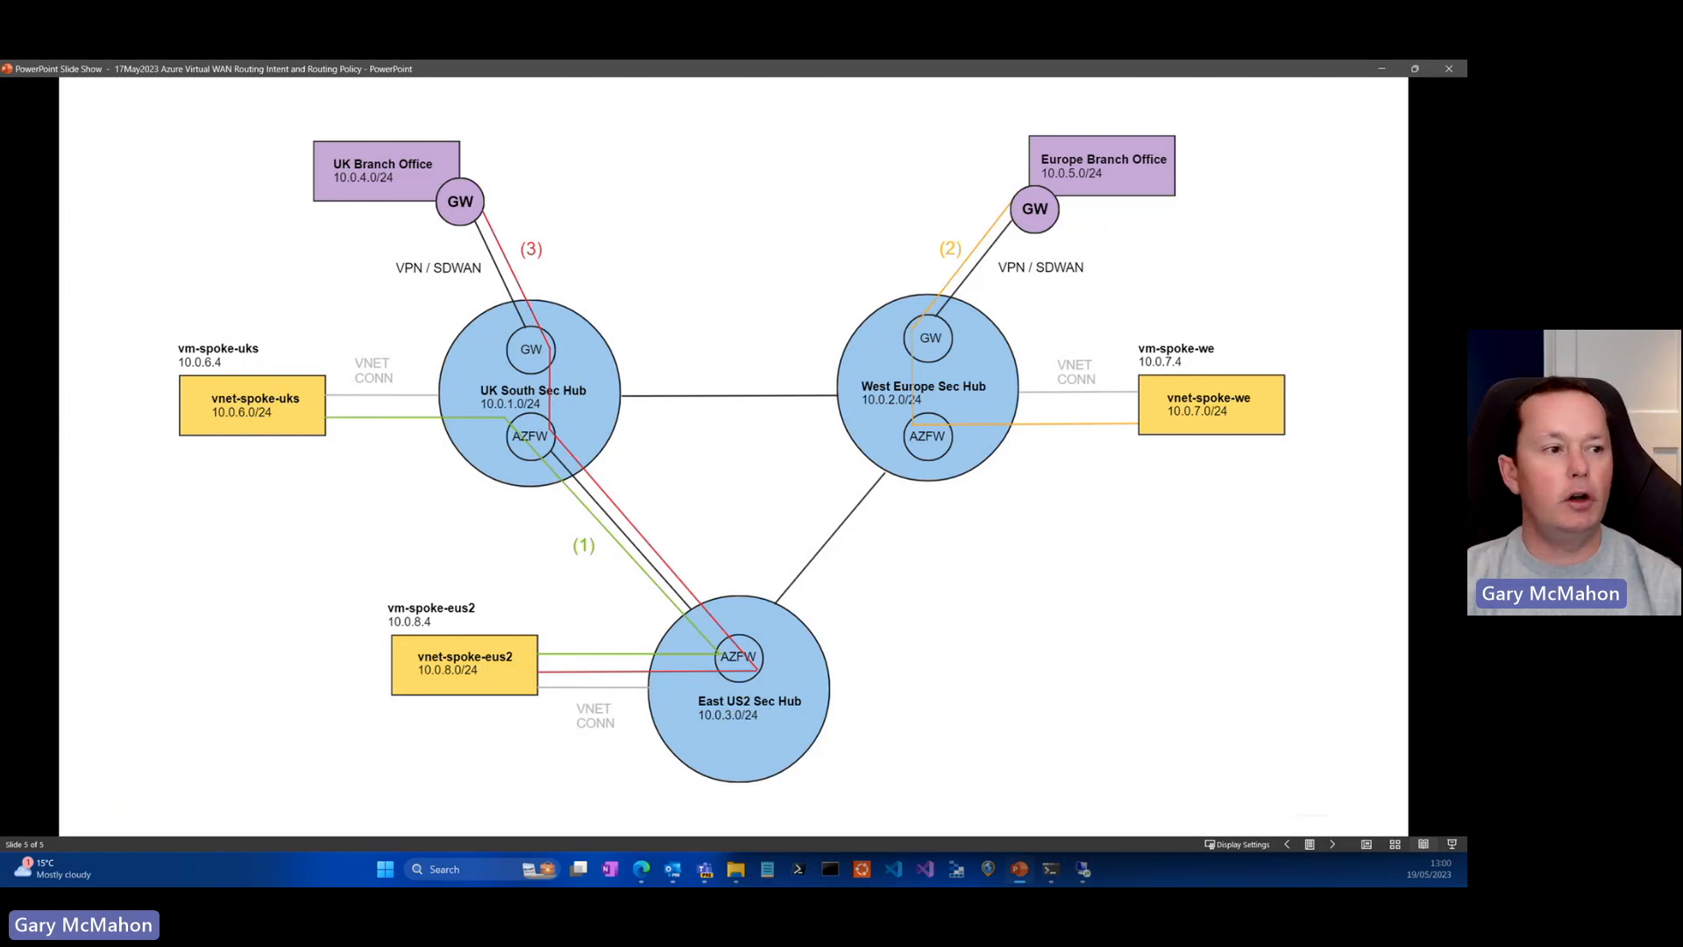
pyautogui.moveTo(1056, 222)
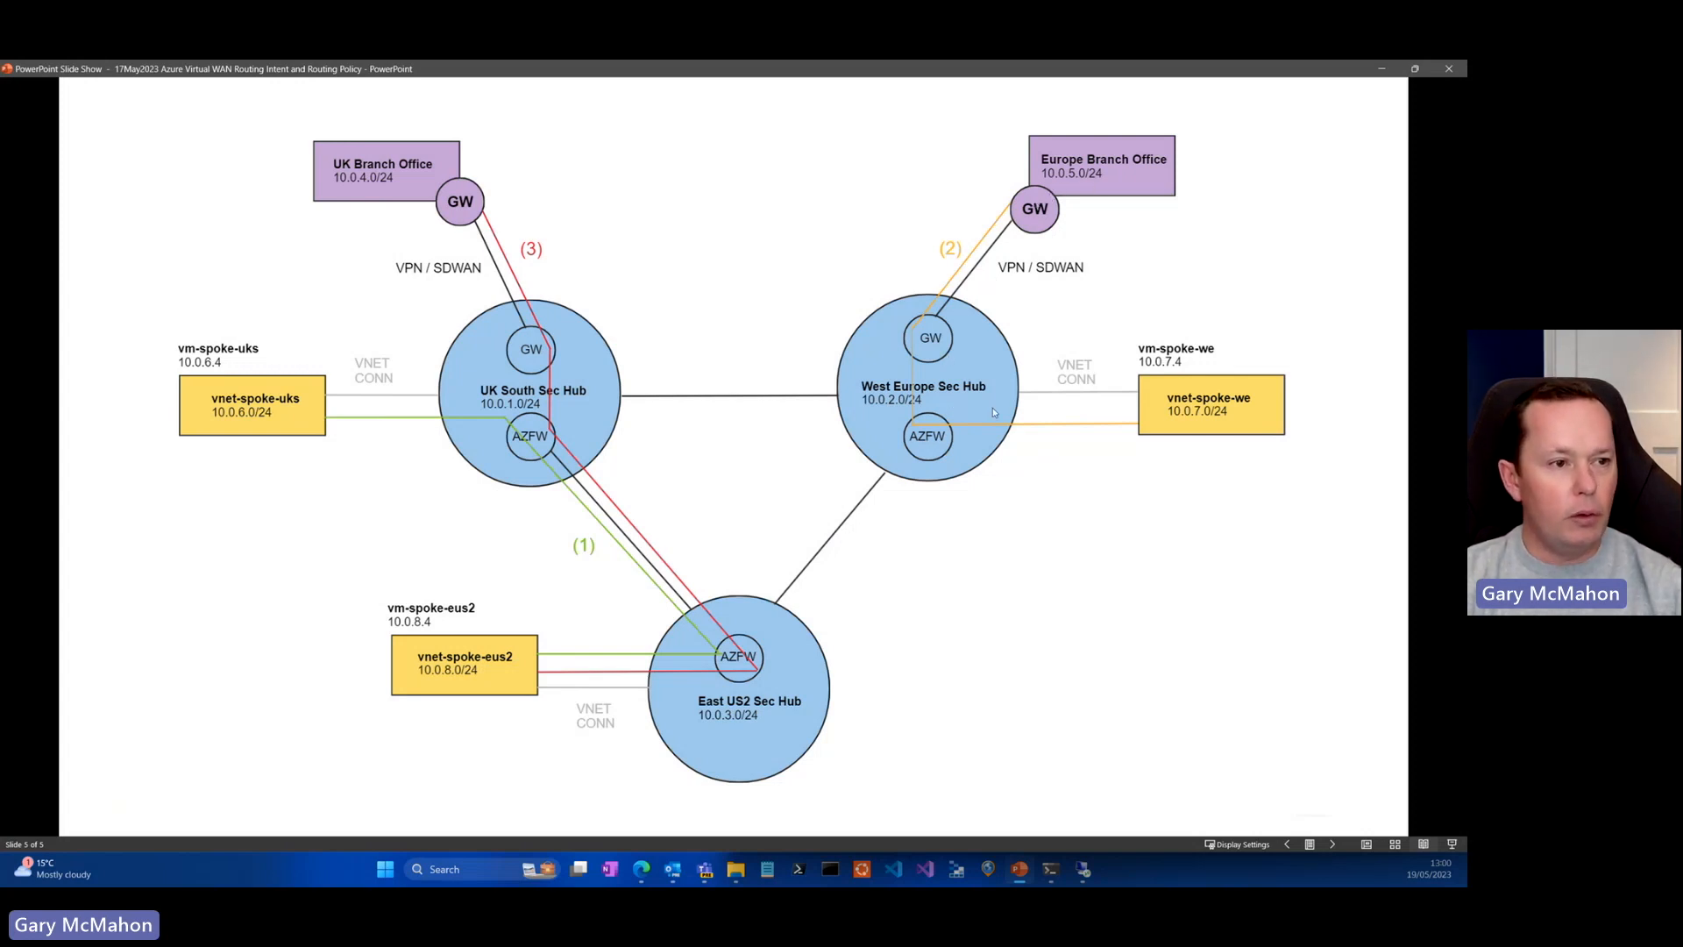
pyautogui.moveTo(1172, 426)
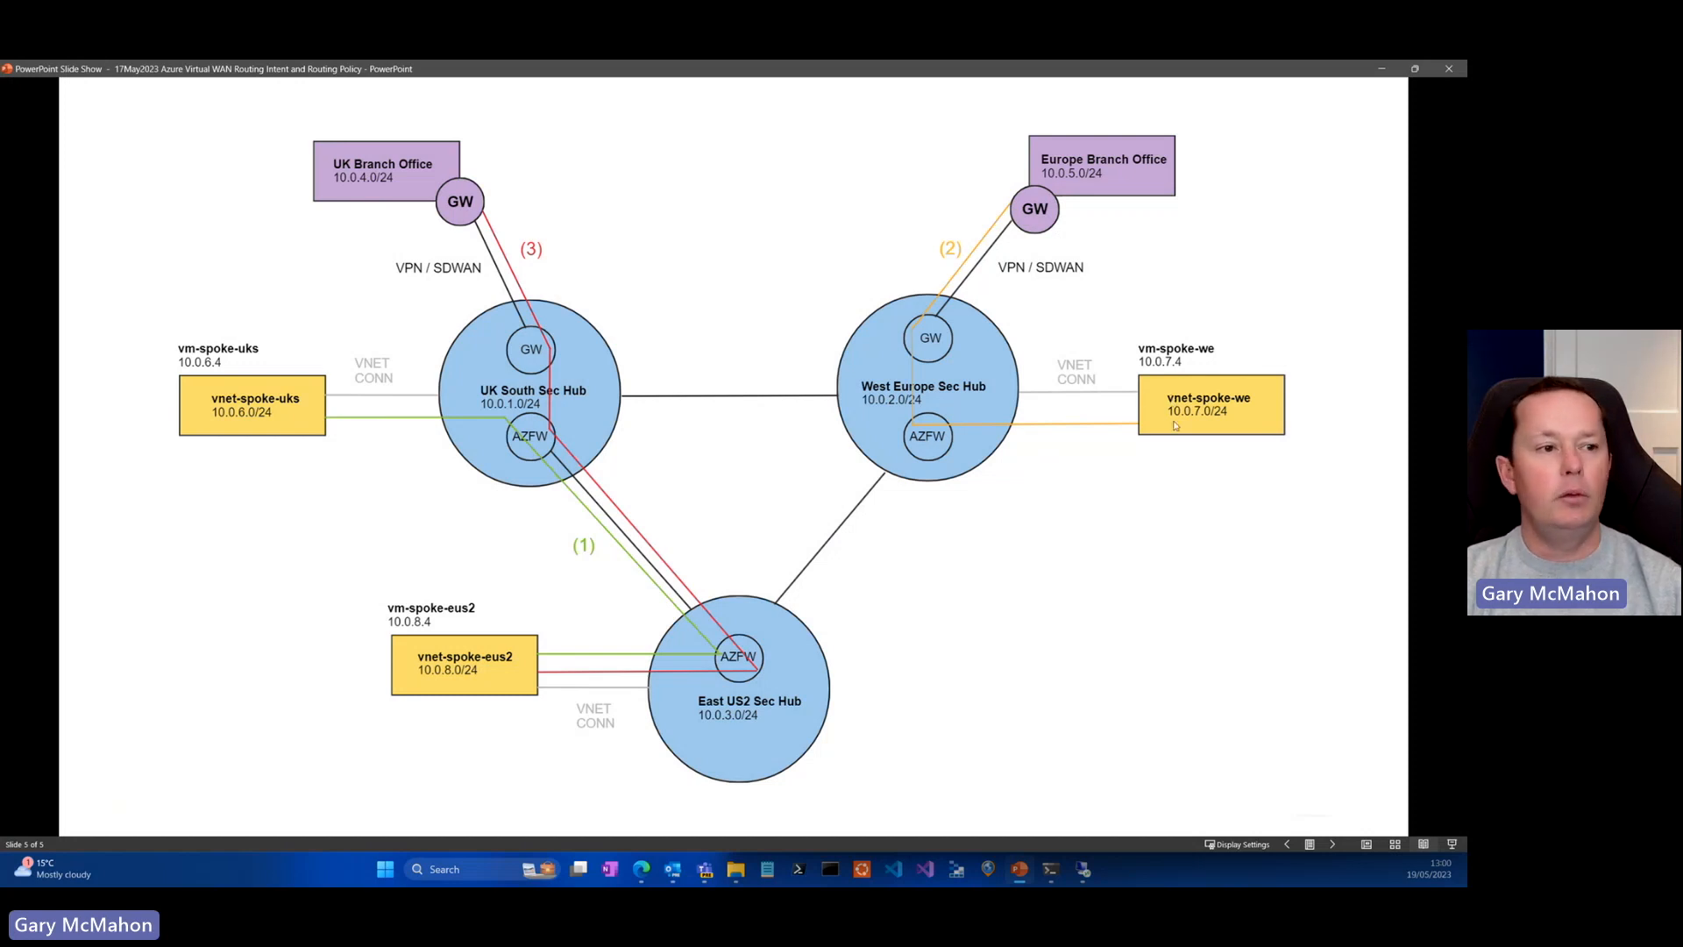
pyautogui.moveTo(1220, 422)
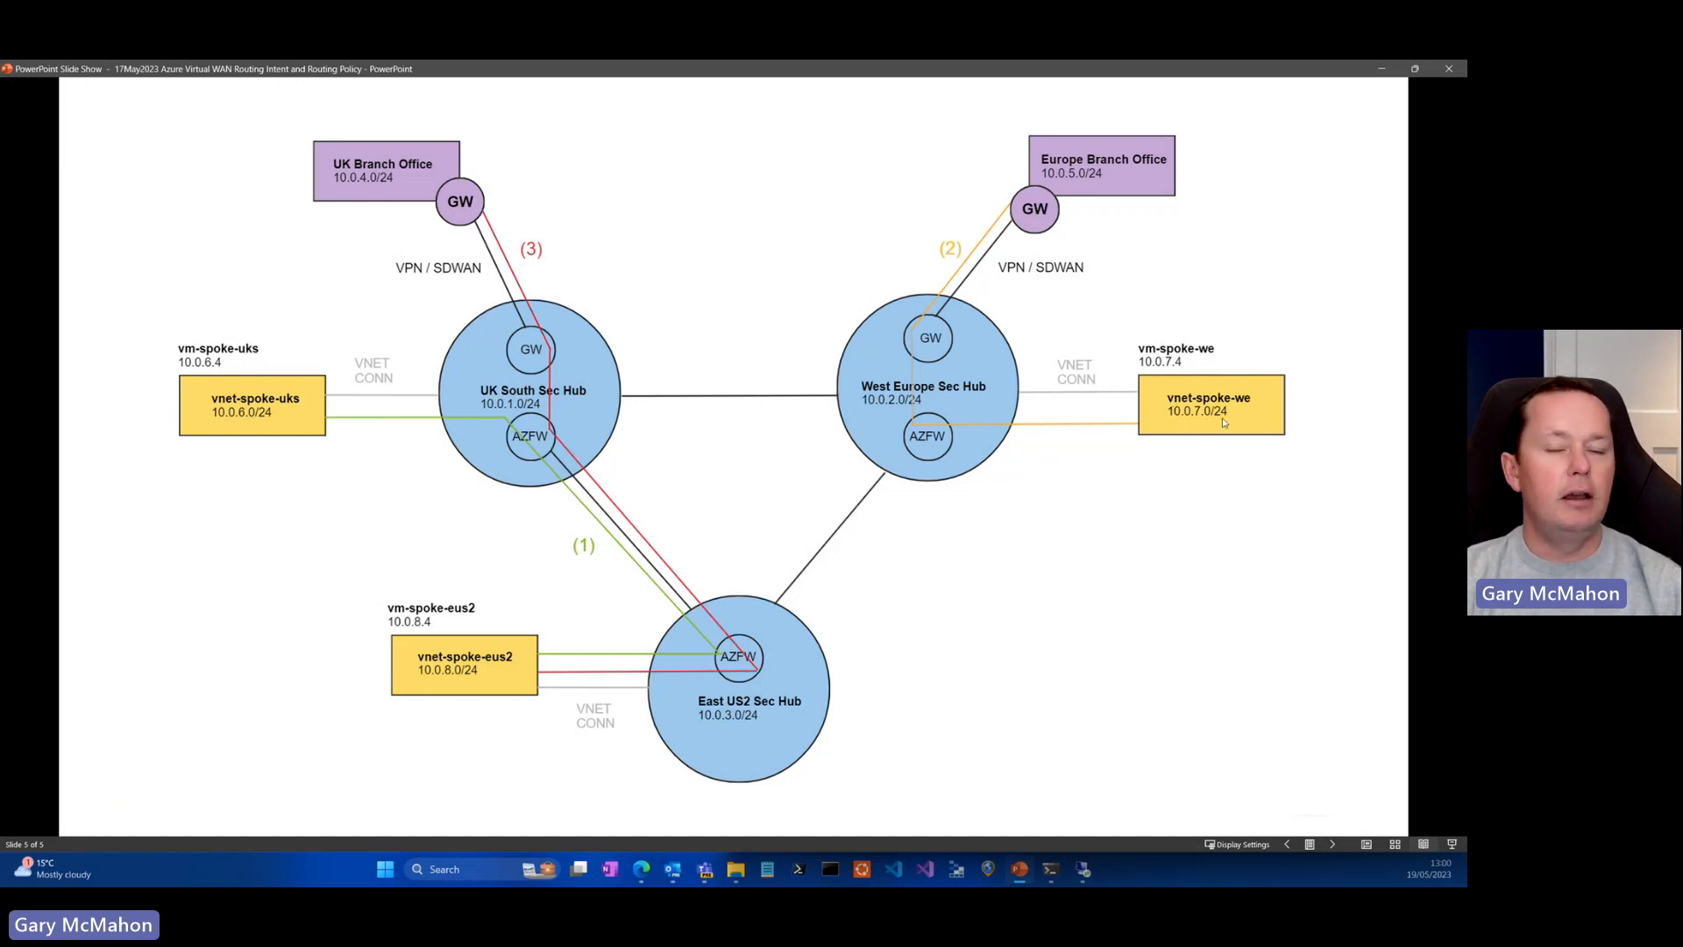
pyautogui.moveTo(555, 258)
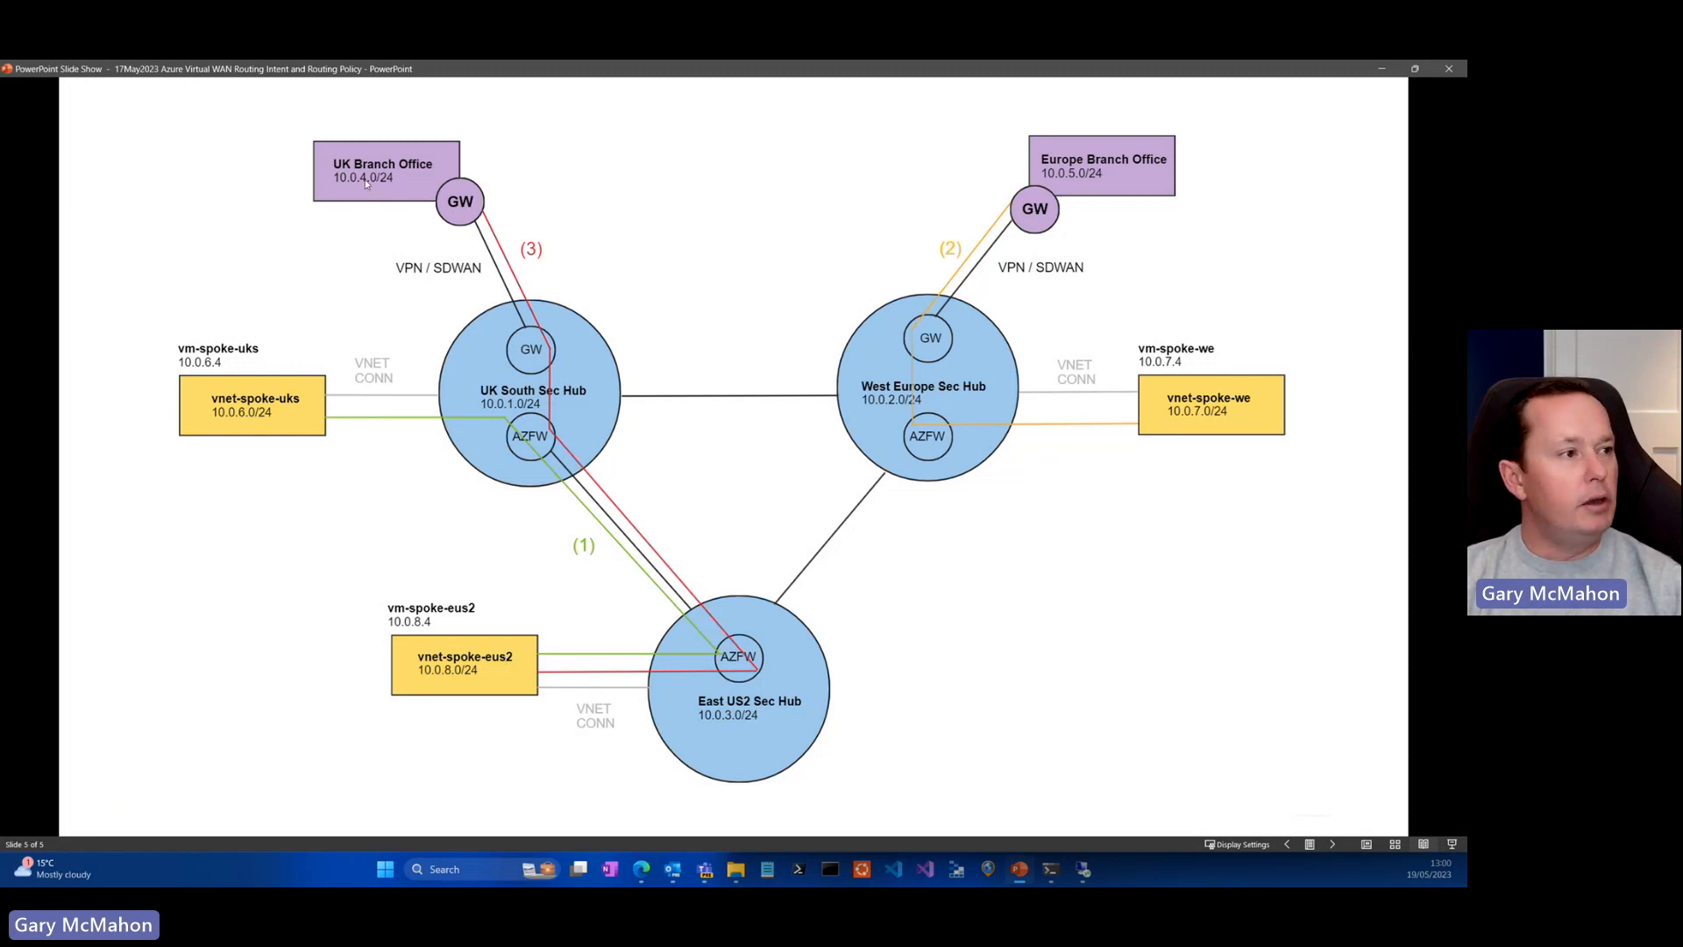
pyautogui.moveTo(543, 226)
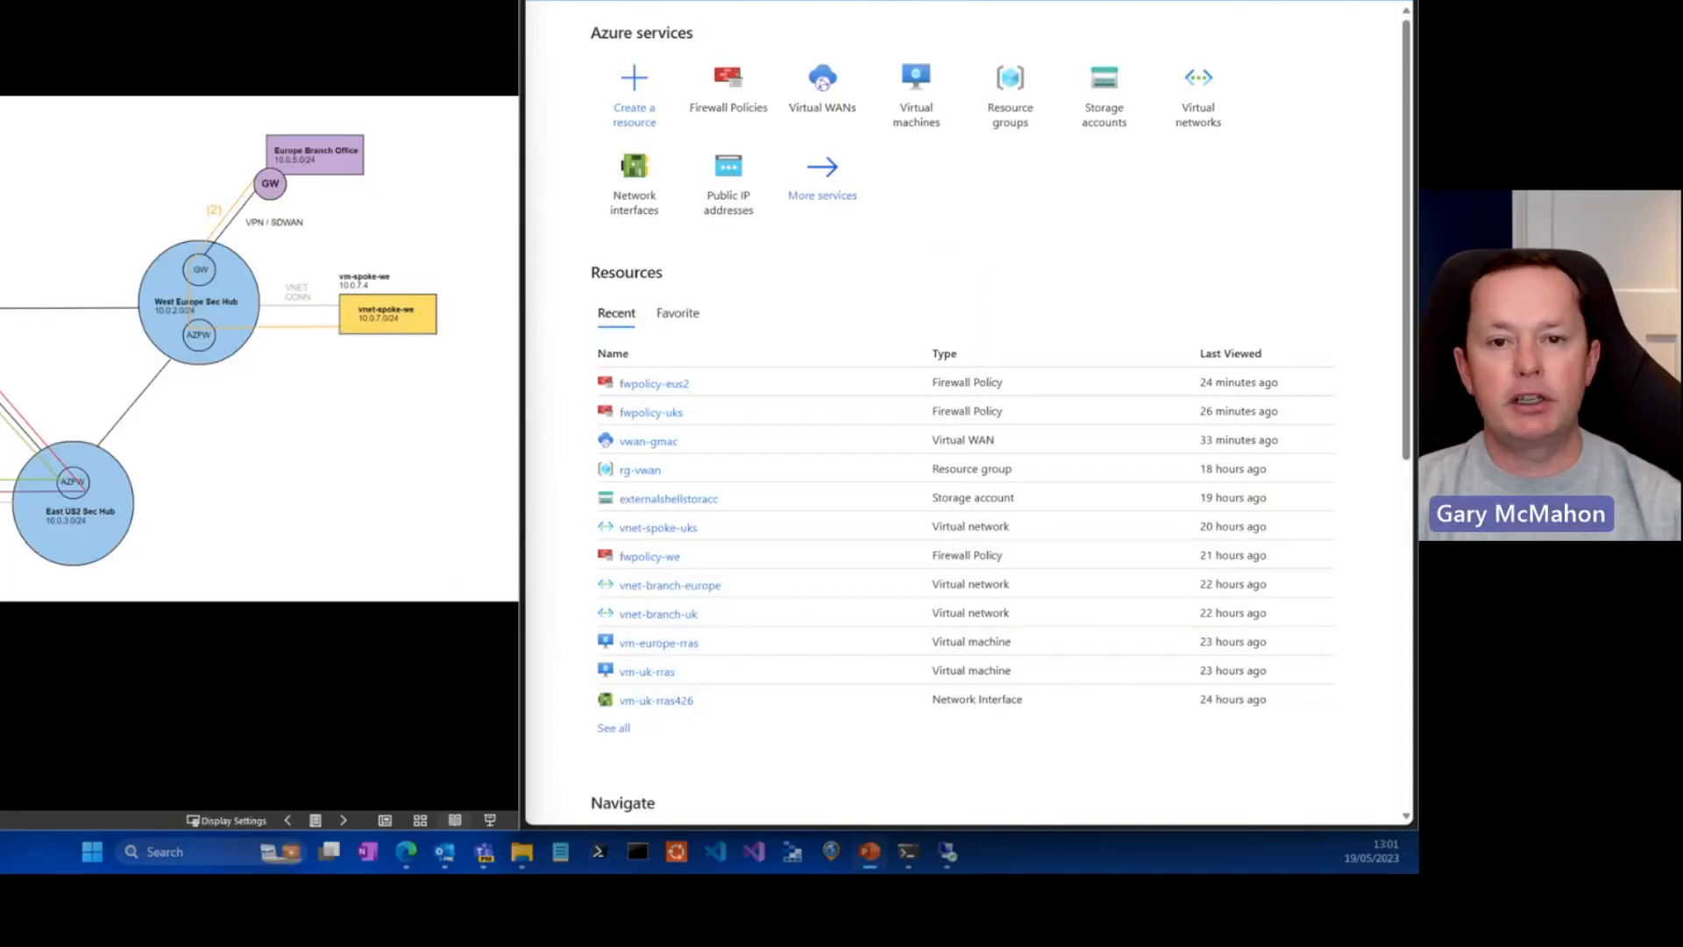
pyautogui.moveTo(630, 357)
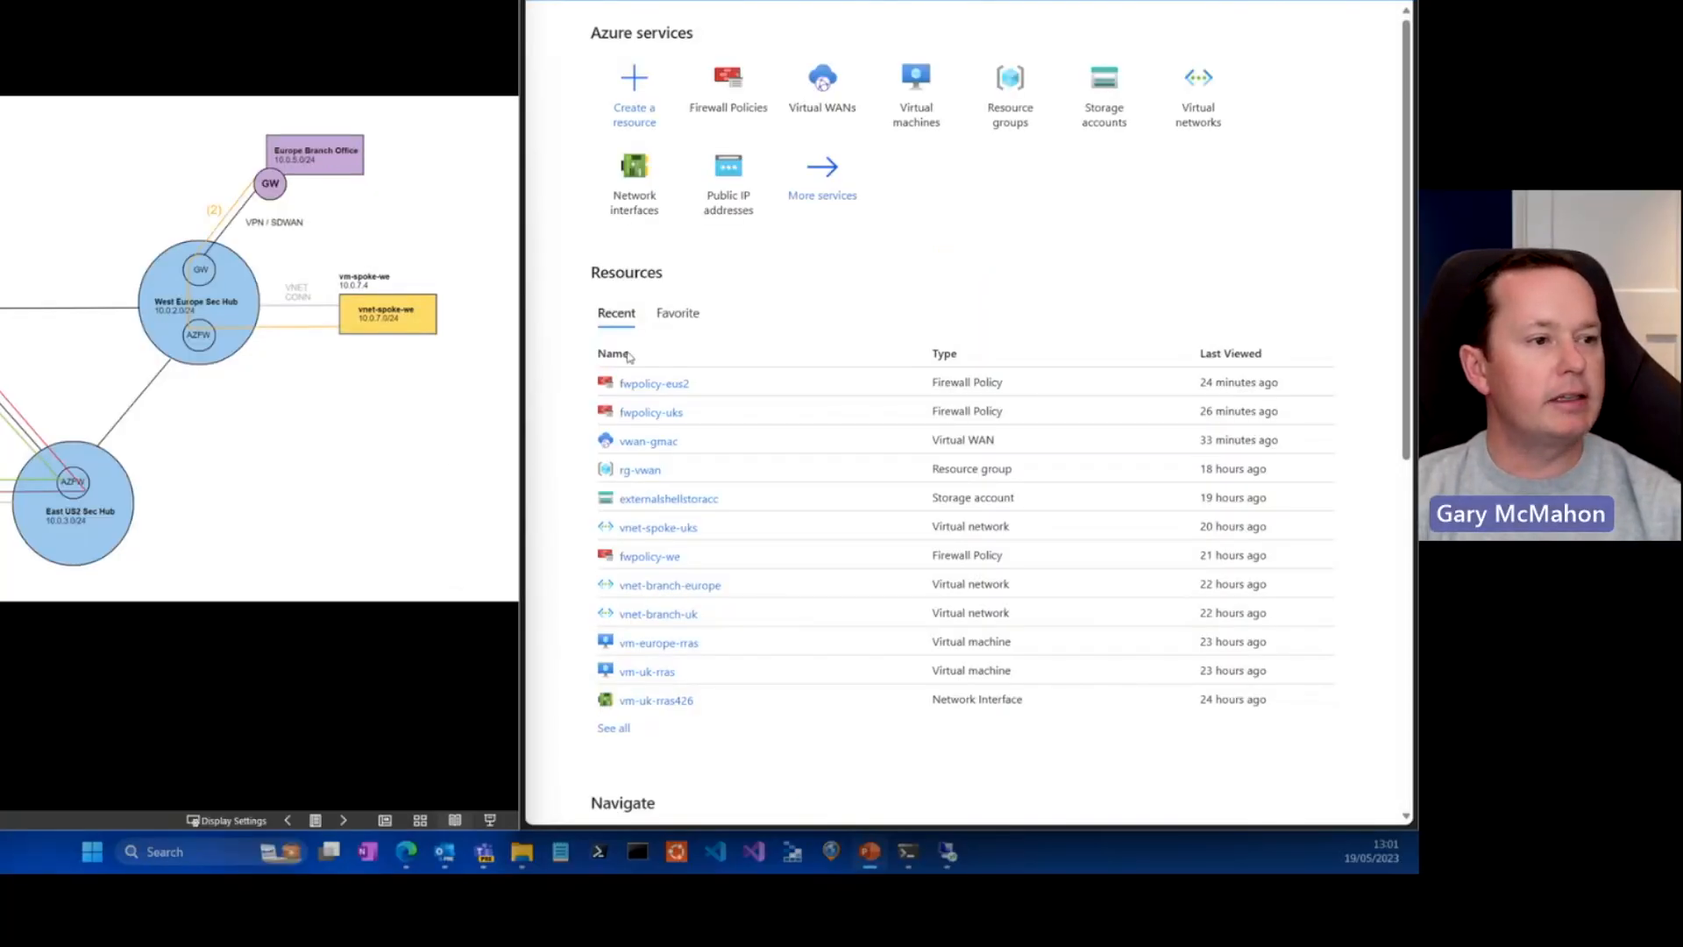
pyautogui.moveTo(873, 269)
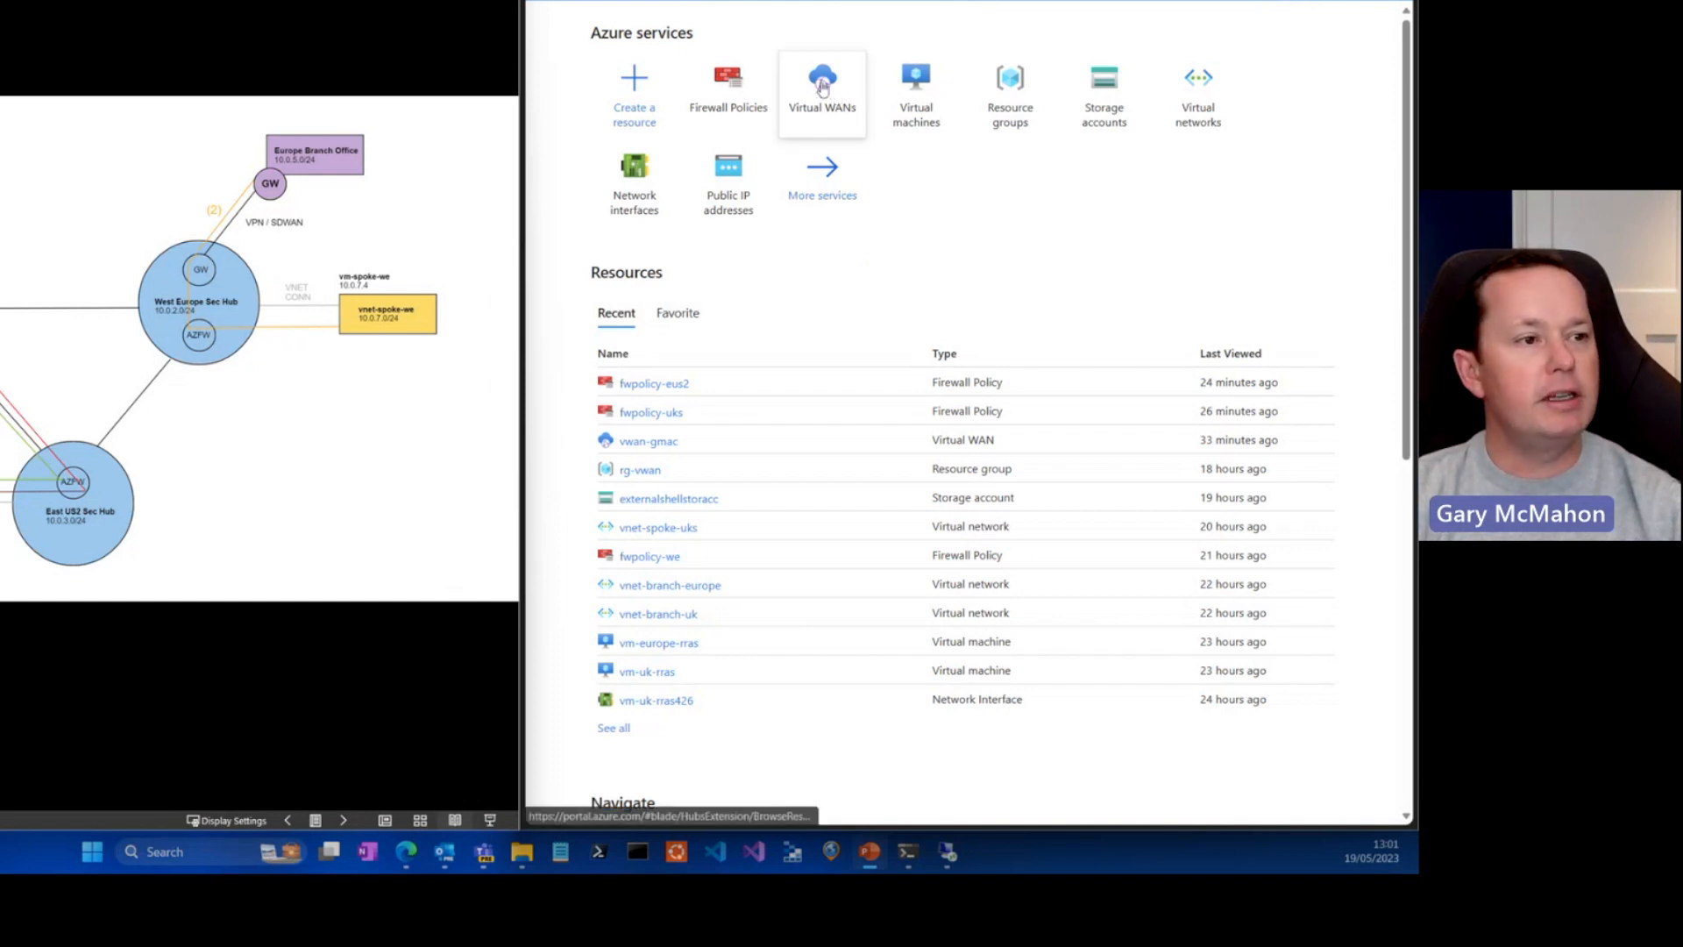
# Step: Open the vwan-gmac Virtual WAN from the Virtual WANs list
pyautogui.click(822, 93)
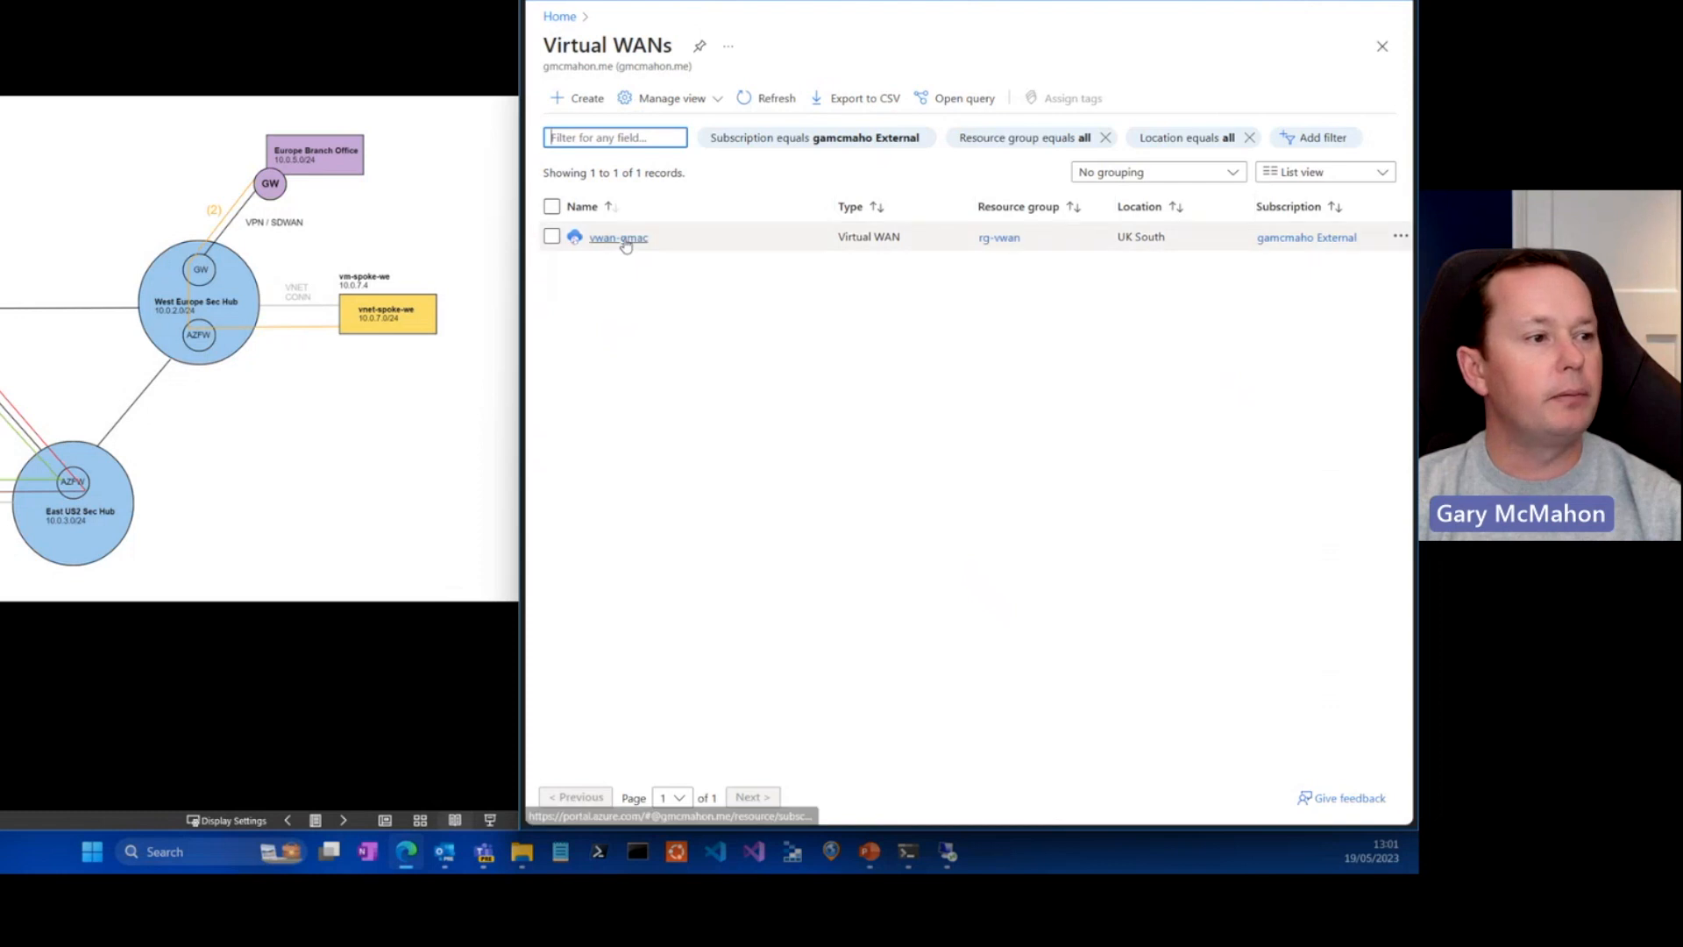
pyautogui.click(617, 238)
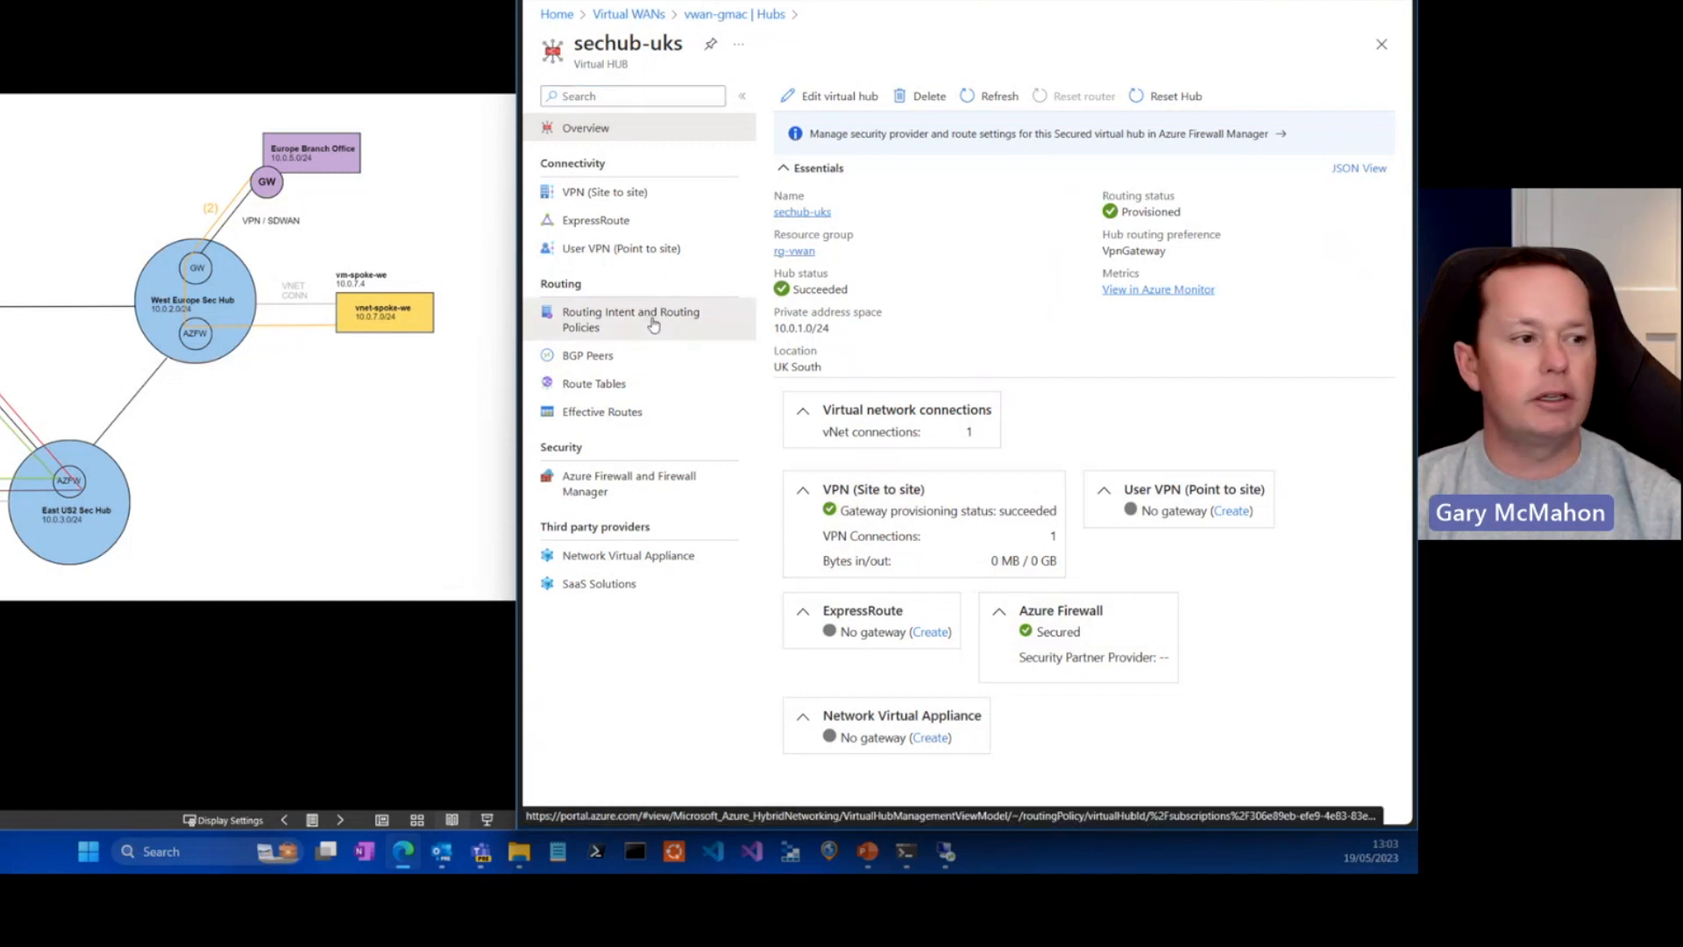
# Step: Open the sechub-uks Routing Intent and Routing Policies page
pyautogui.click(630, 319)
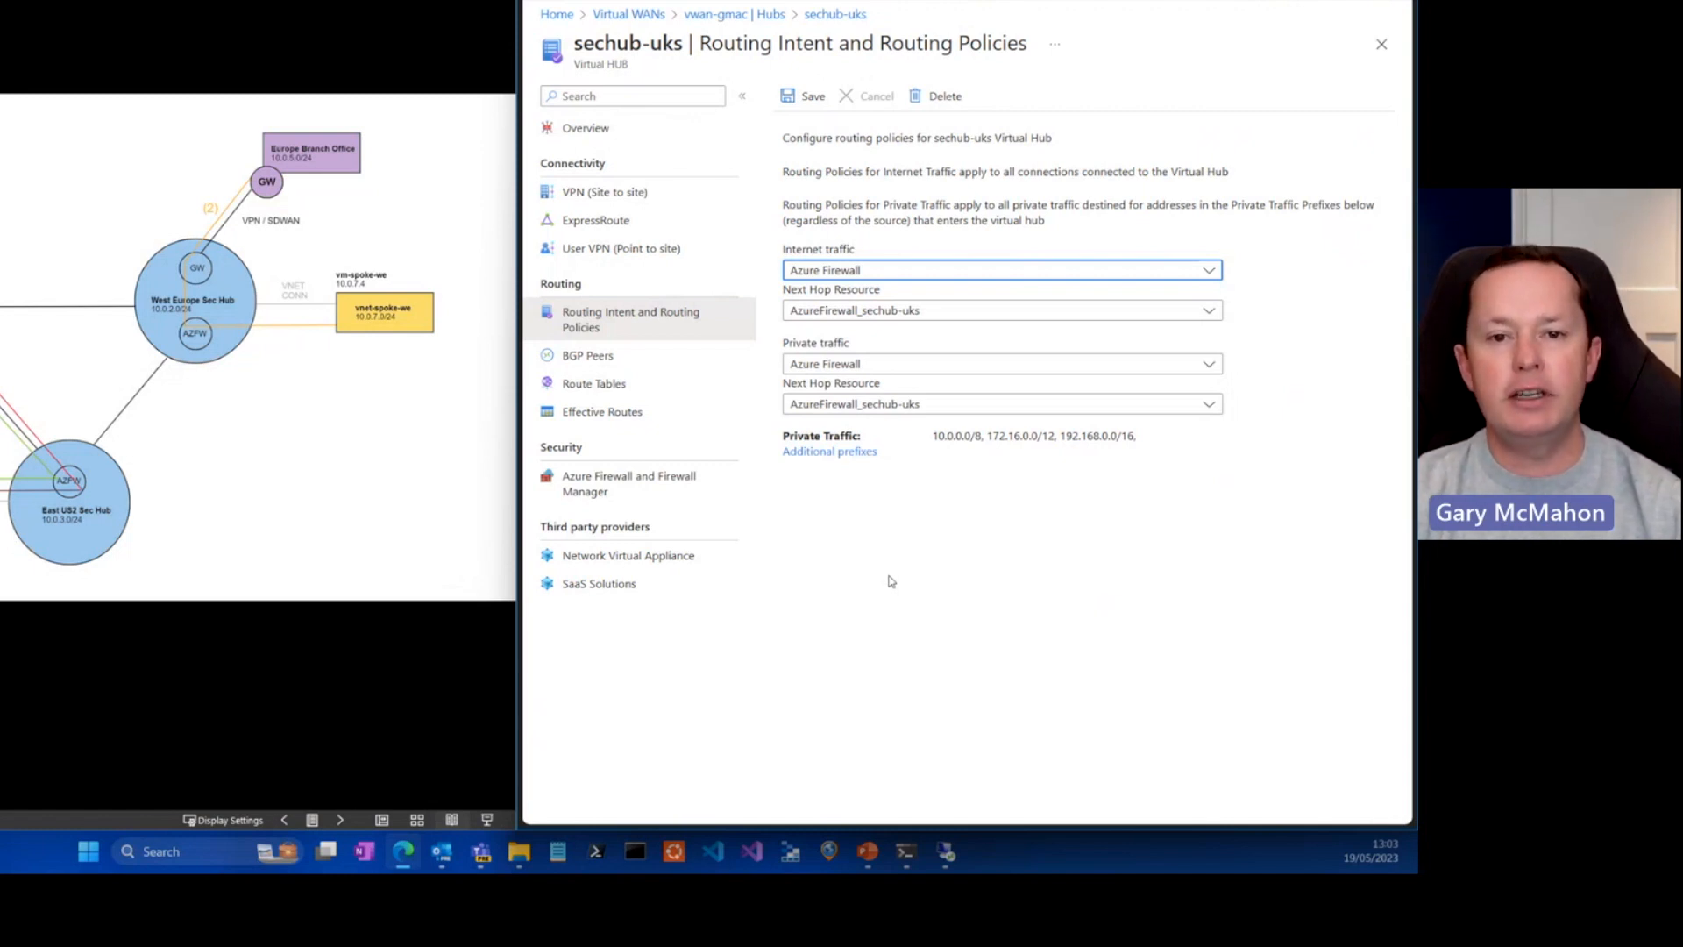
pyautogui.moveTo(769, 272)
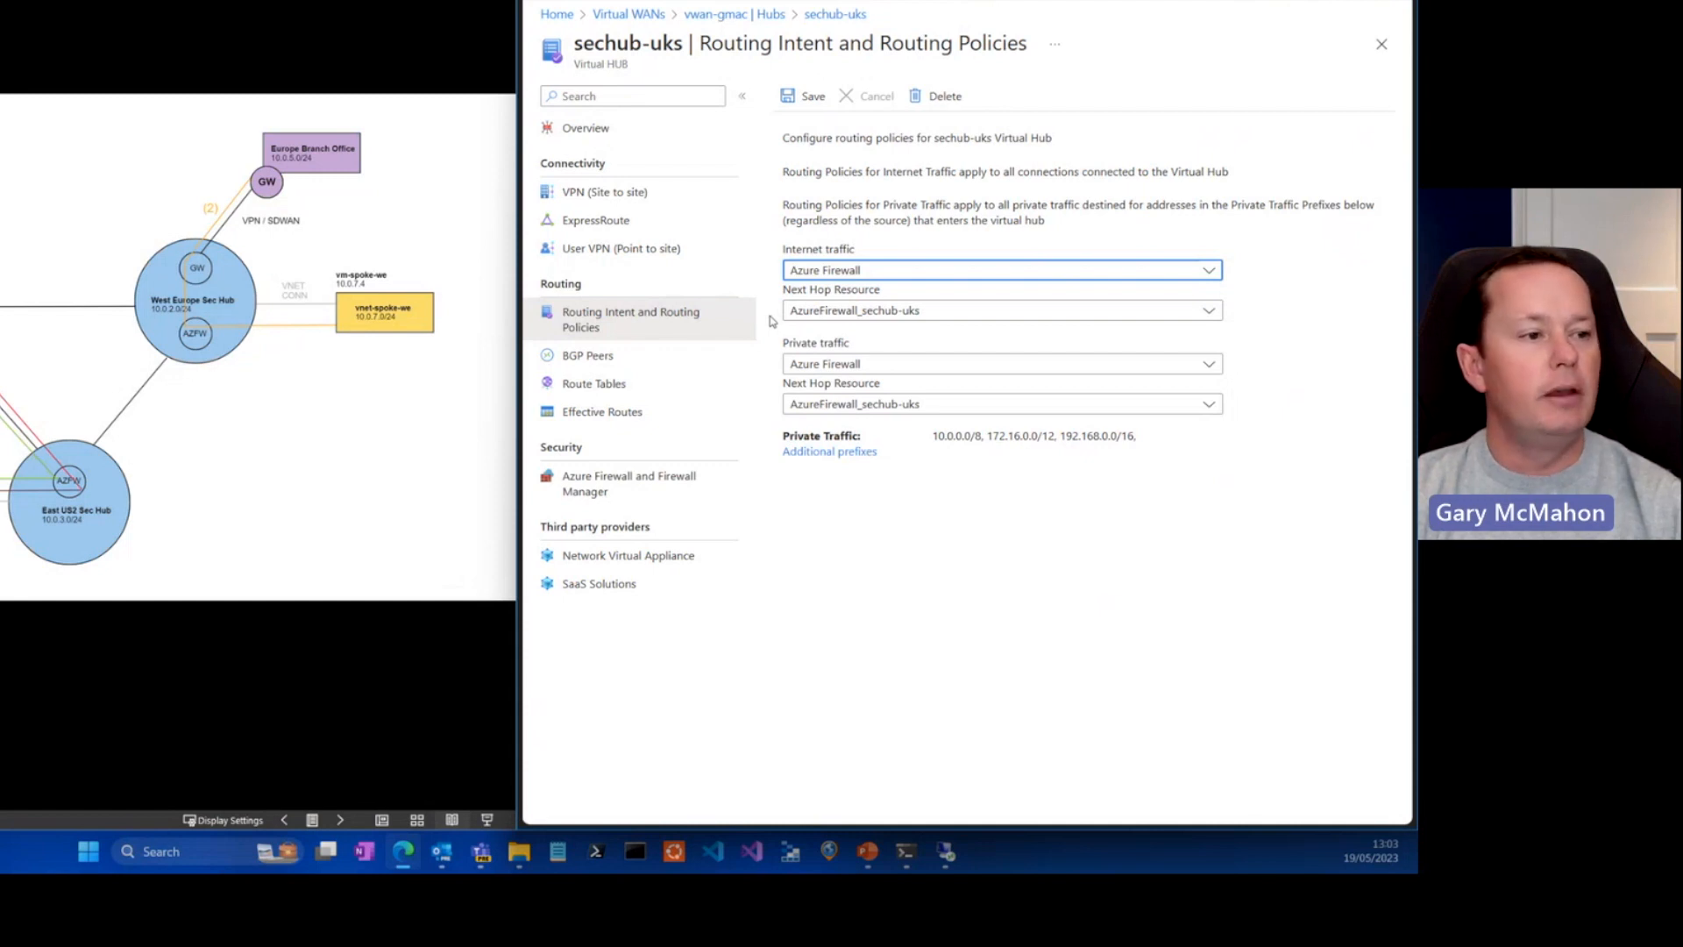
pyautogui.moveTo(773, 366)
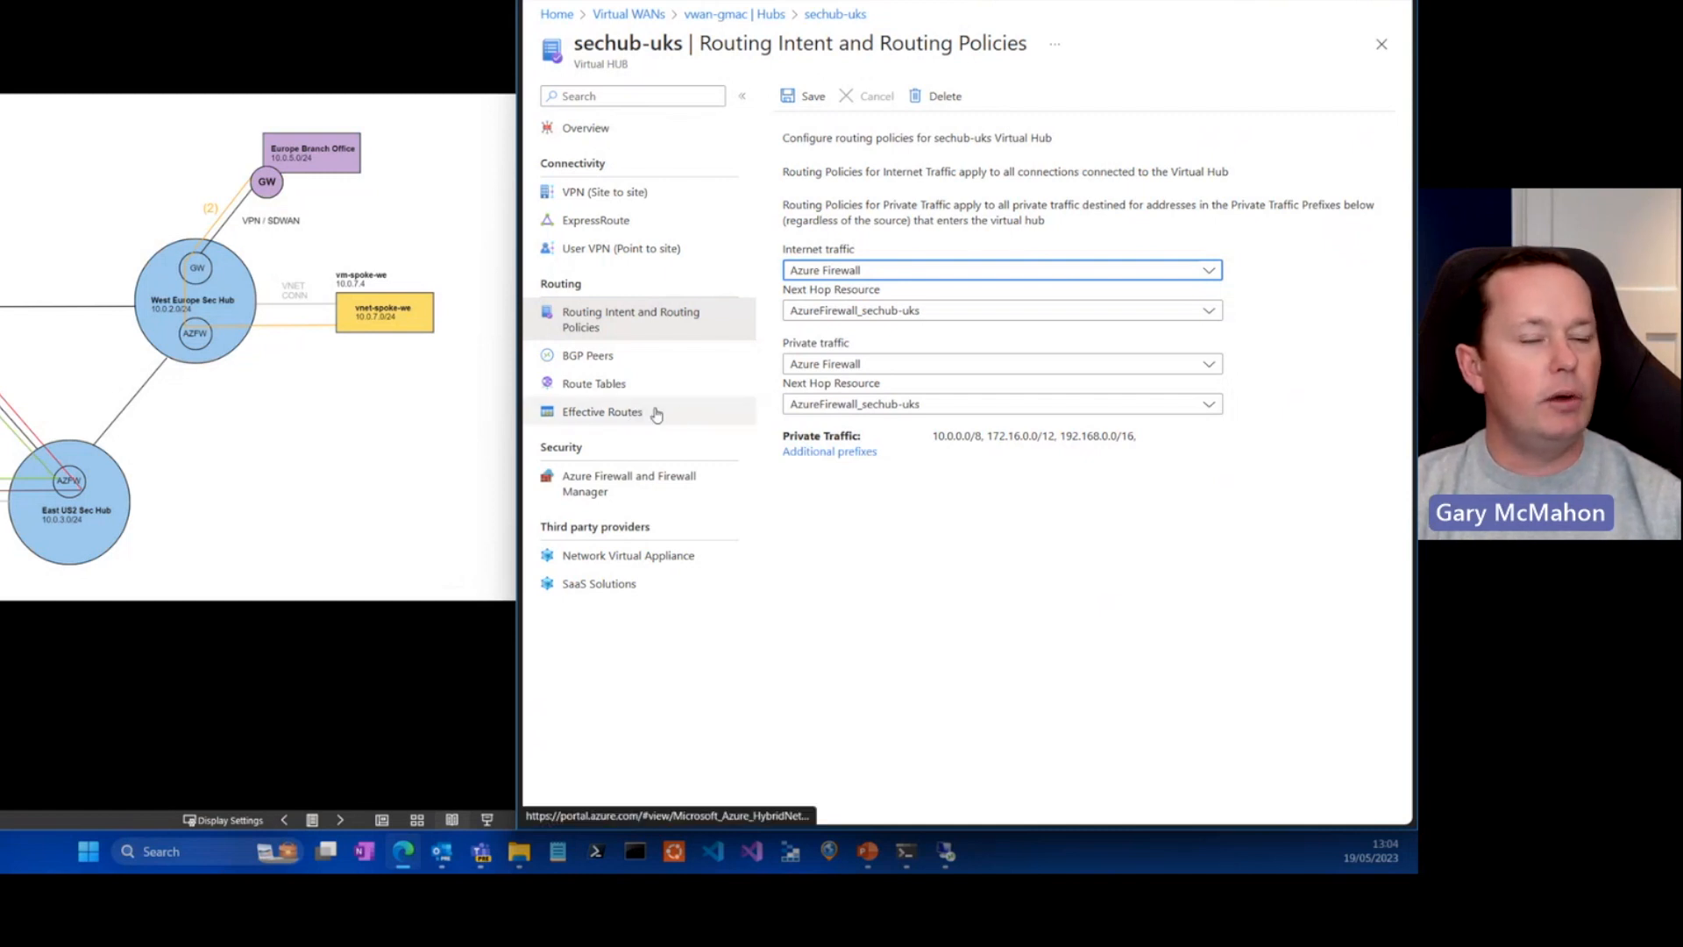
# Step: Show sechub-uks effective routes for resource type Route Tables, resource Default
pyautogui.click(602, 411)
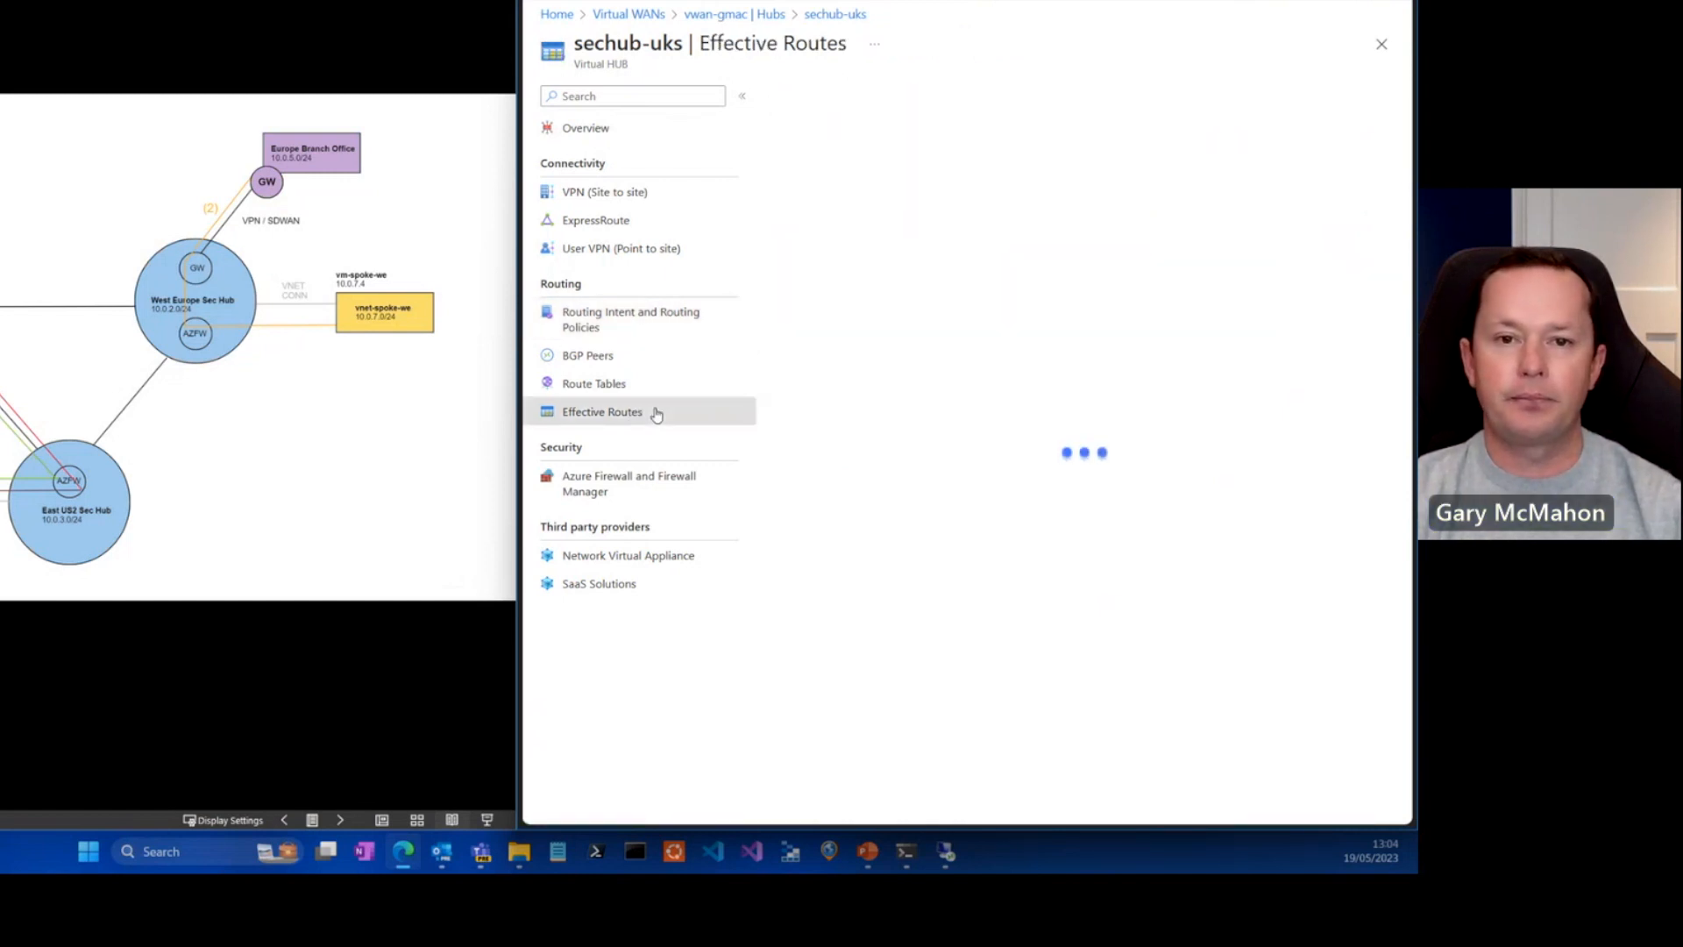
pyautogui.click(601, 411)
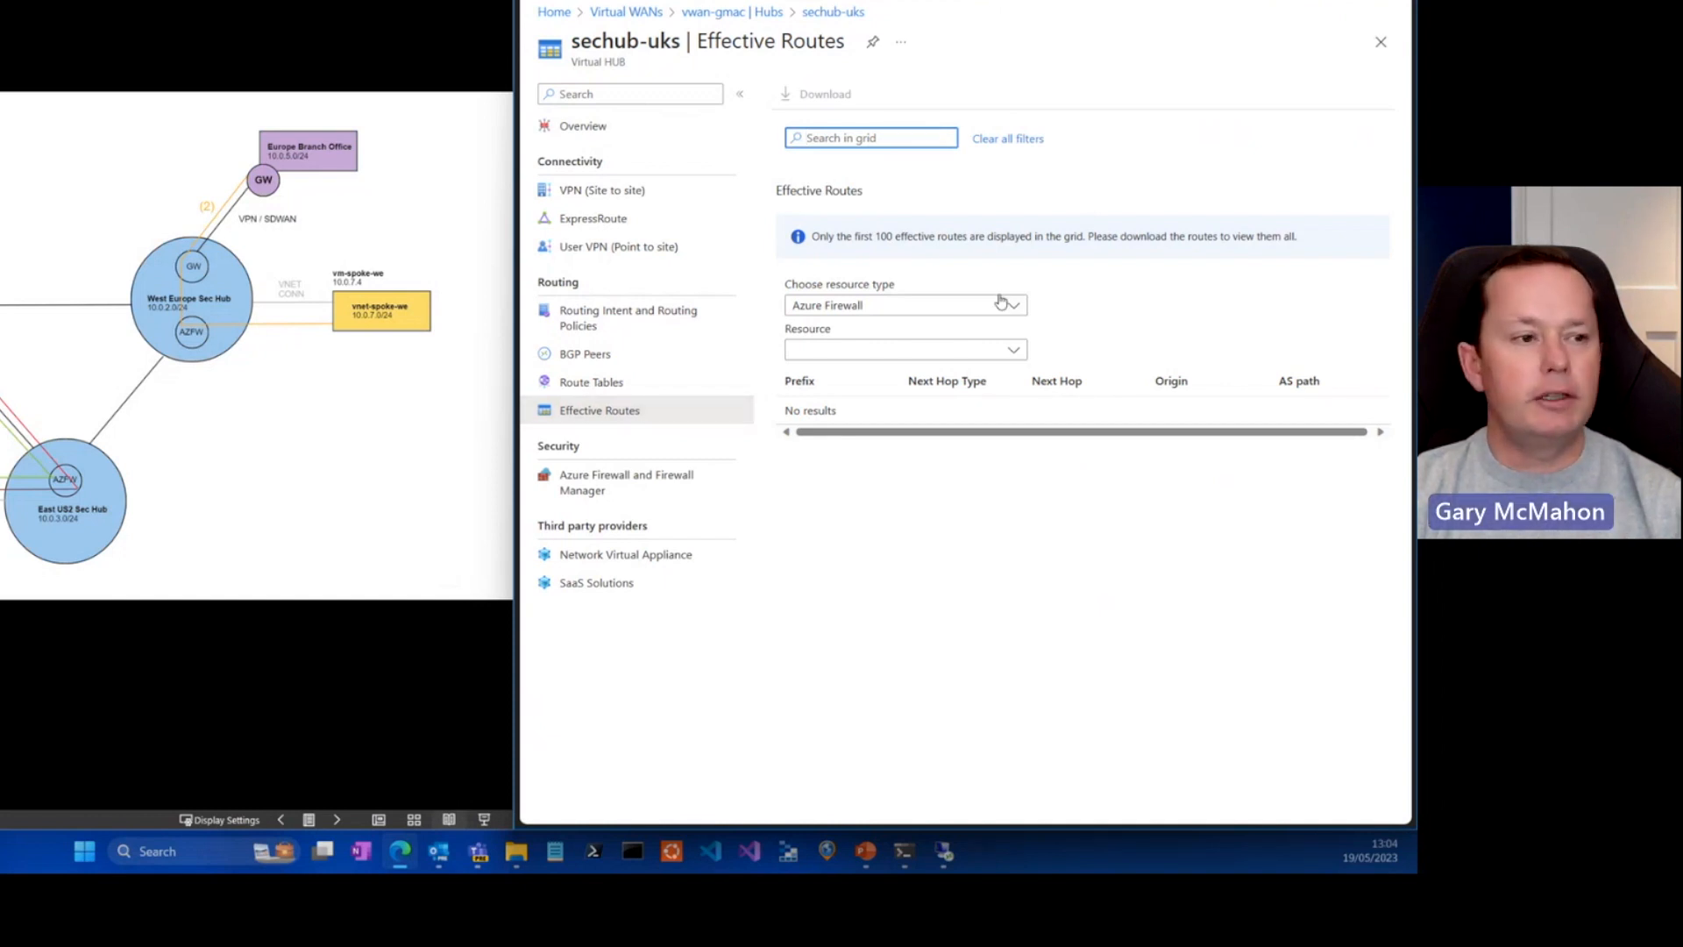
pyautogui.click(901, 305)
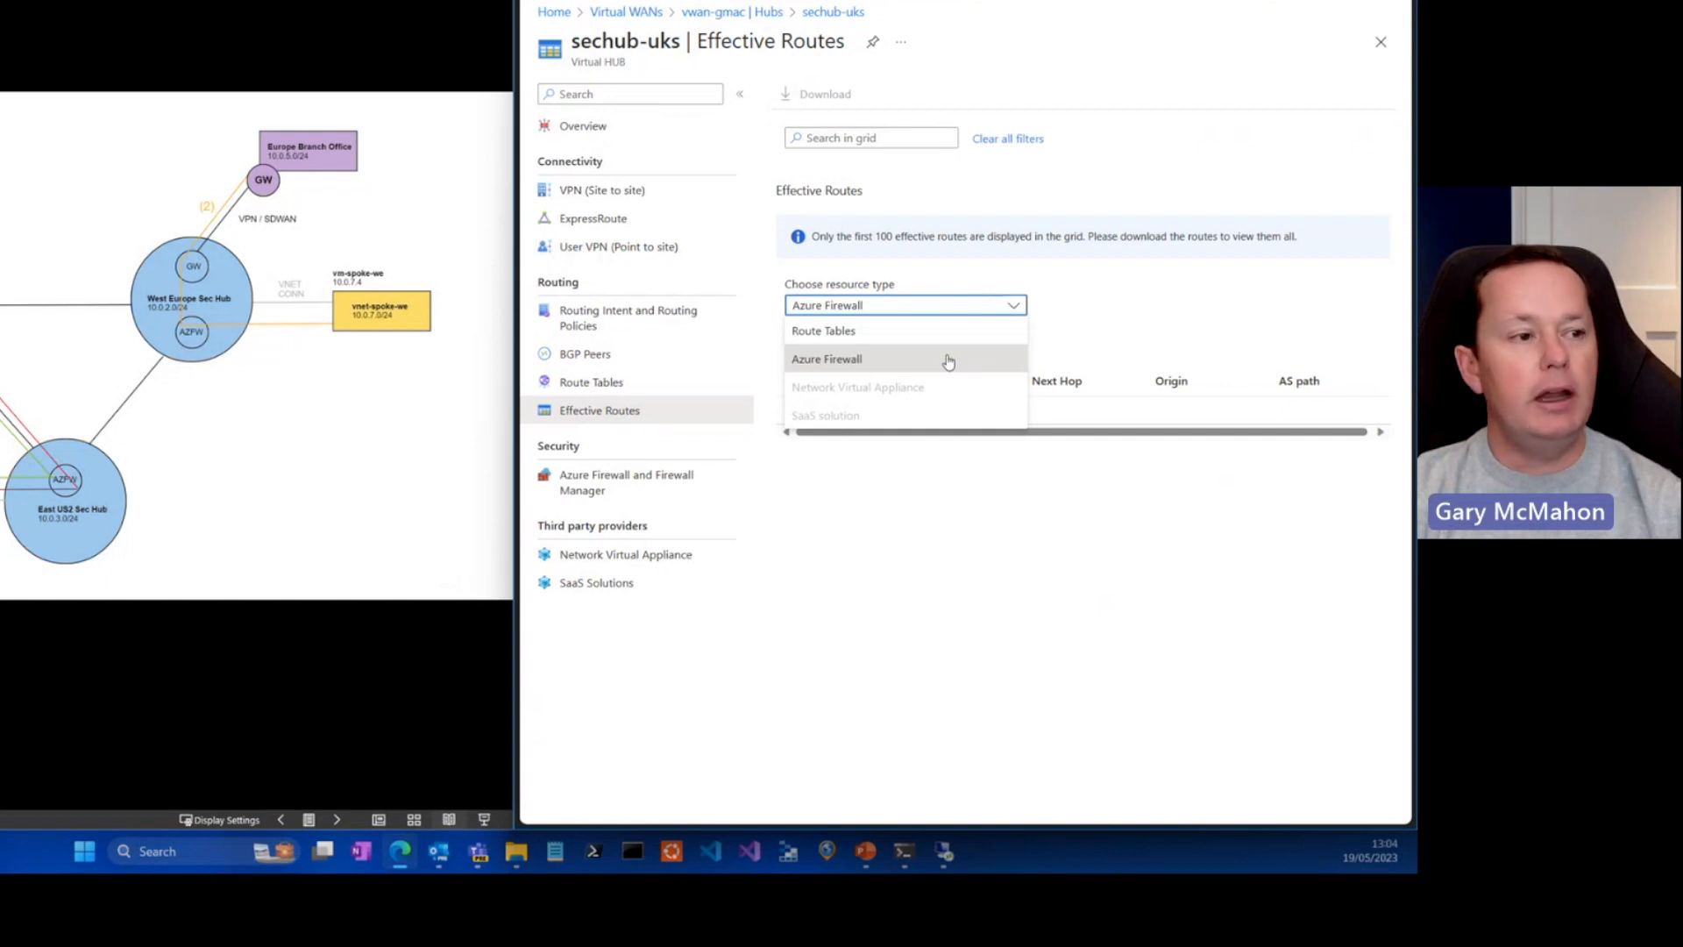
pyautogui.click(823, 331)
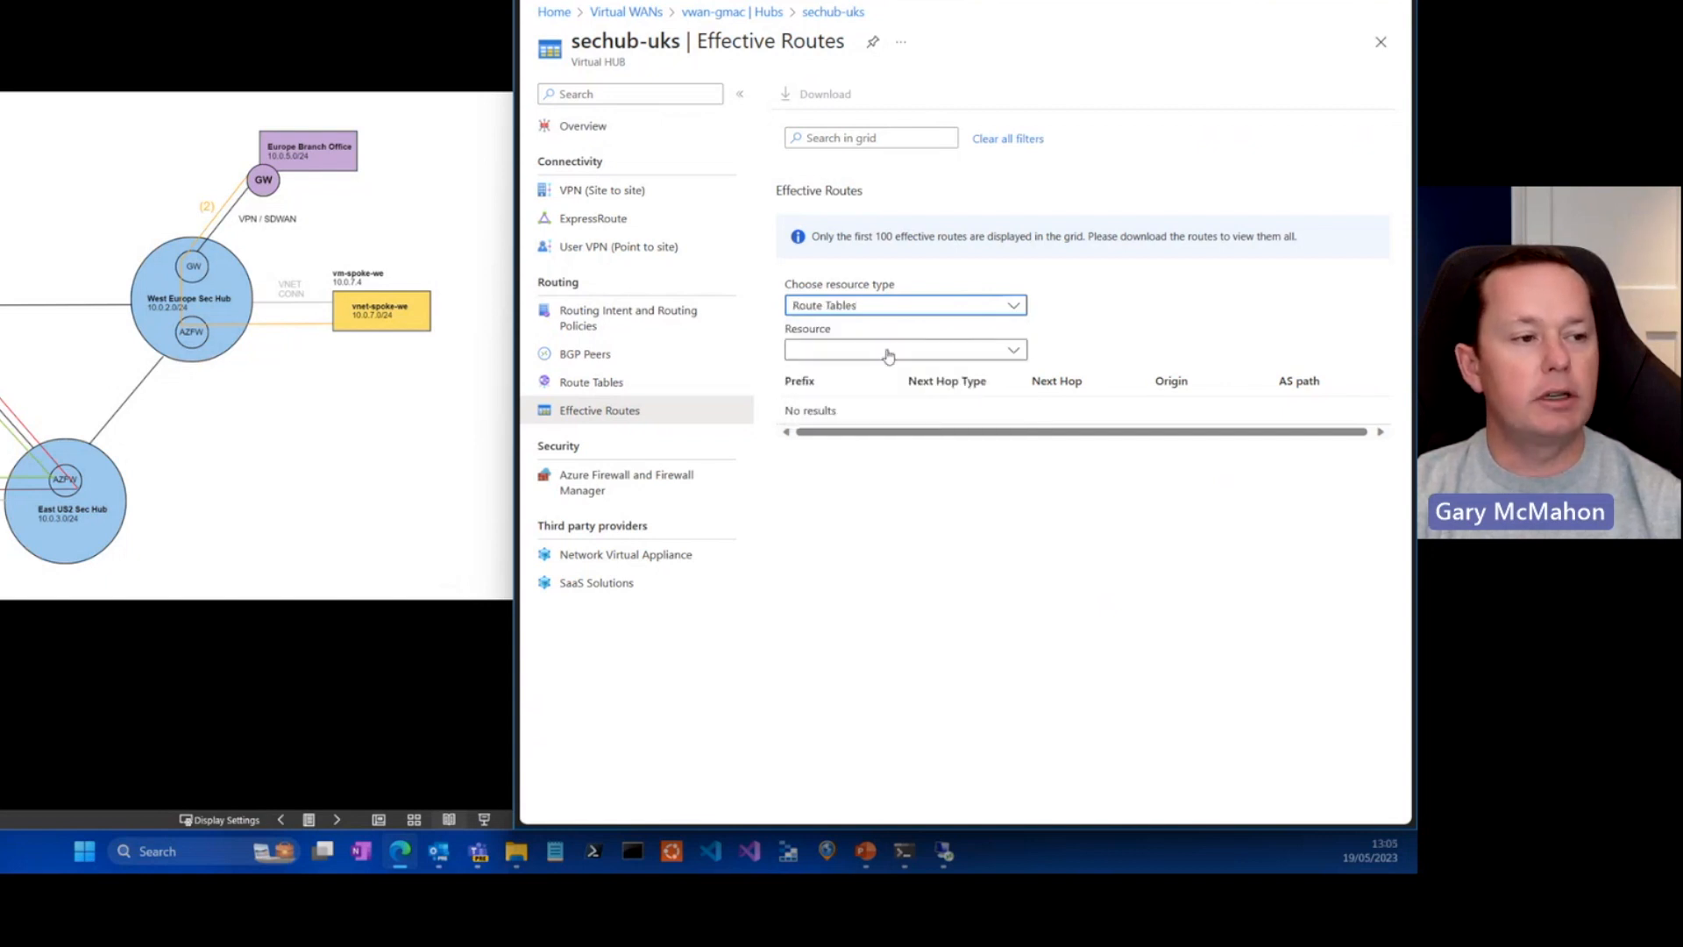
pyautogui.click(902, 349)
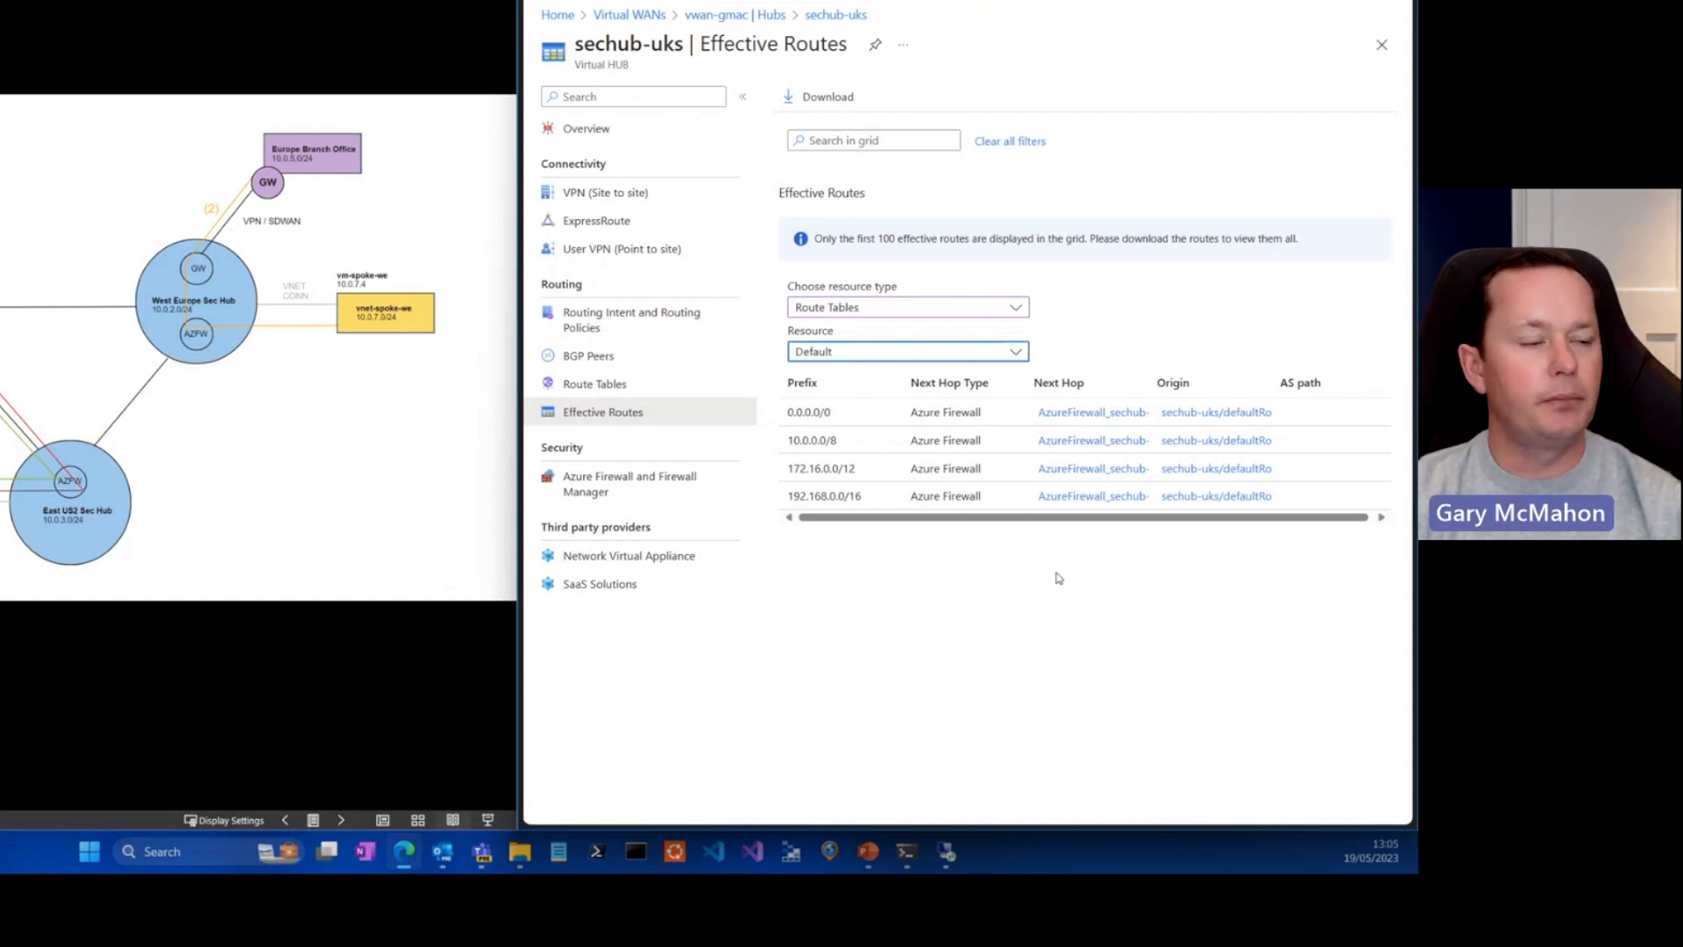
pyautogui.moveTo(770, 416)
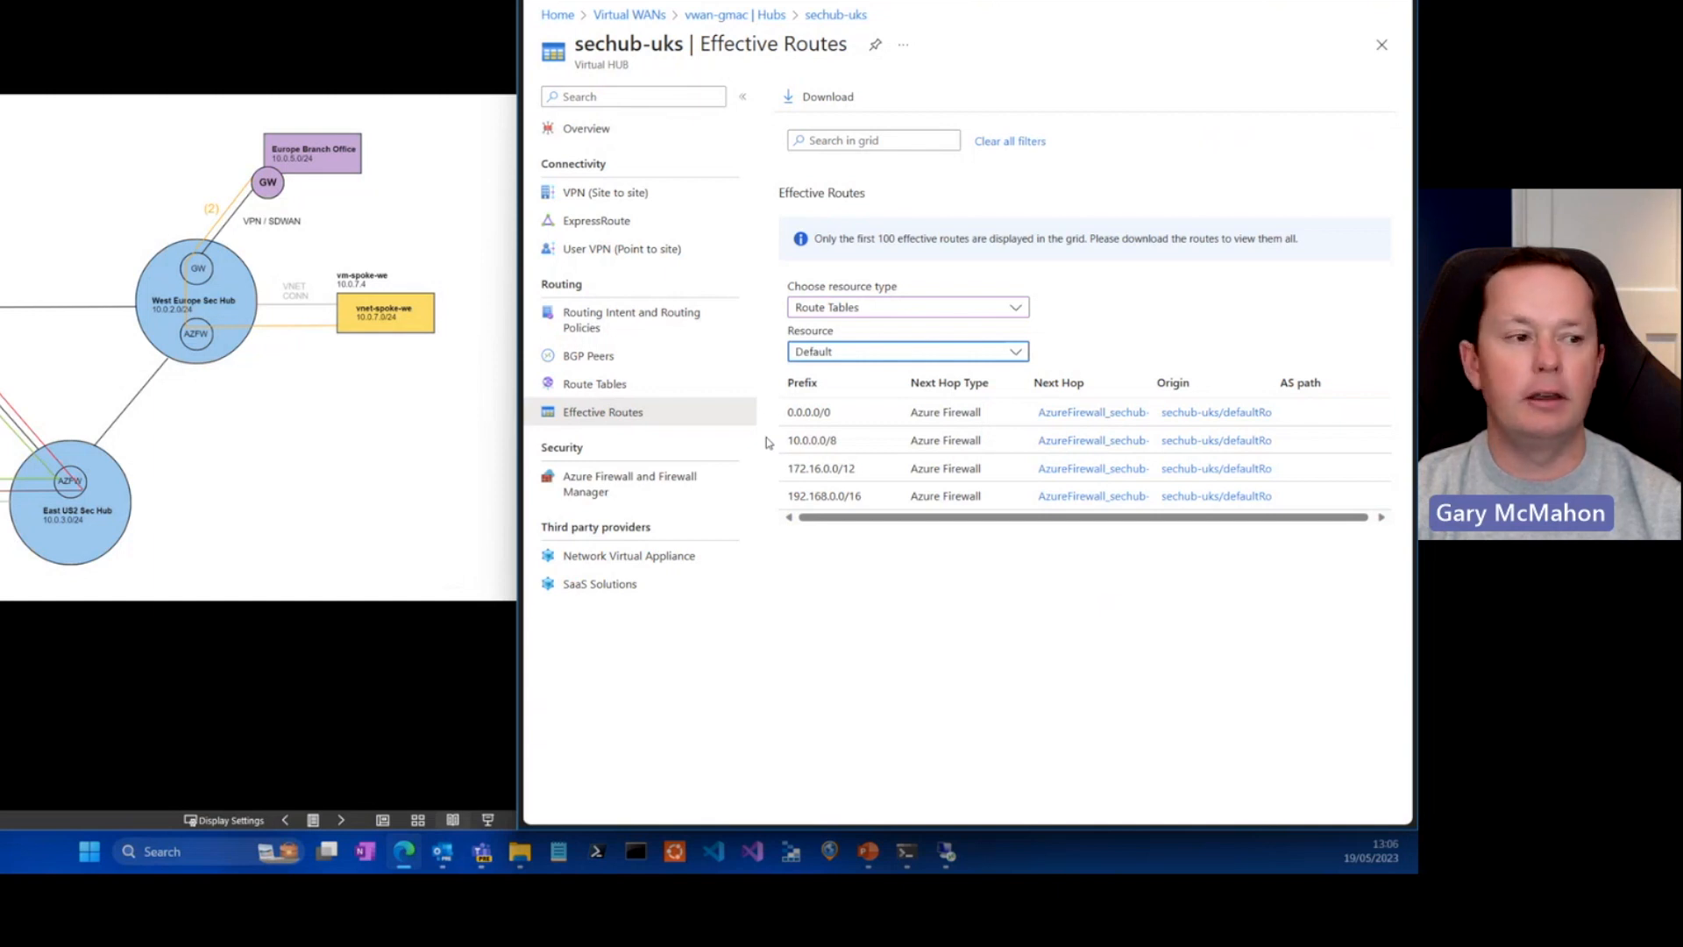
pyautogui.moveTo(964, 525)
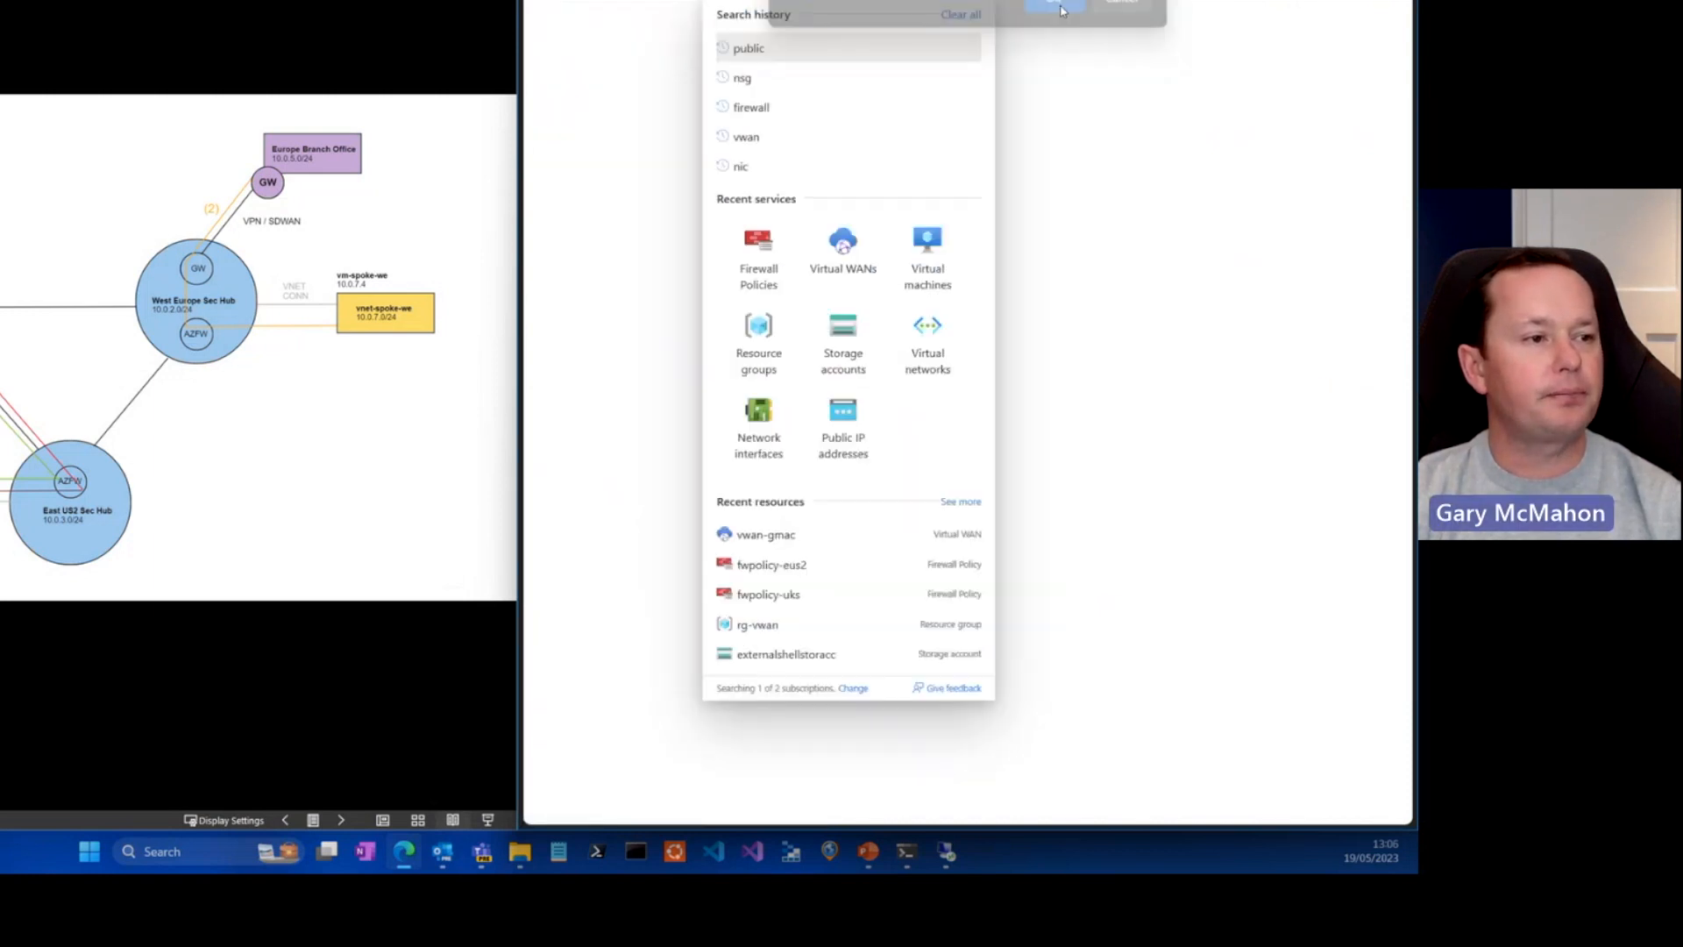
# Step: Review fwpolicy-uks's four TCP 22 SSH network rules, then return to Firewall Policies
pyautogui.click(757, 252)
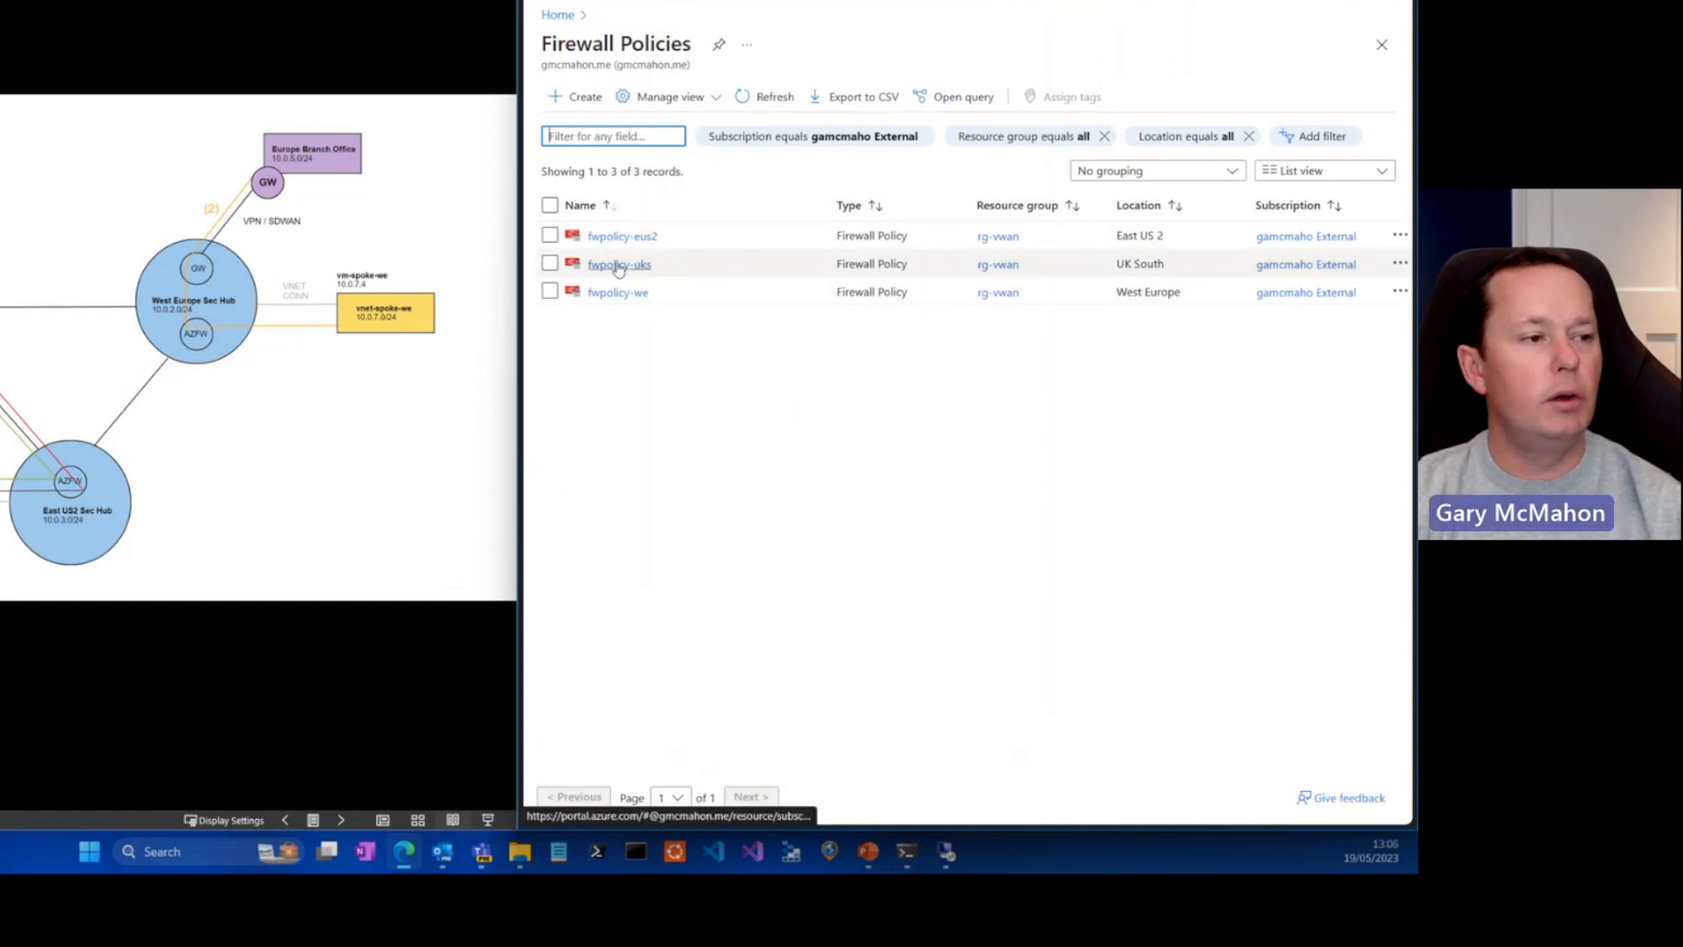
pyautogui.click(618, 264)
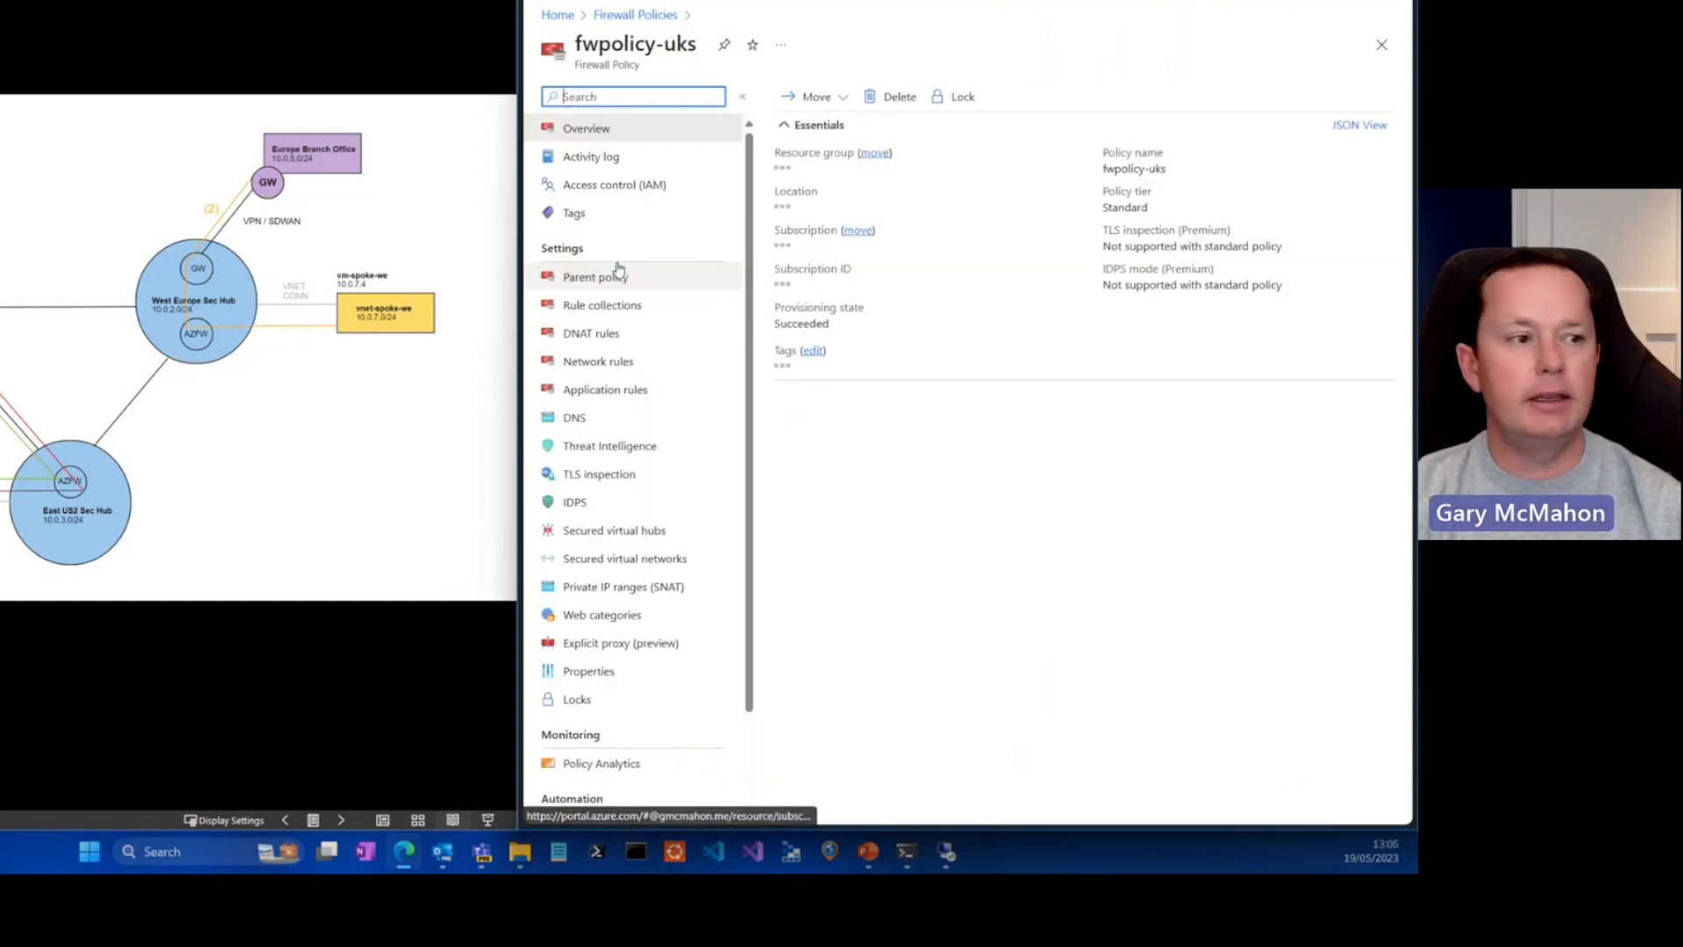
pyautogui.click(597, 361)
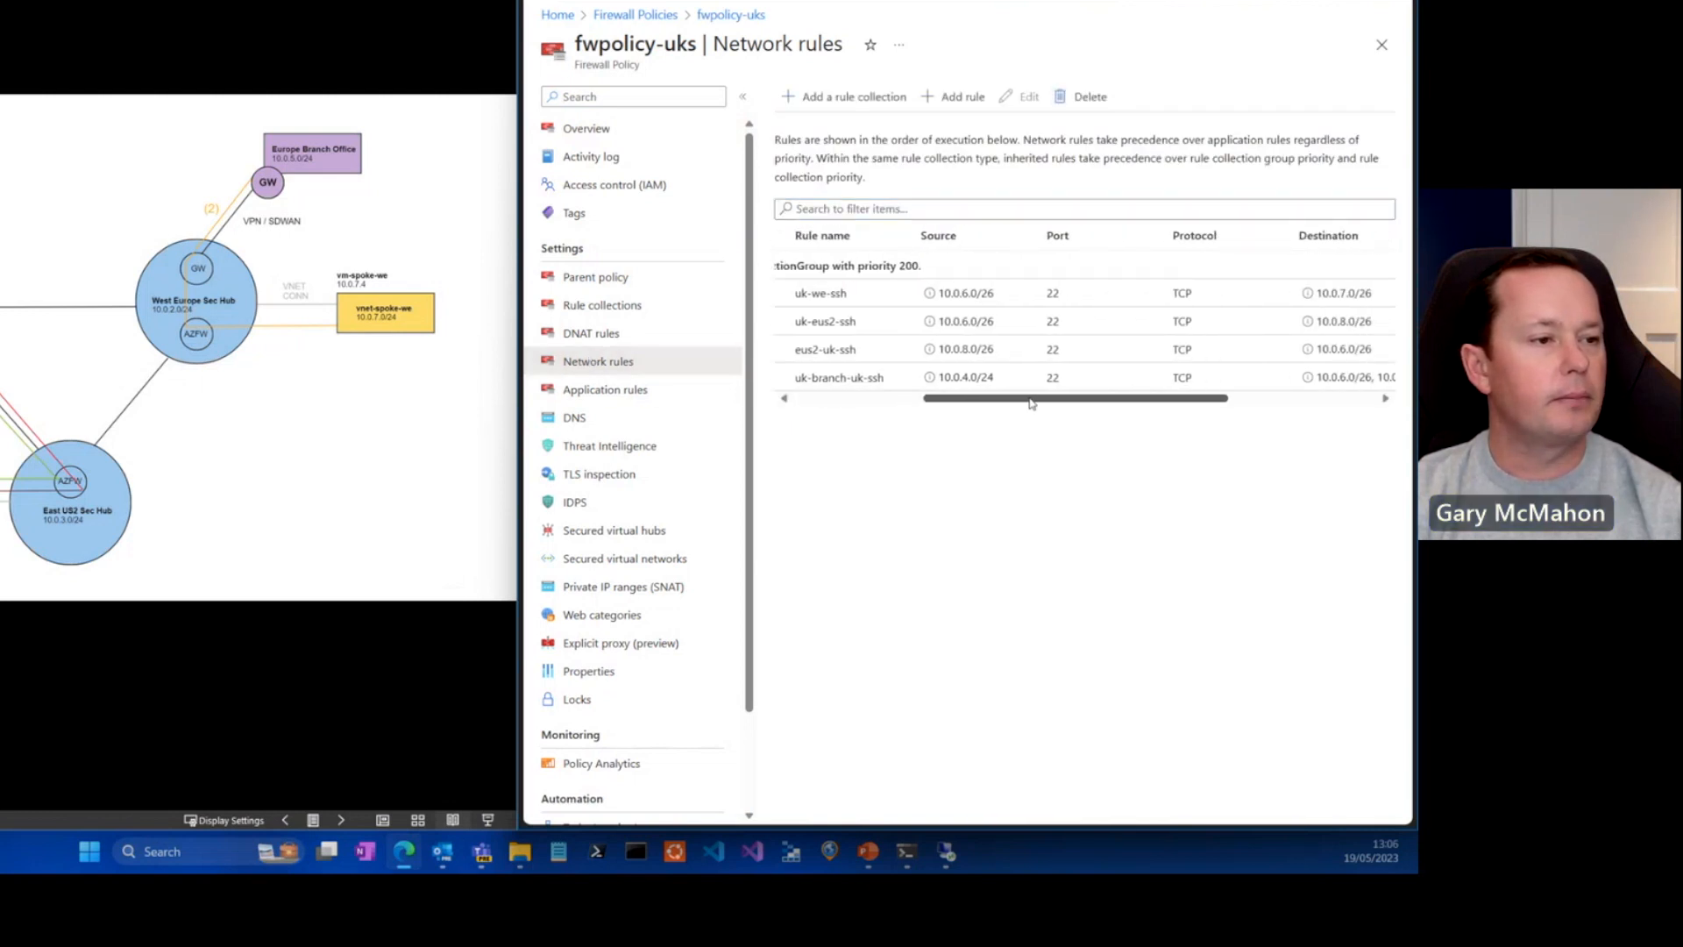
pyautogui.hscroll(3)
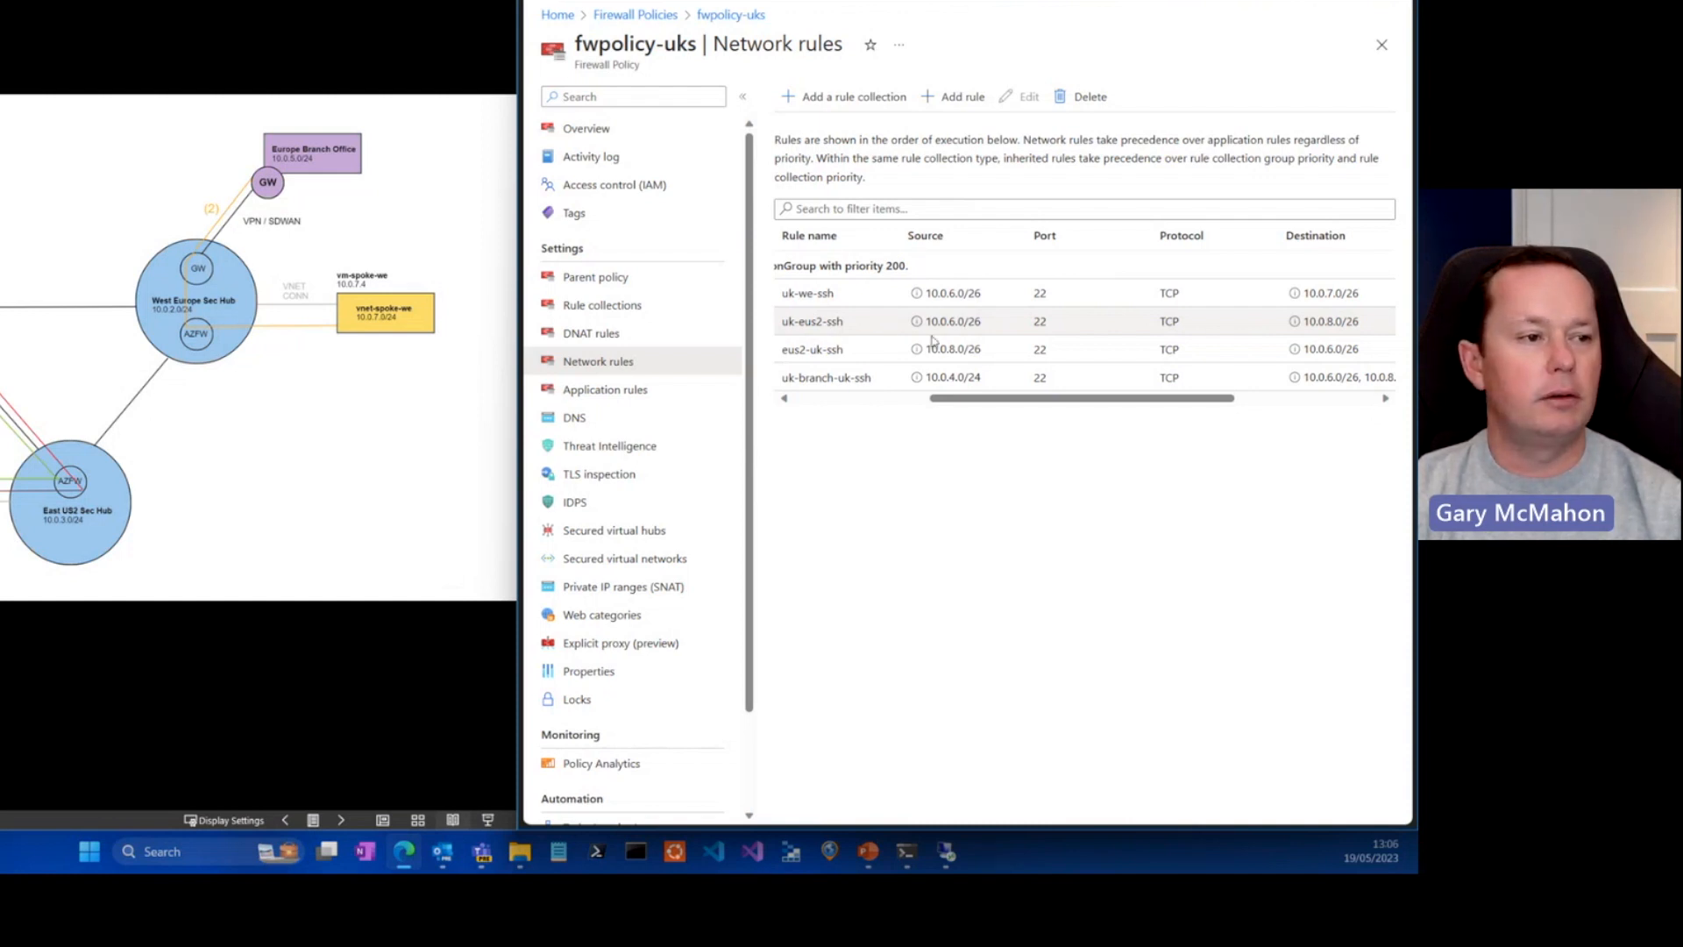
pyautogui.moveTo(987, 325)
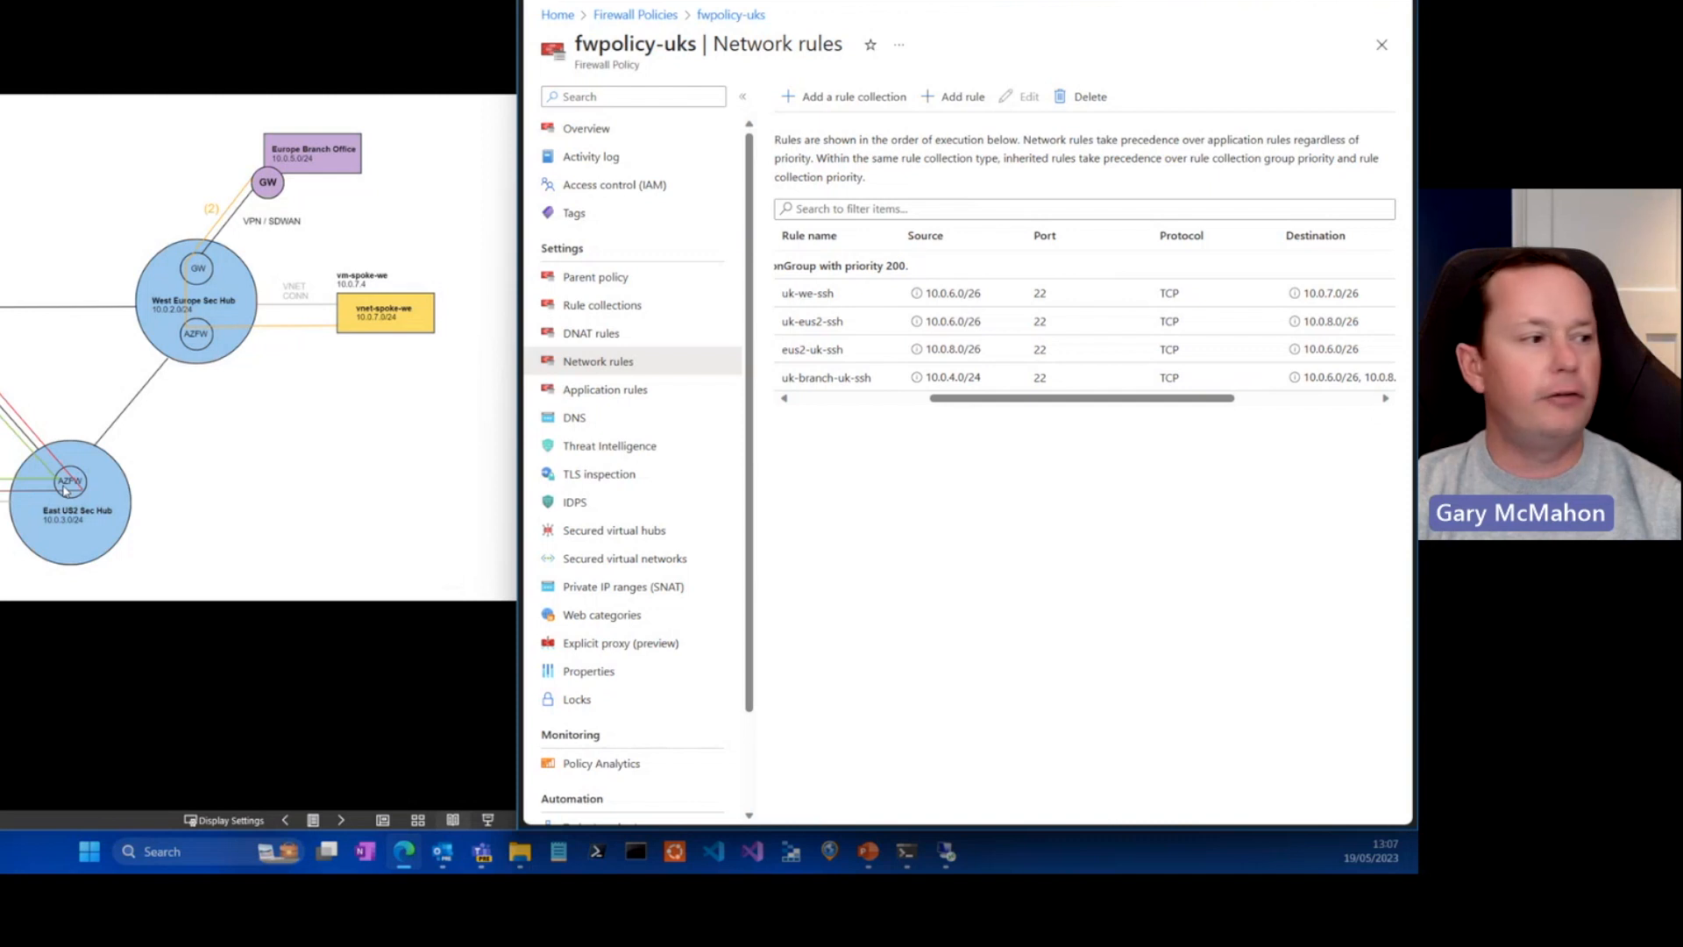
pyautogui.moveTo(634, 14)
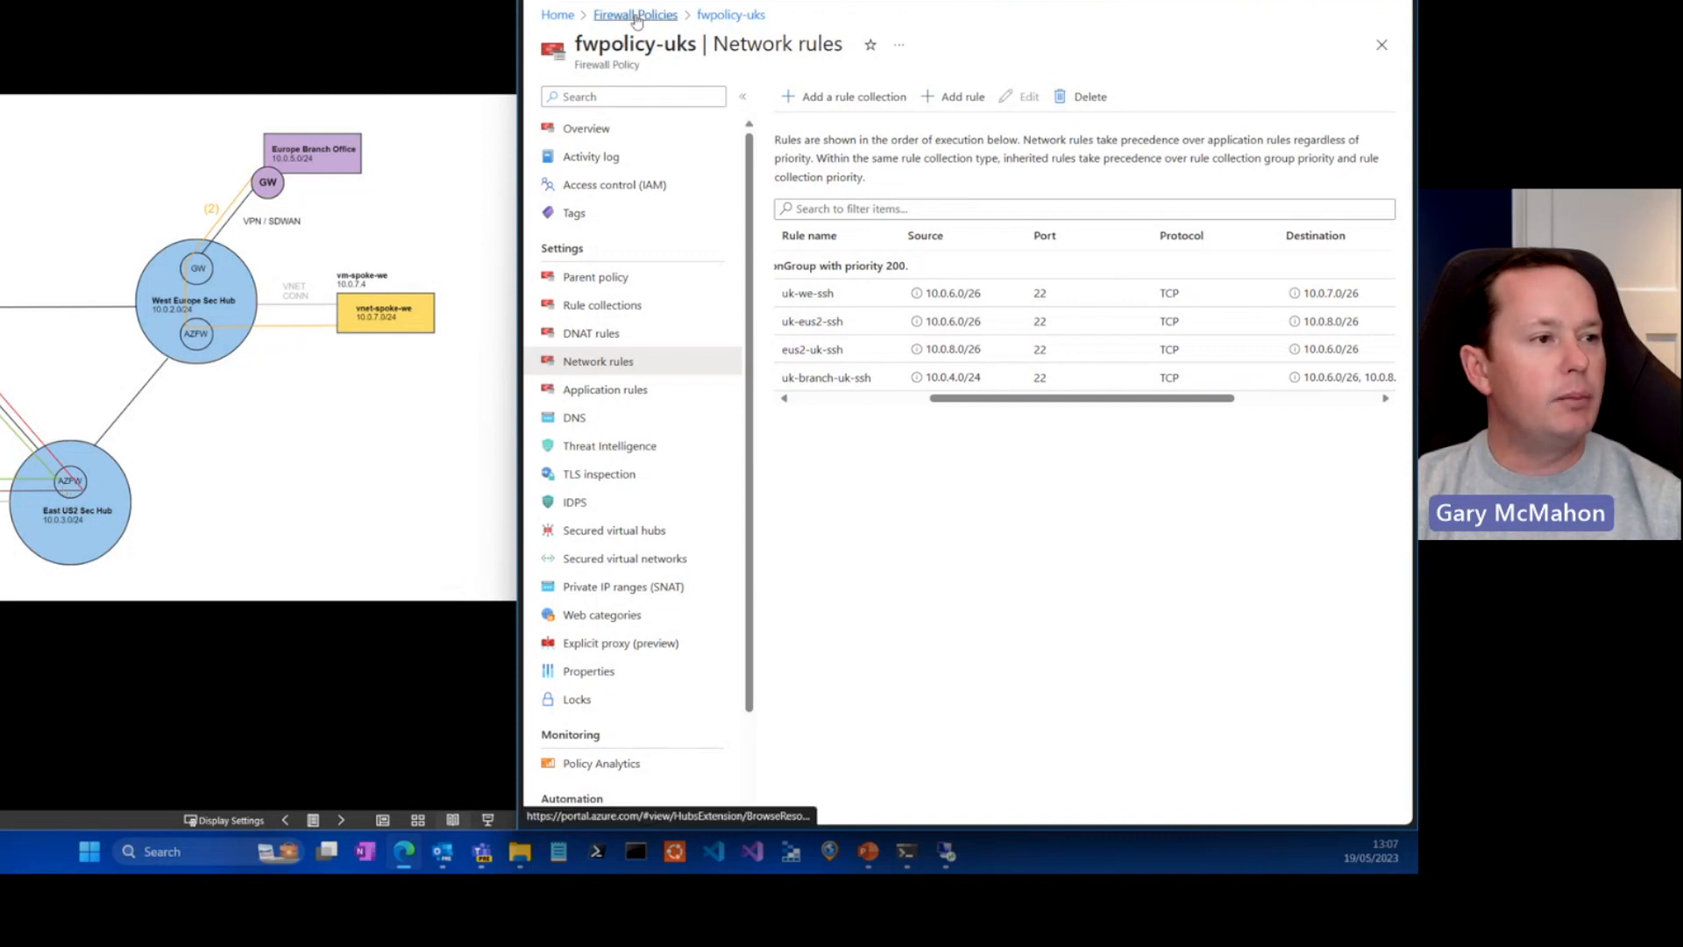
pyautogui.click(634, 14)
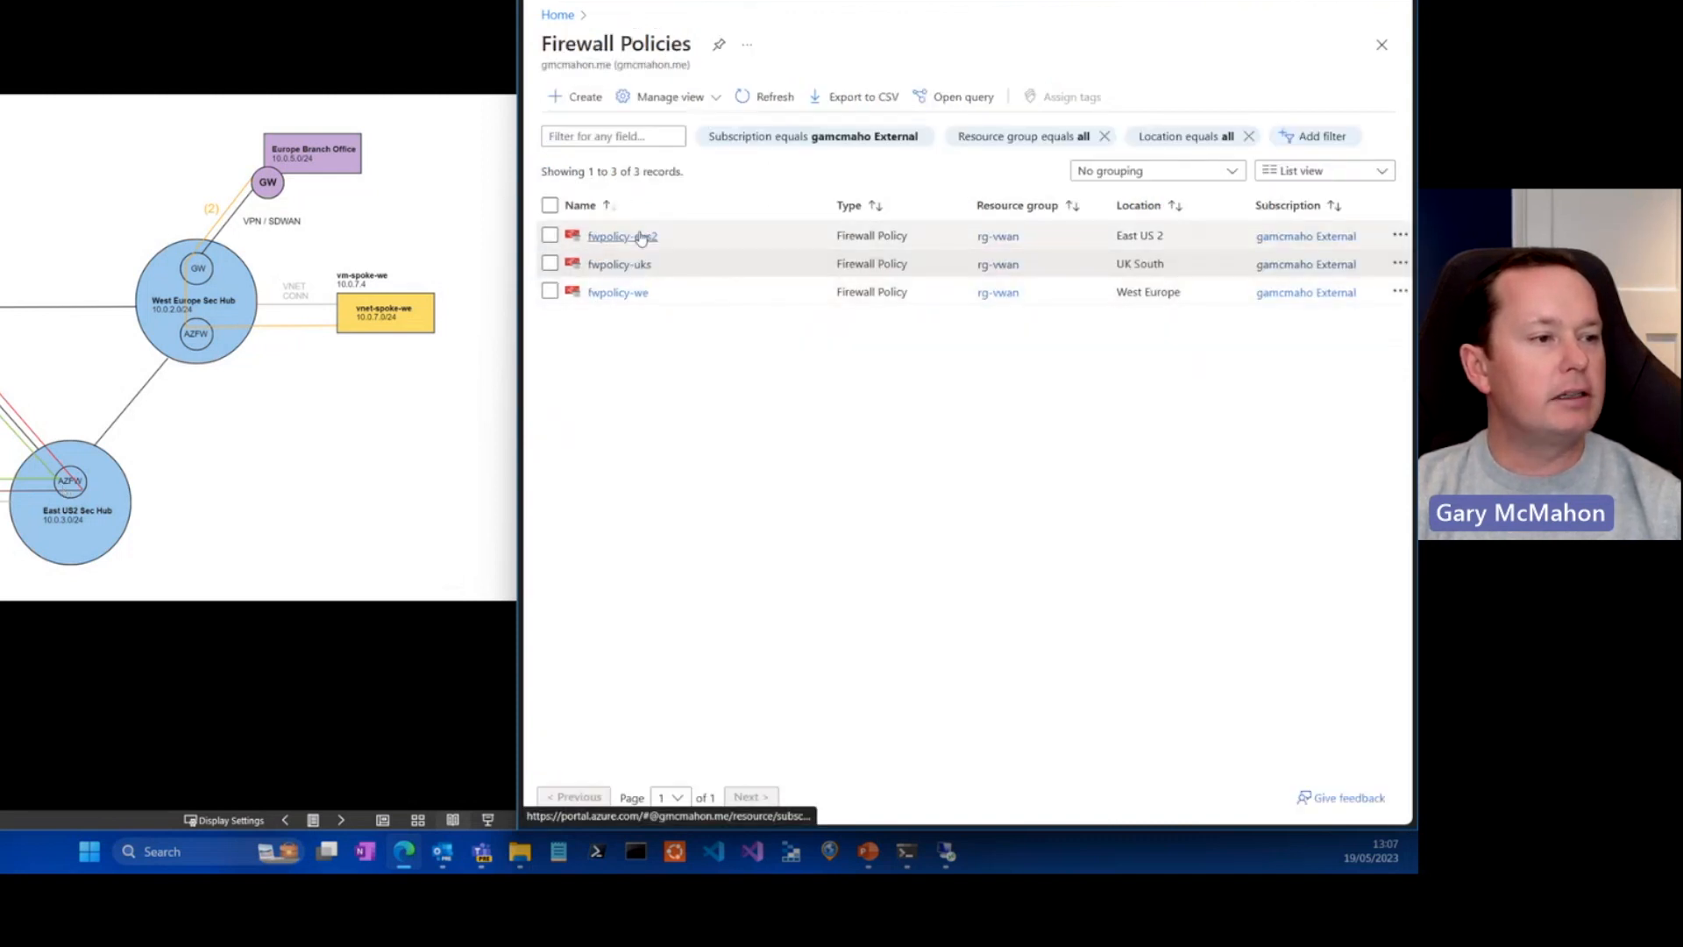
# Step: Show fwpolicy-eus2's network rules, scrolled right to reveal the SSH rule destinations
pyautogui.click(622, 235)
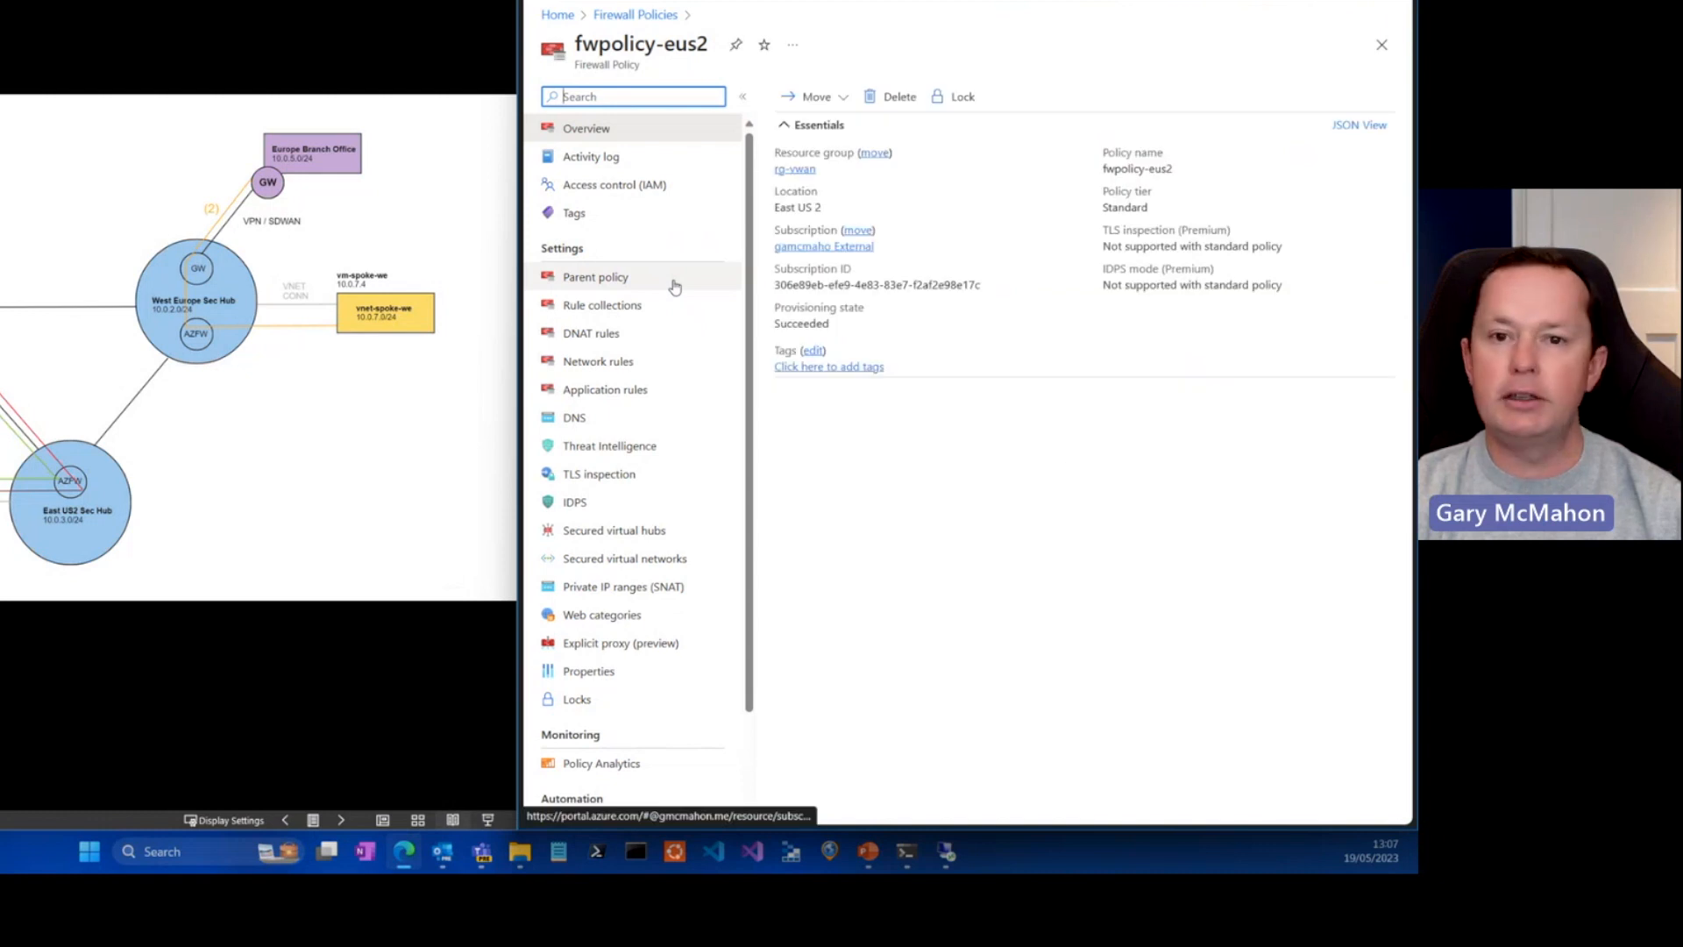
pyautogui.click(598, 361)
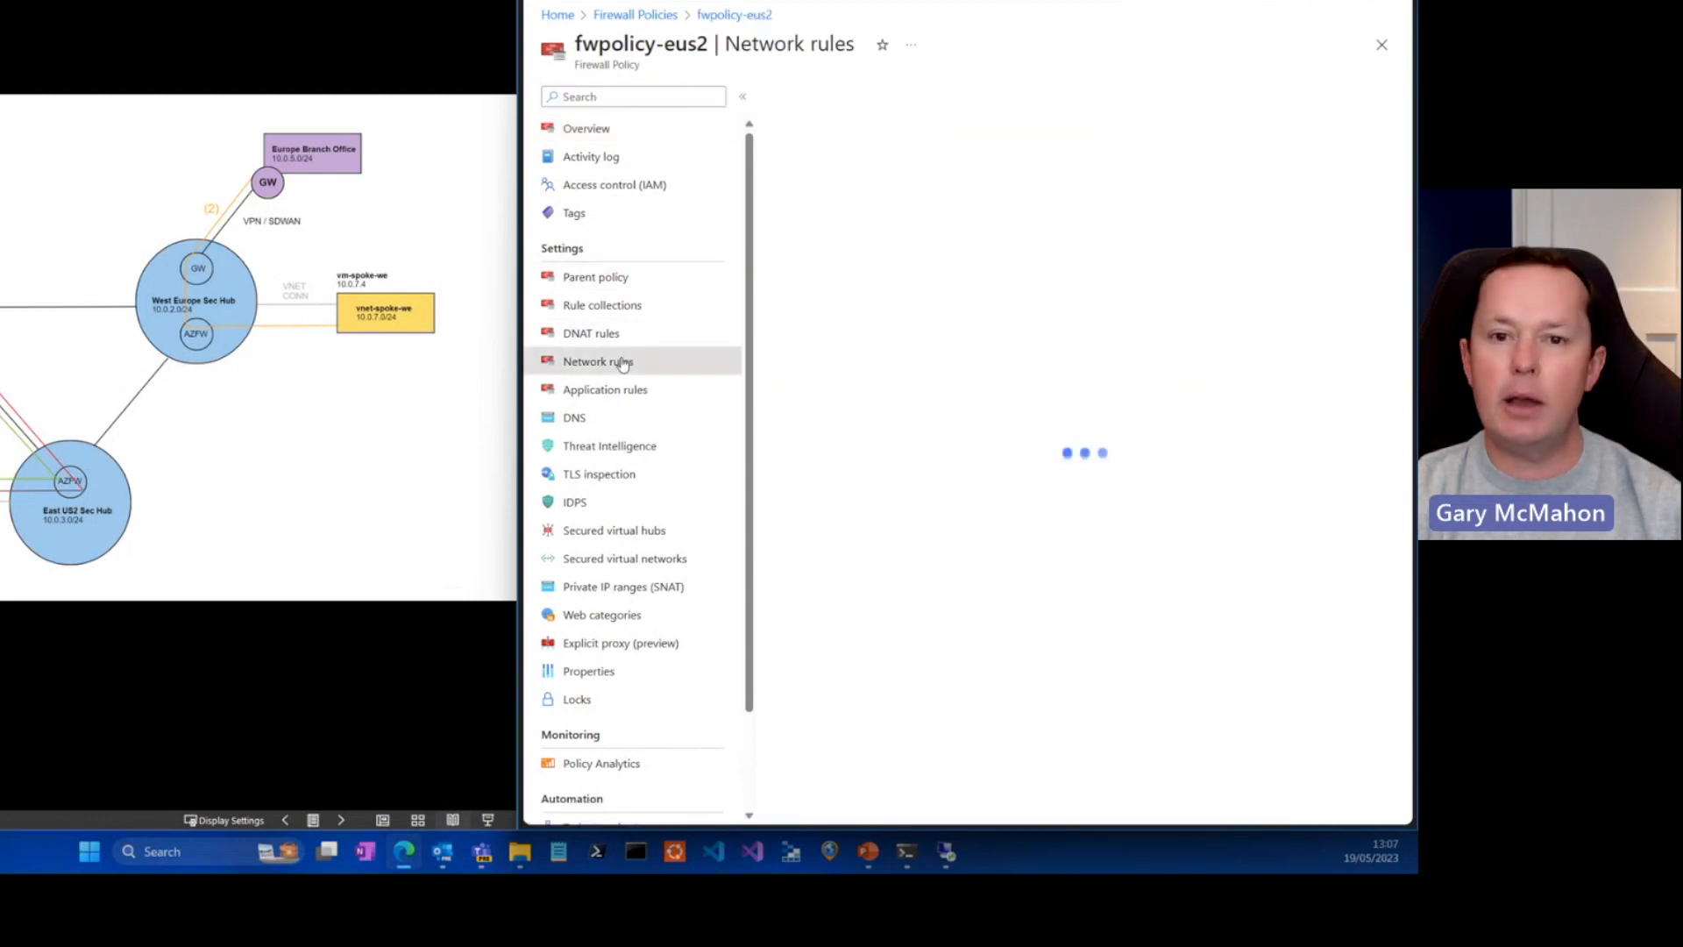
pyautogui.click(598, 360)
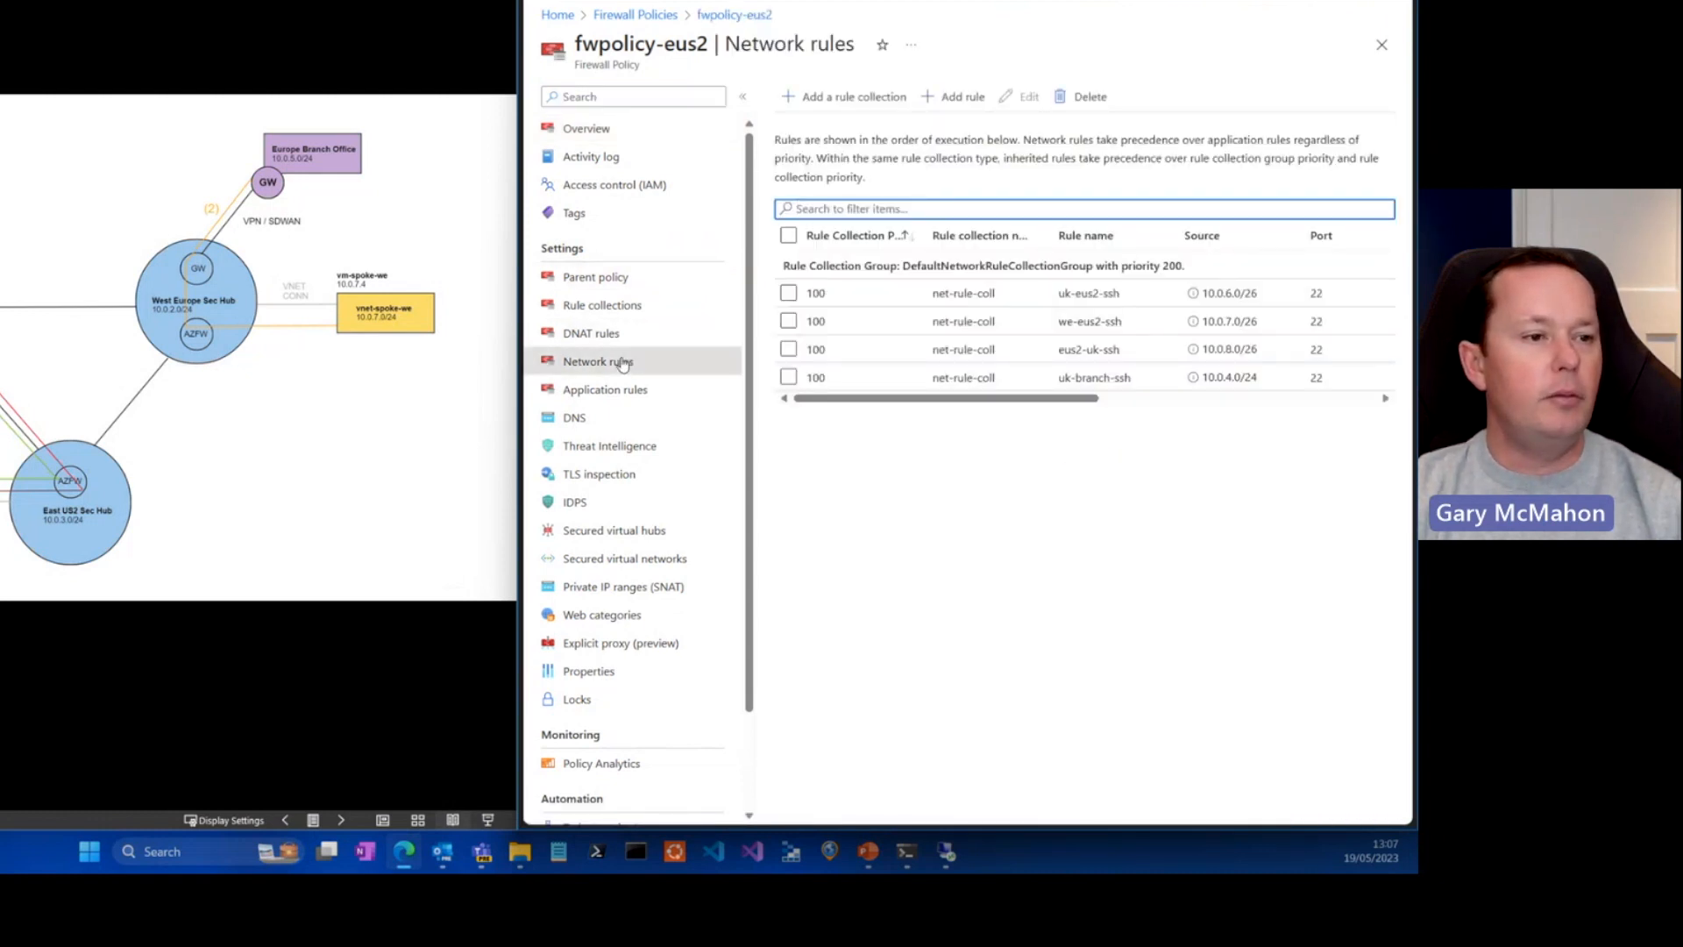
pyautogui.hscroll(3)
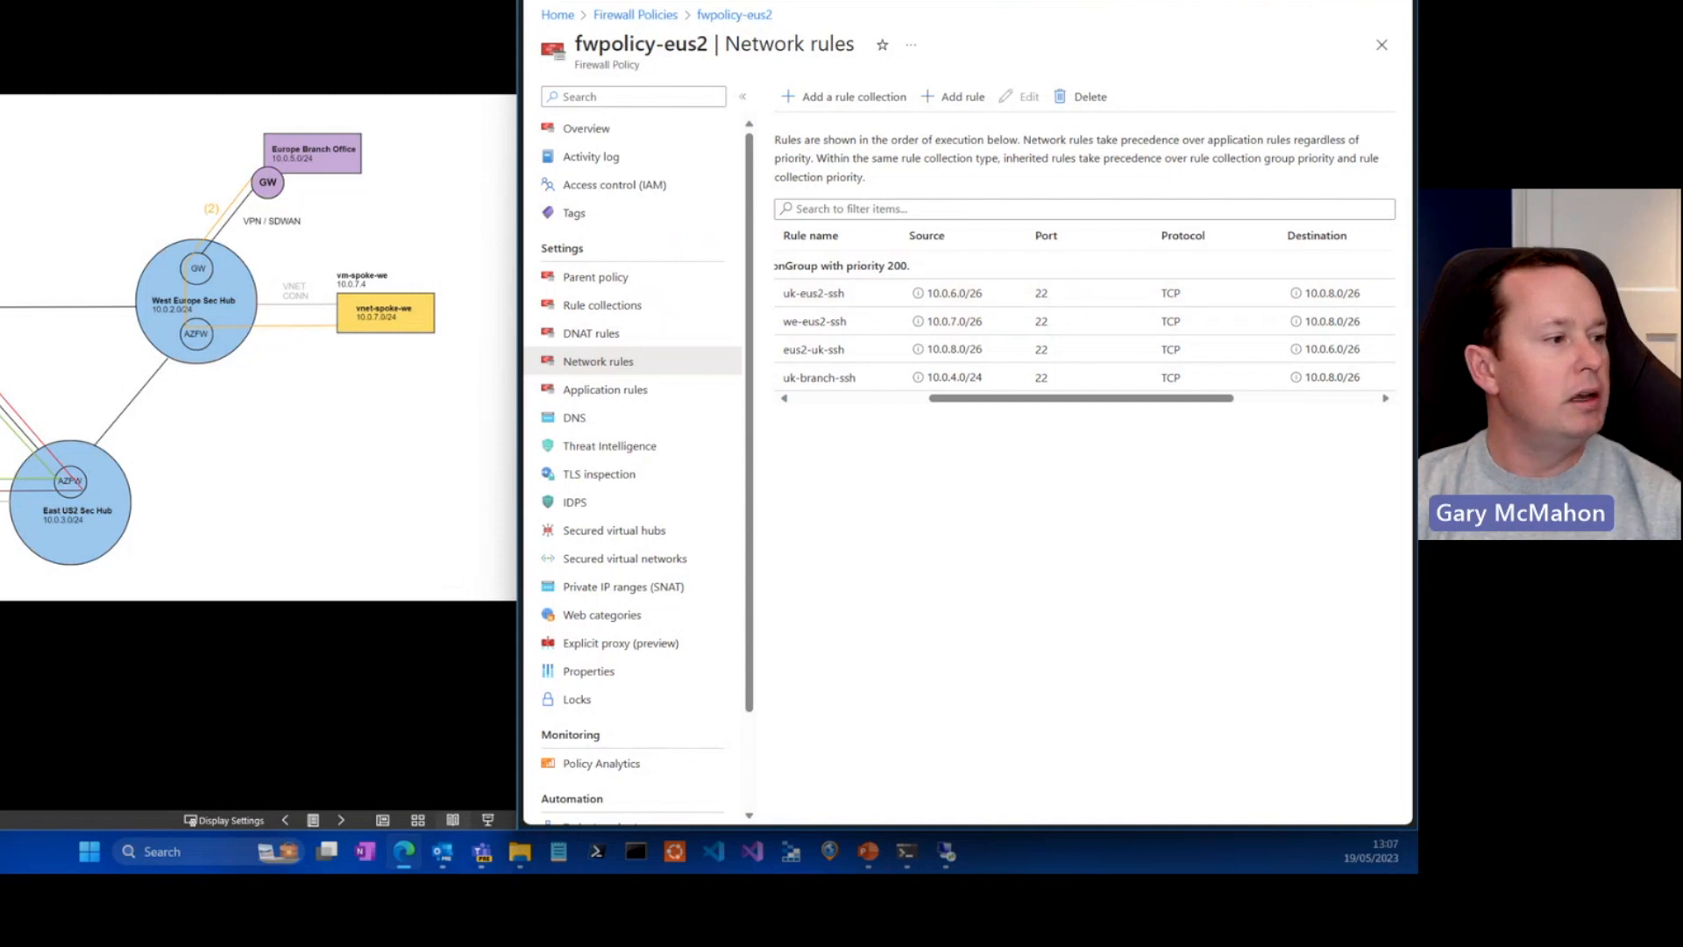
pyautogui.moveTo(71, 470)
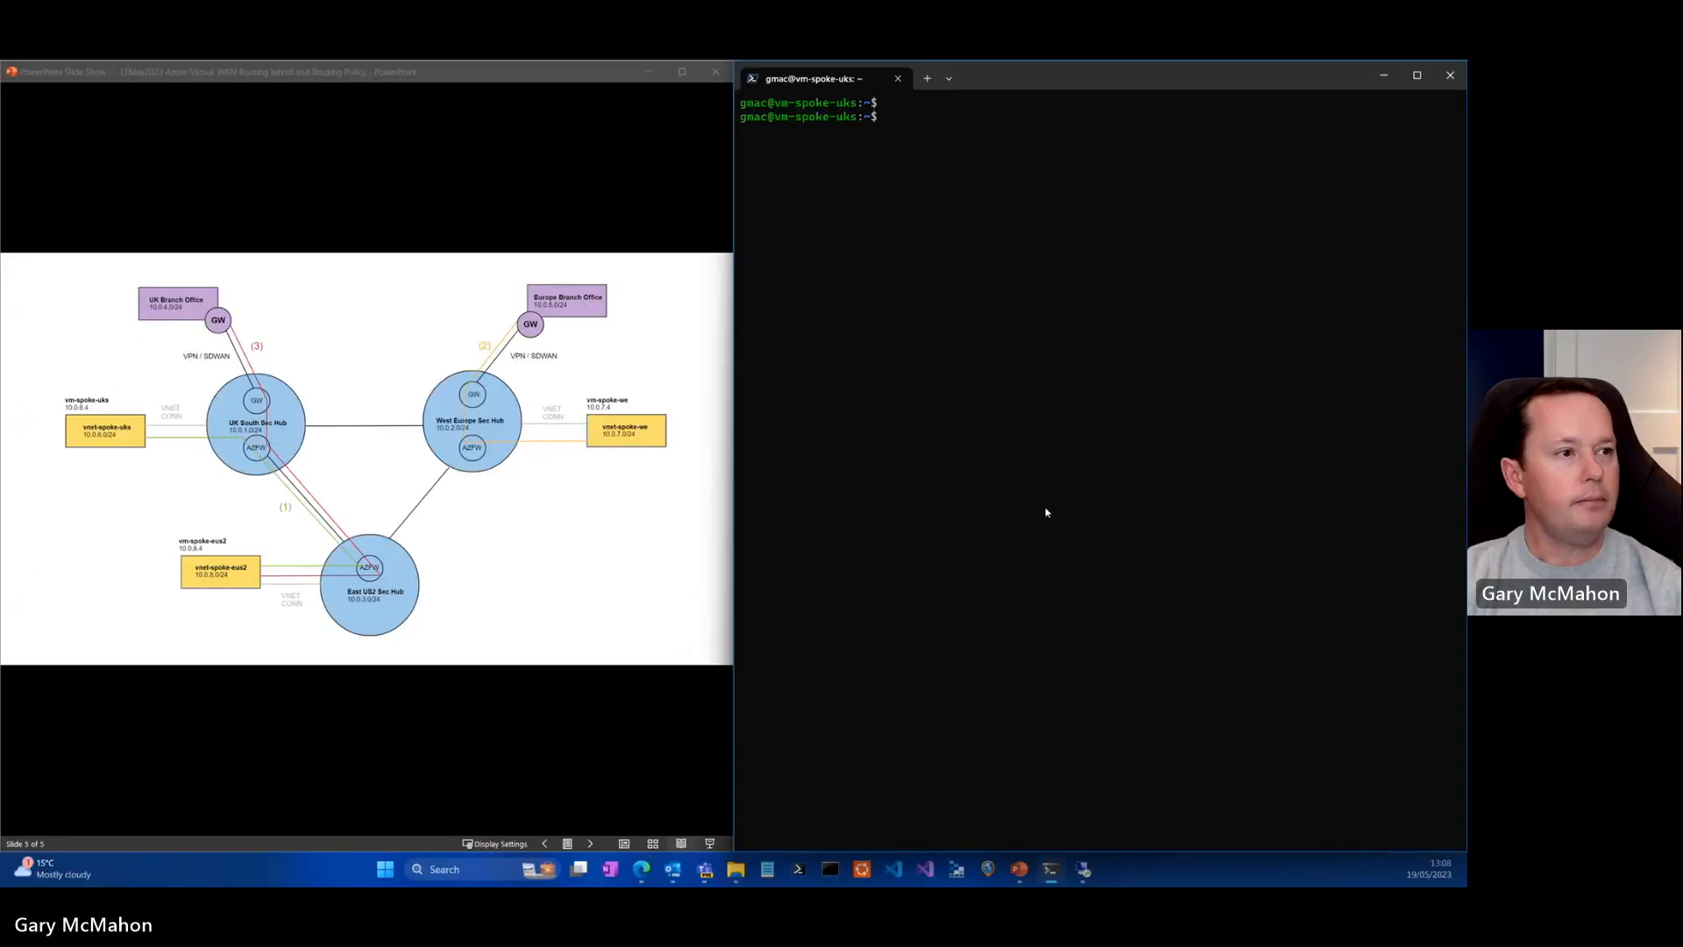
# Step: Run ip a, SSH as gmac to 10.0.8.4, and highlight its 10.0.8.4/26 address
pyautogui.write('ip a')
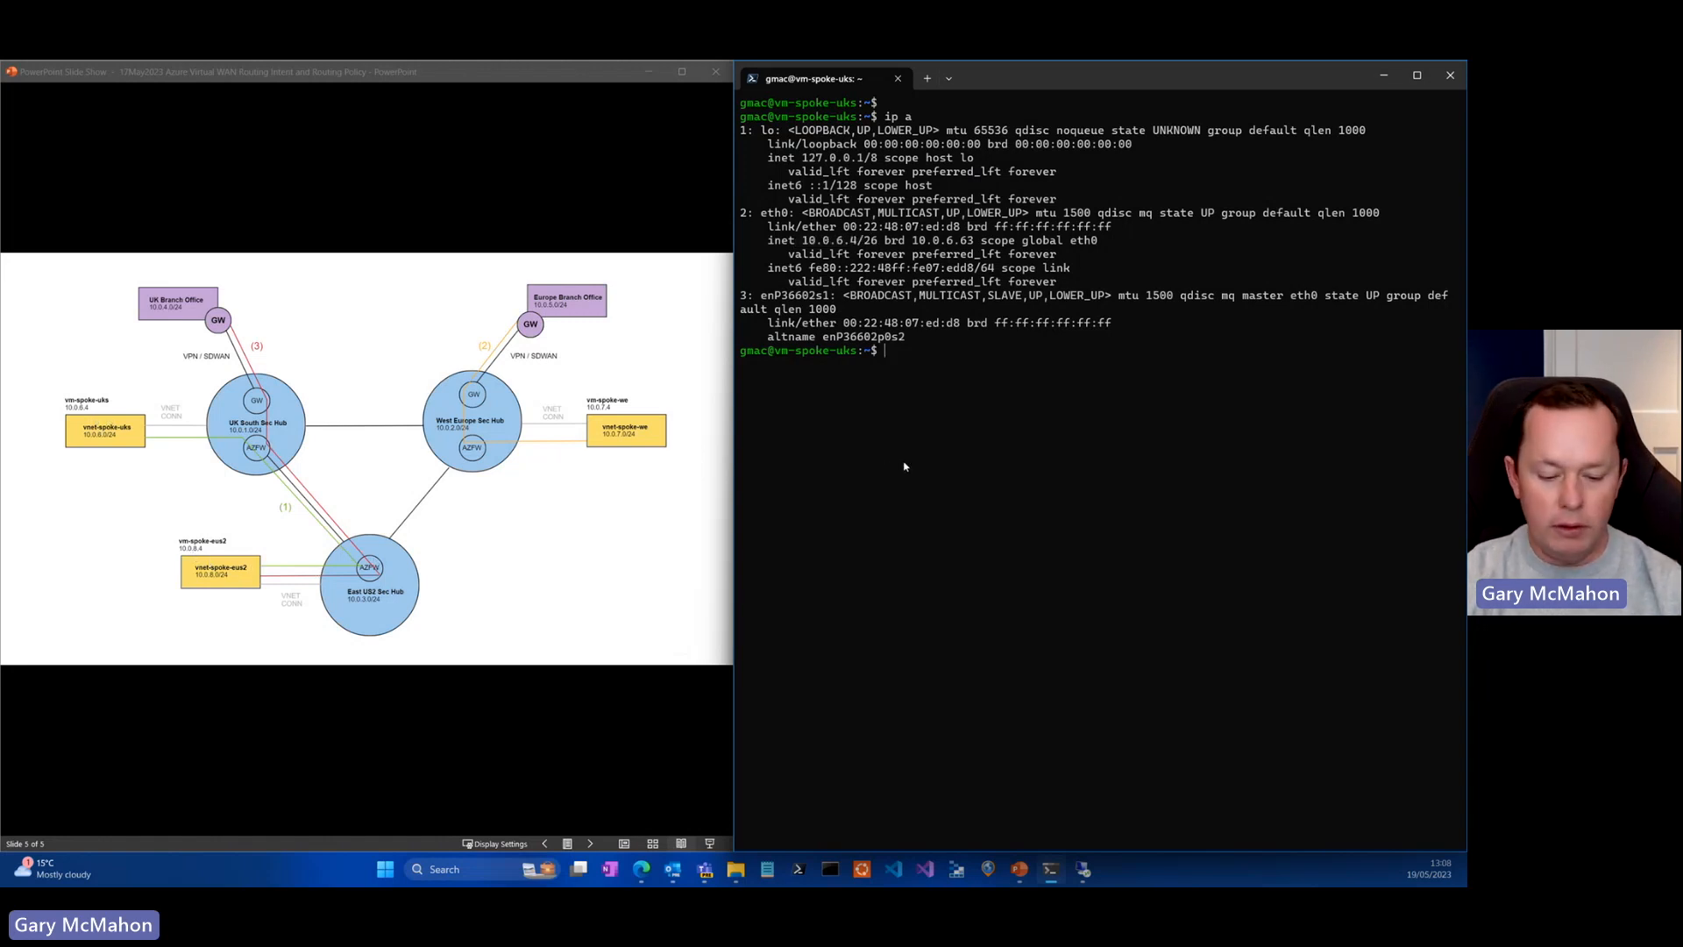
pyautogui.write('ssh gmac')
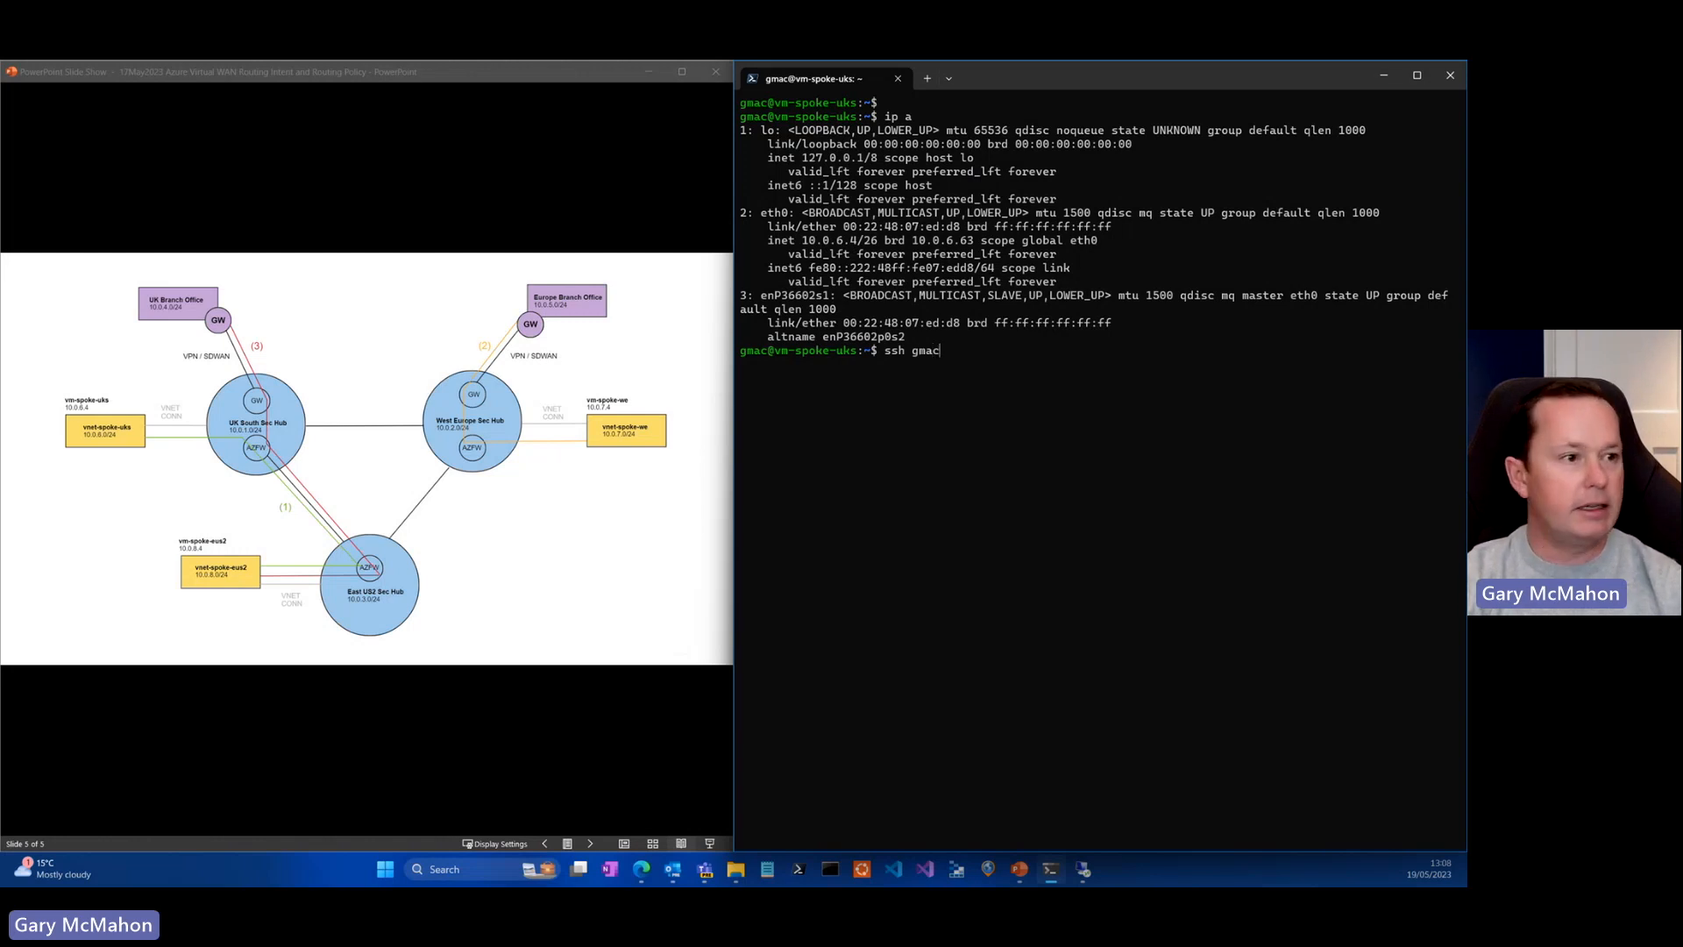
pyautogui.write('@10.0.8.4')
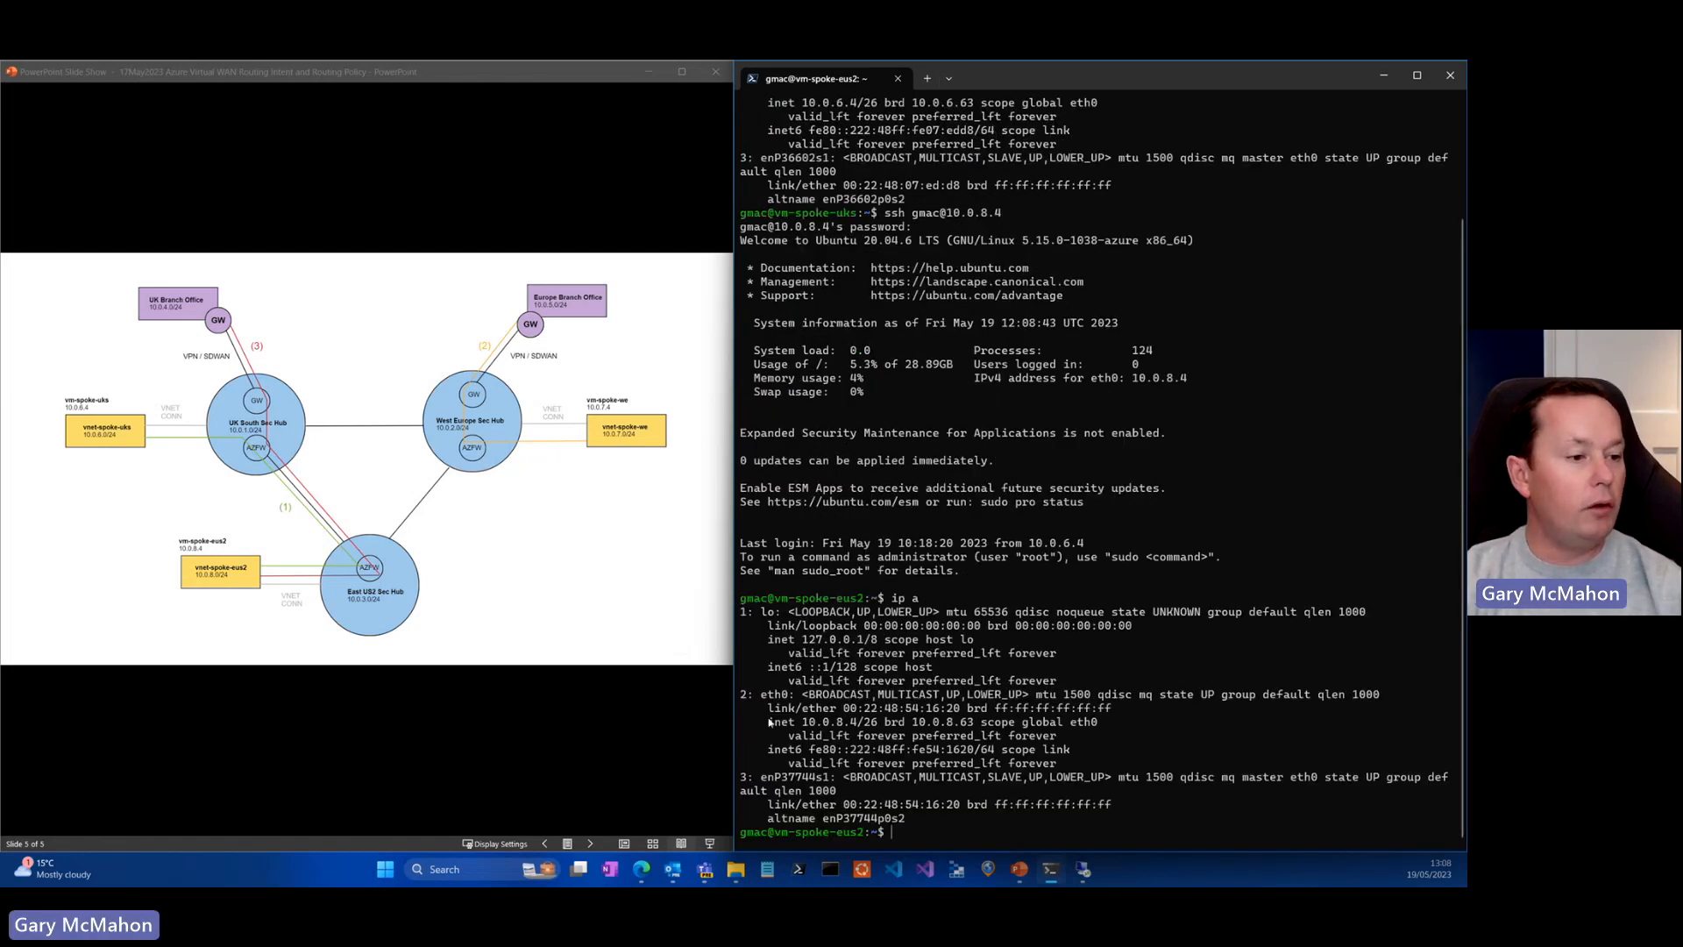
pyautogui.moveTo(771, 721); pyautogui.dragTo(915, 721)
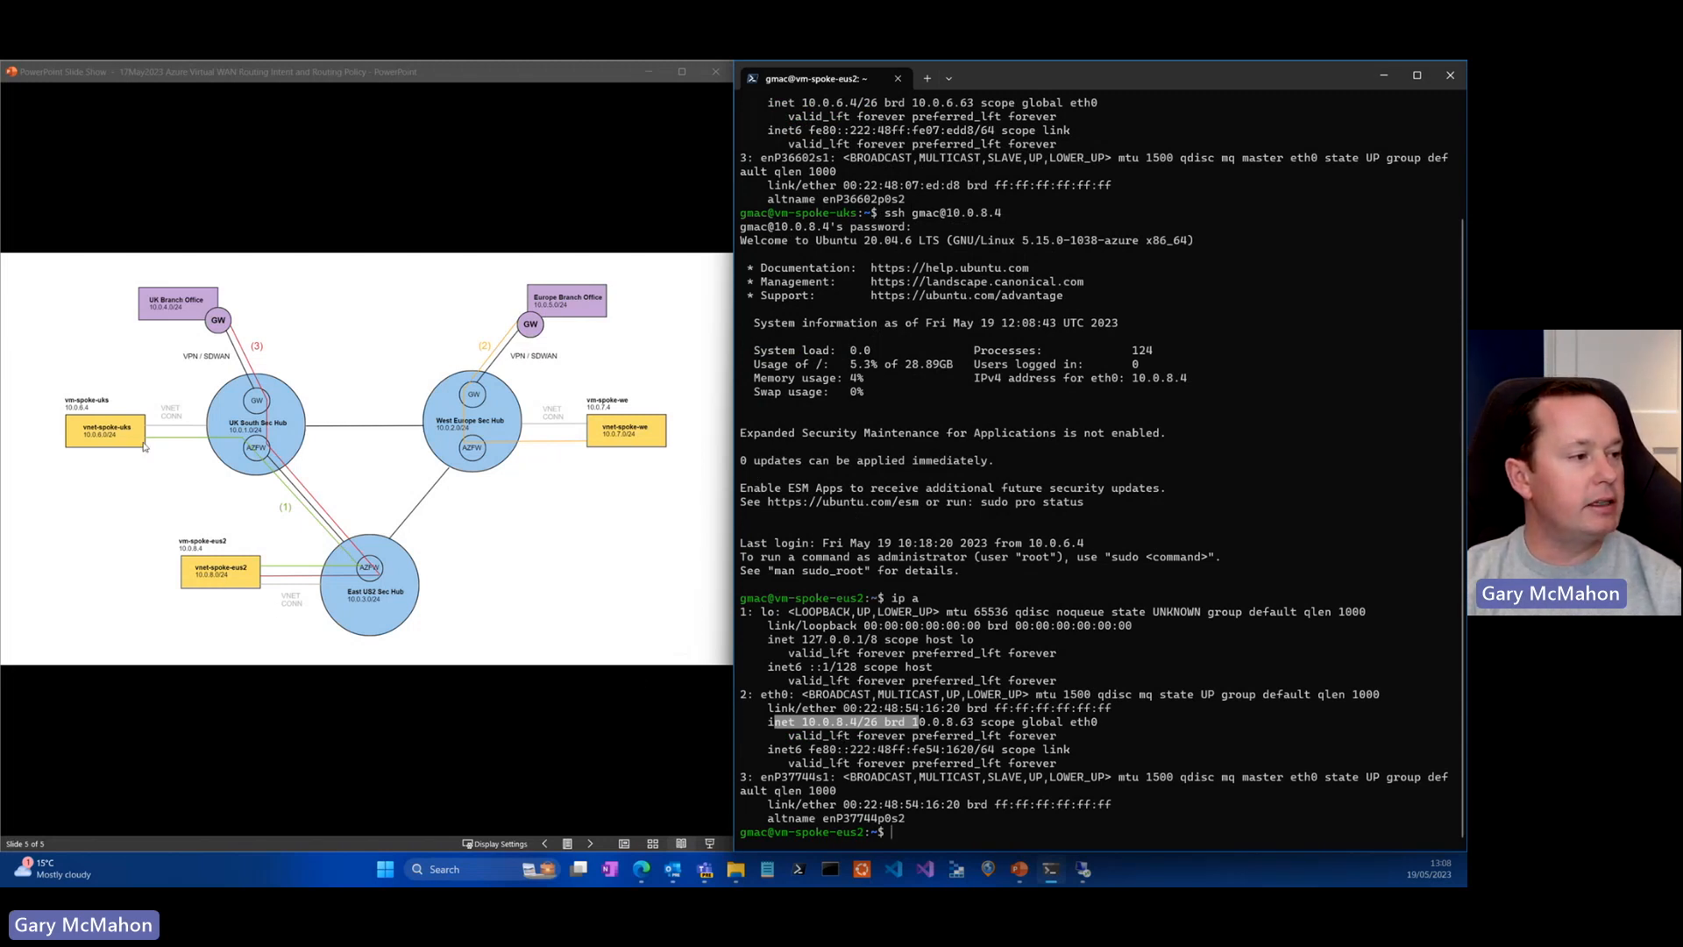
pyautogui.moveTo(244, 583)
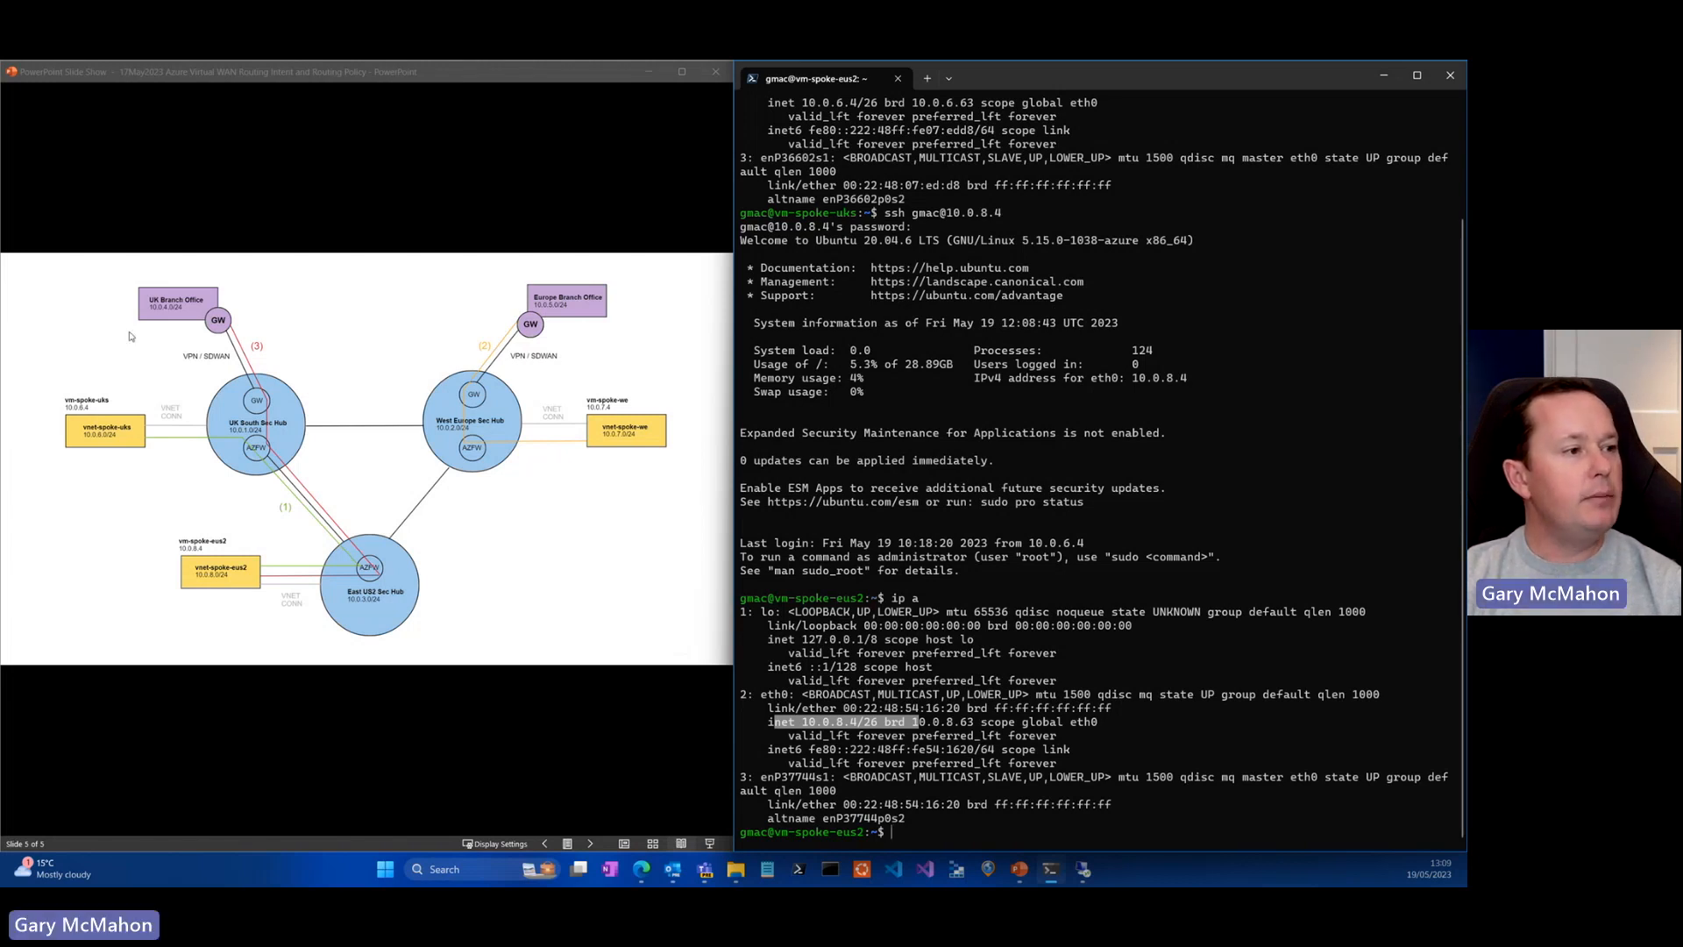
pyautogui.moveTo(578, 312)
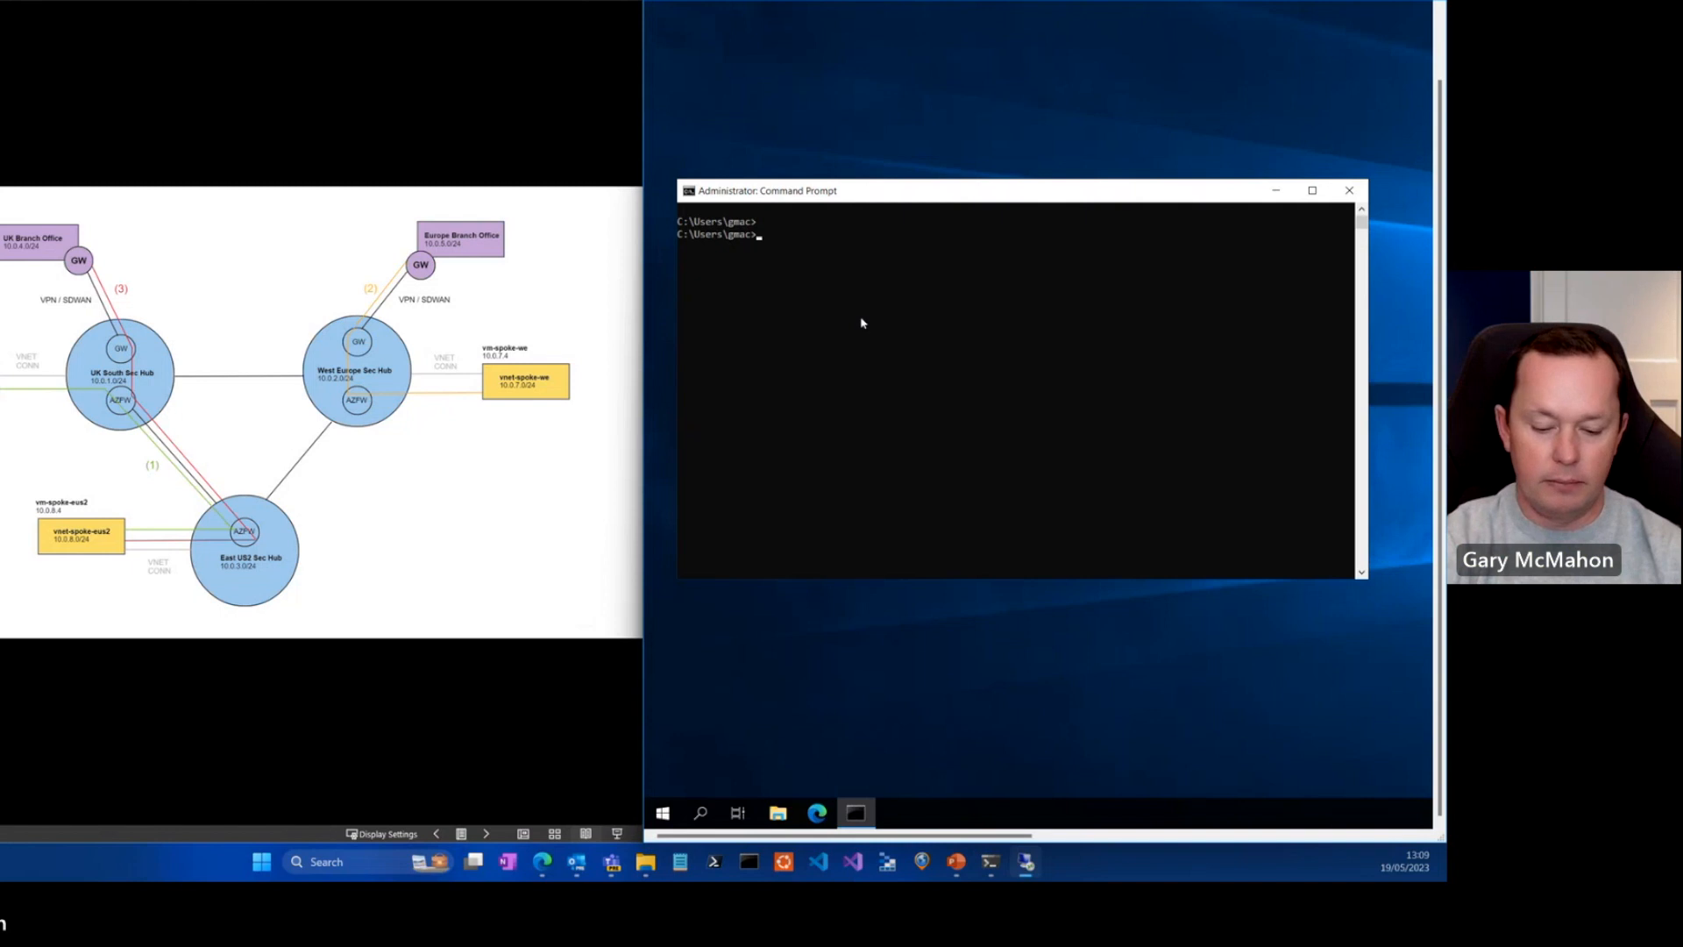
# Step: Highlight branch IPv4 10.0.5.4, SSH as gmac to 10.0.7.4, highlight 10.0.7.4/26
pyautogui.write('ipconfig')
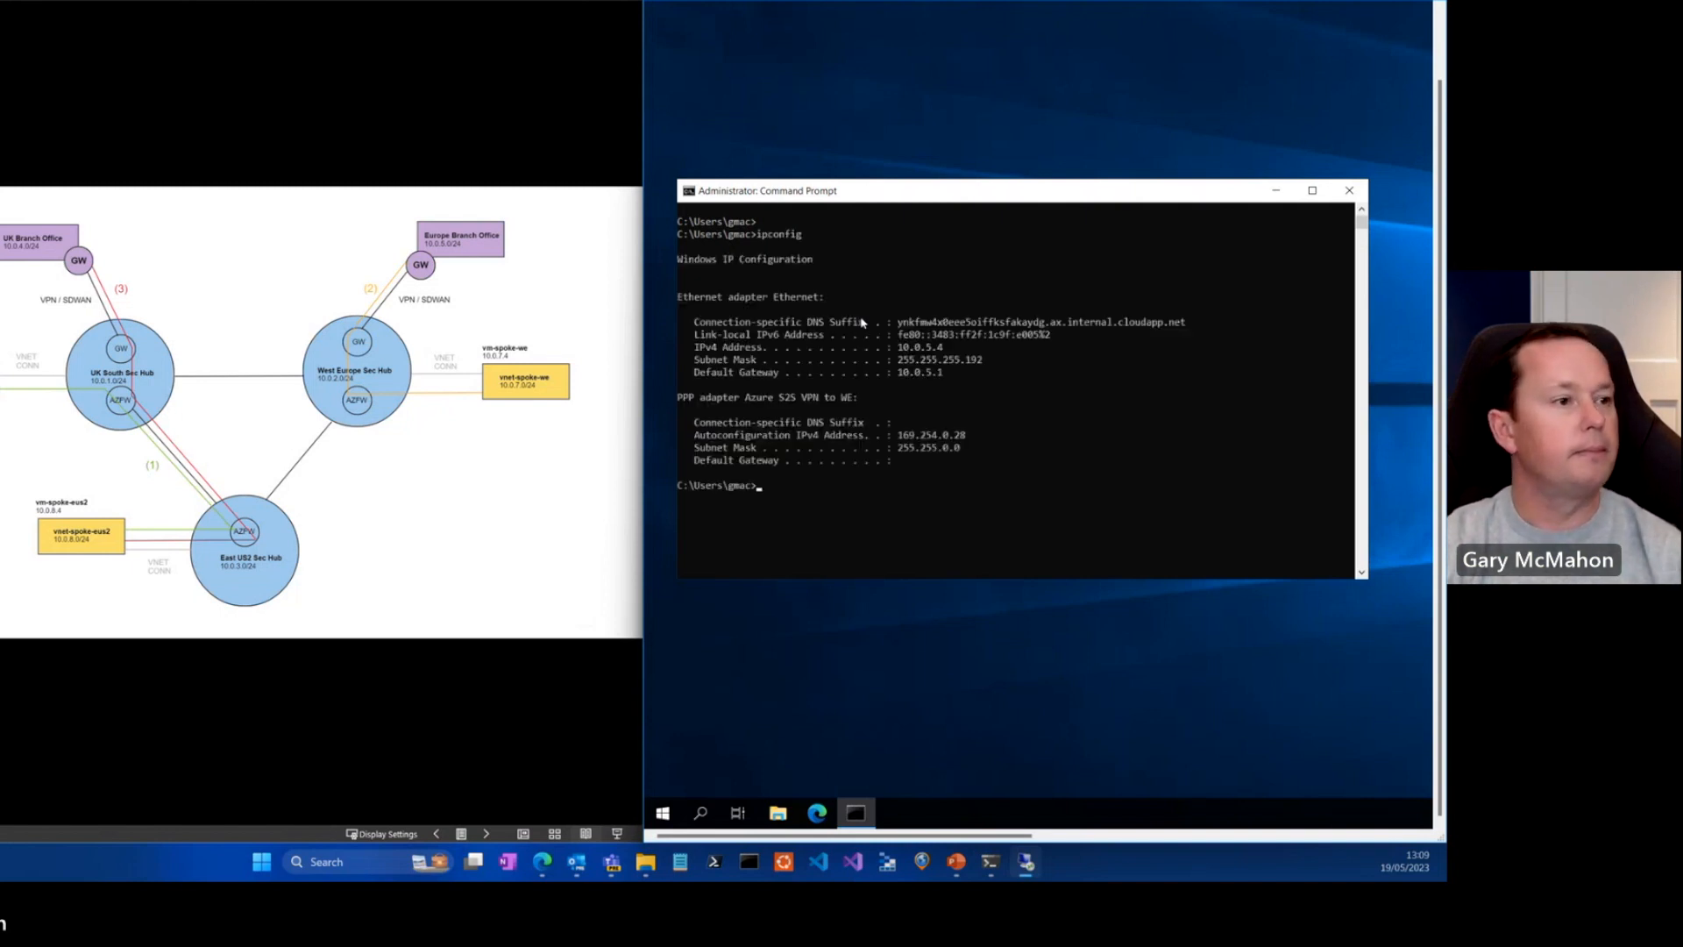
pyautogui.moveTo(869, 347); pyautogui.dragTo(950, 347)
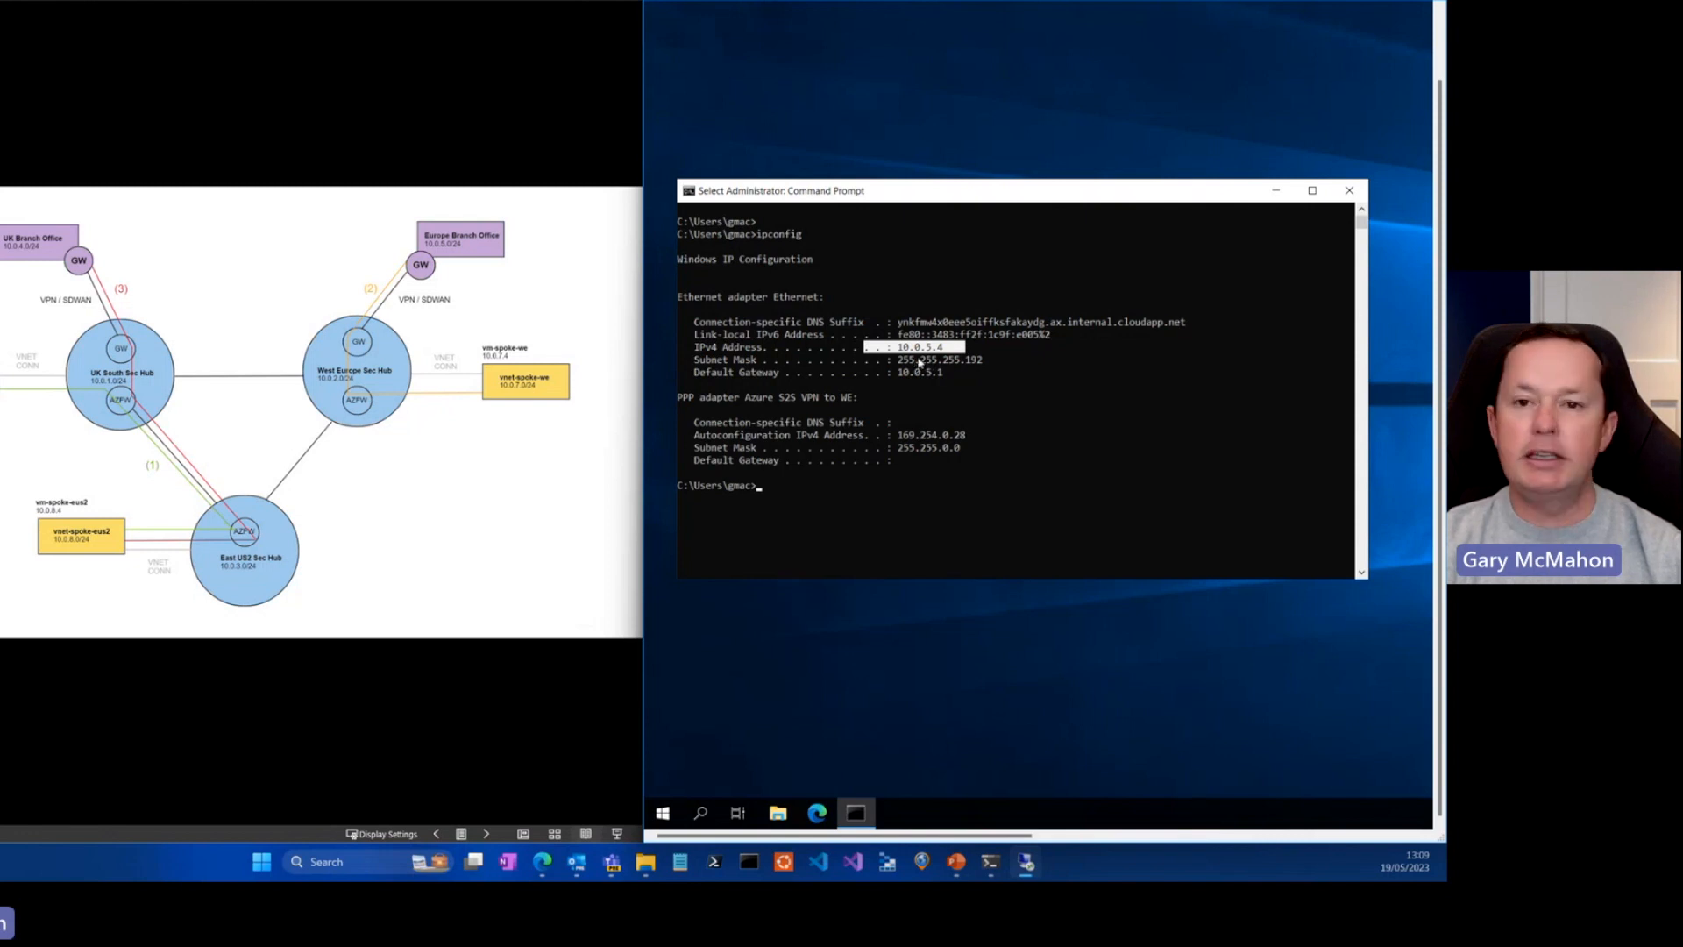
pyautogui.moveTo(608, 298)
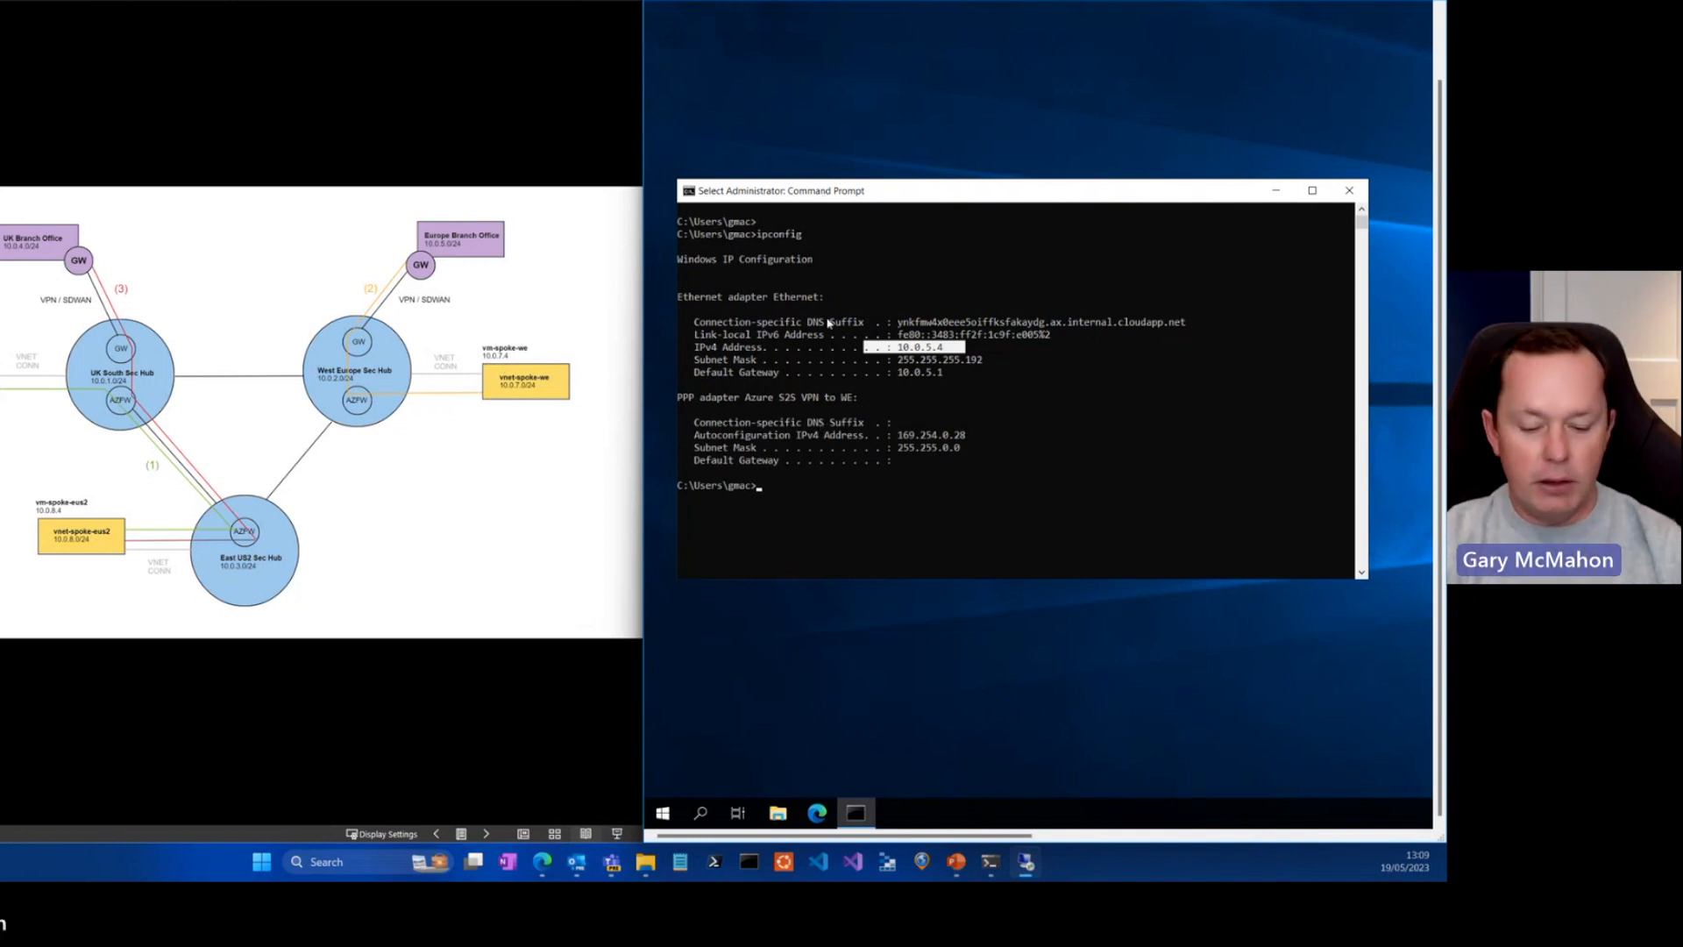
pyautogui.write('ssh')
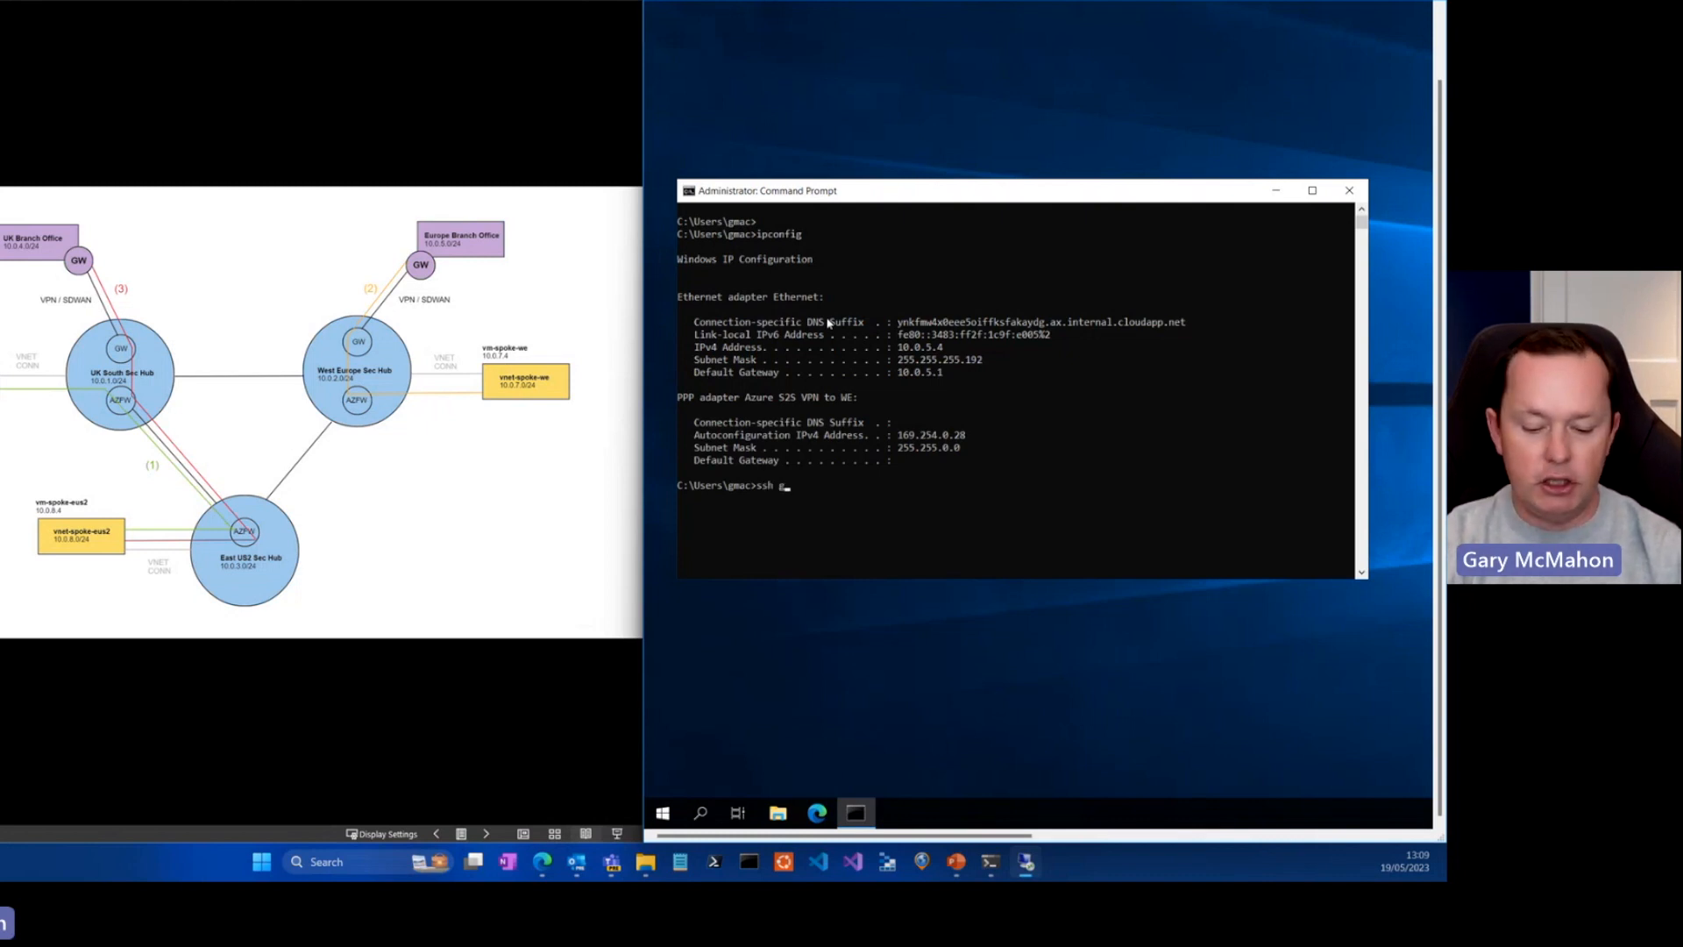
pyautogui.write('gmac@10.0.7.4')
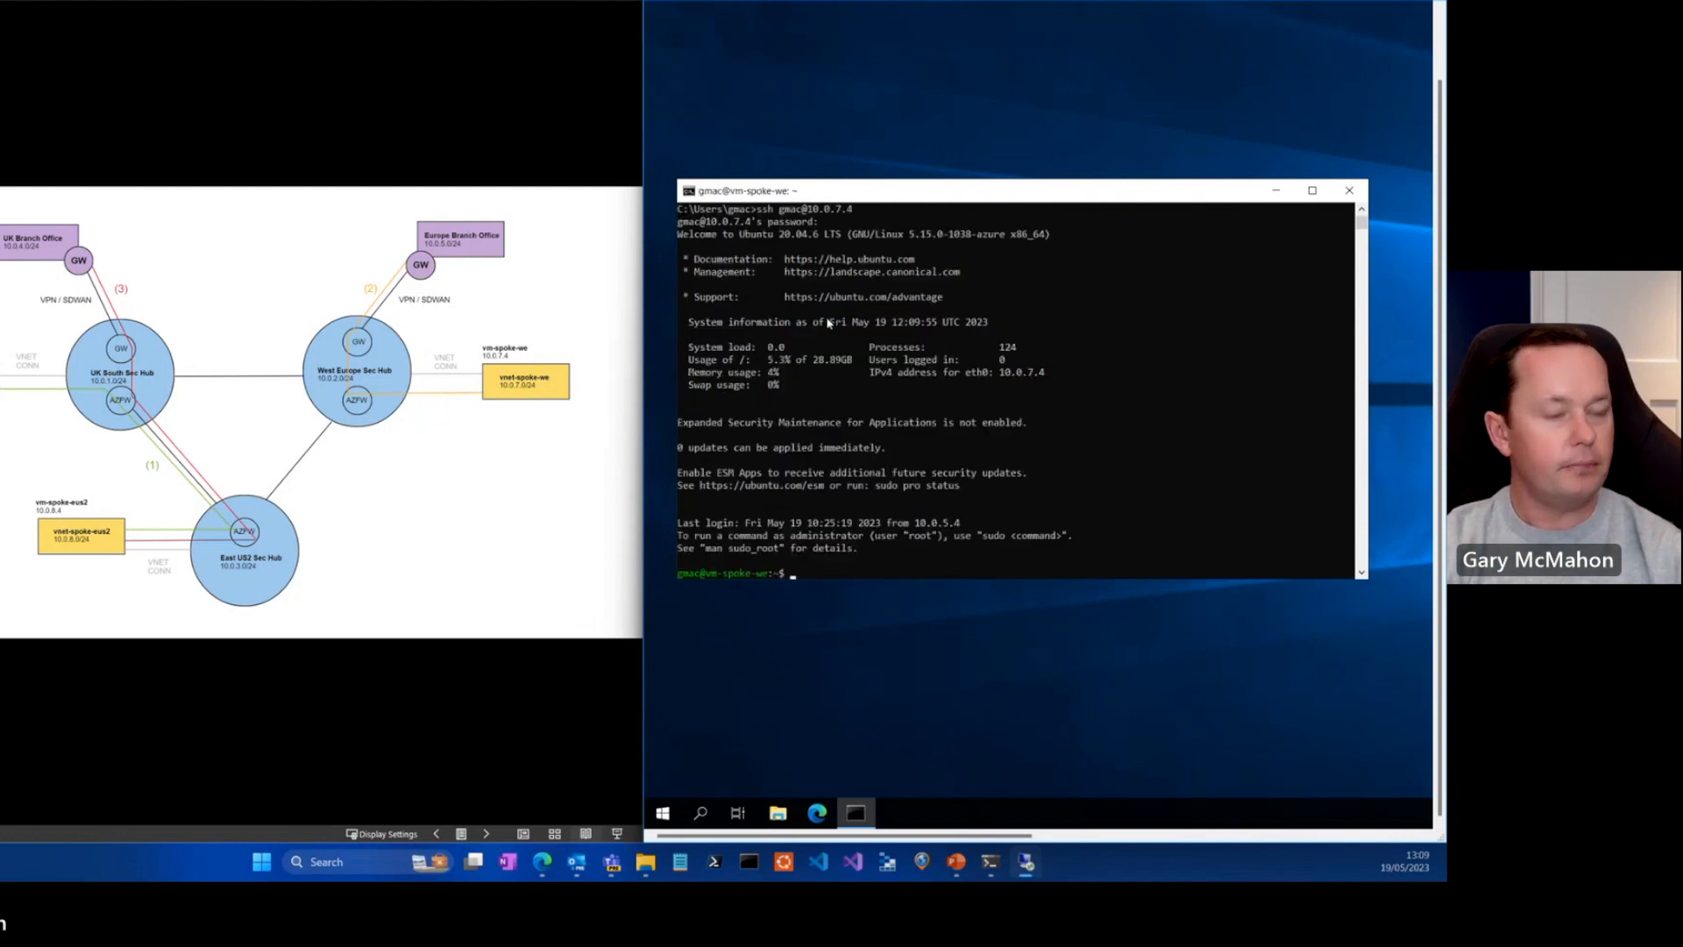
pyautogui.write('ip a')
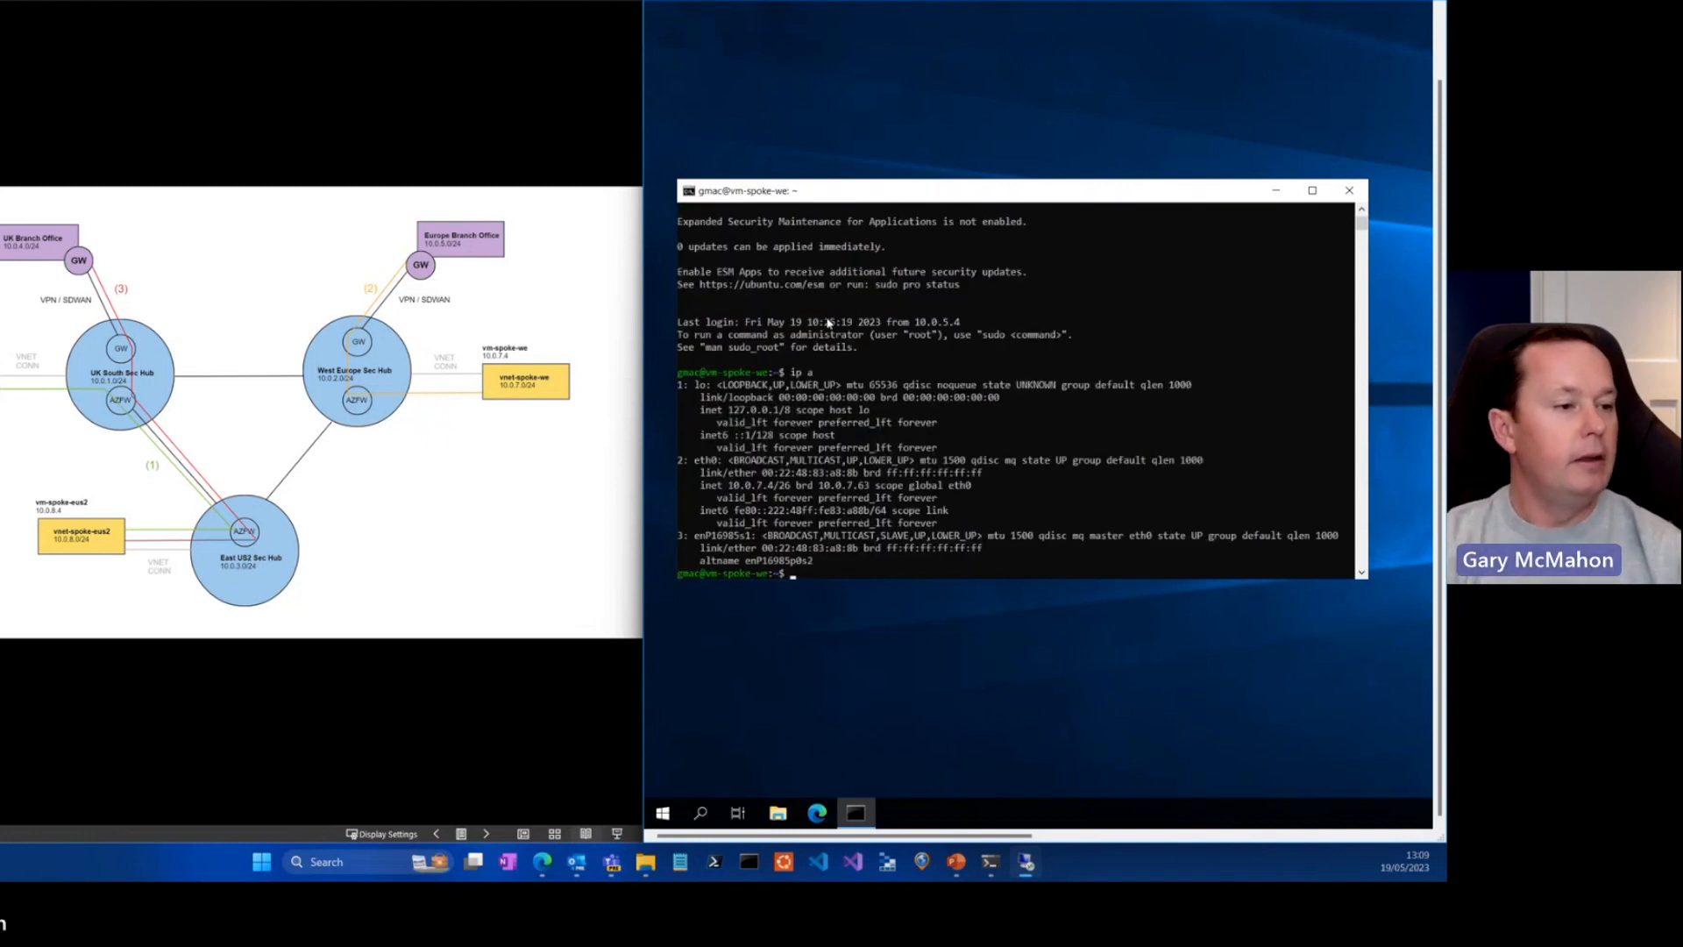
pyautogui.moveTo(701, 484); pyautogui.dragTo(846, 484)
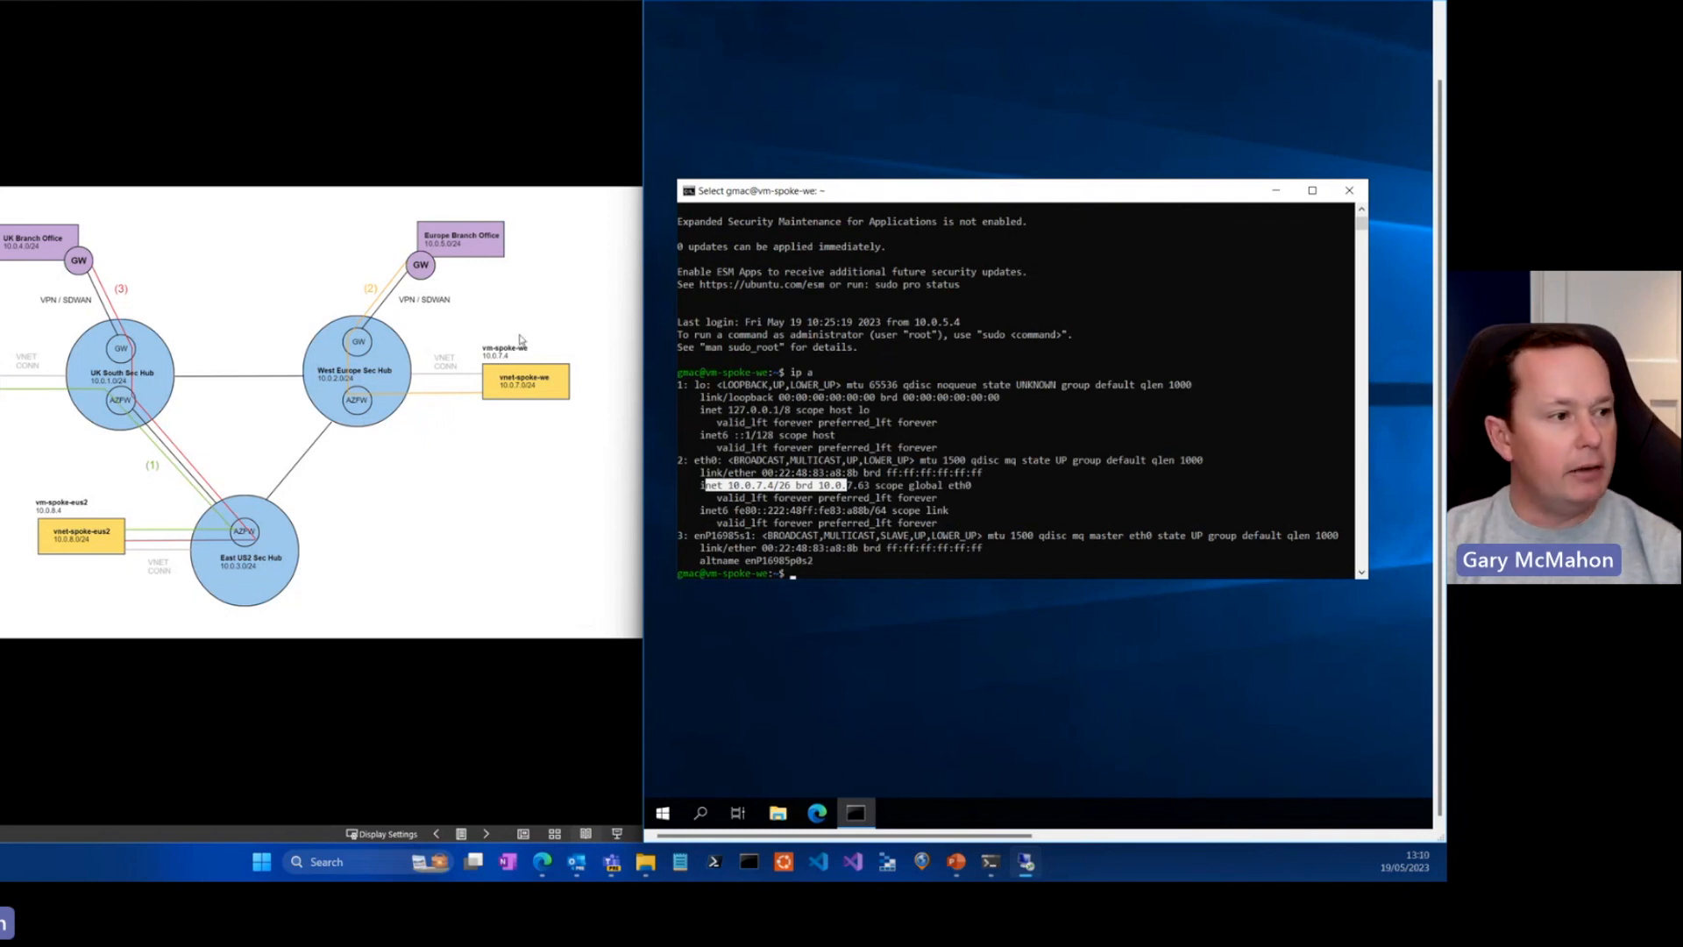
pyautogui.moveTo(558, 392)
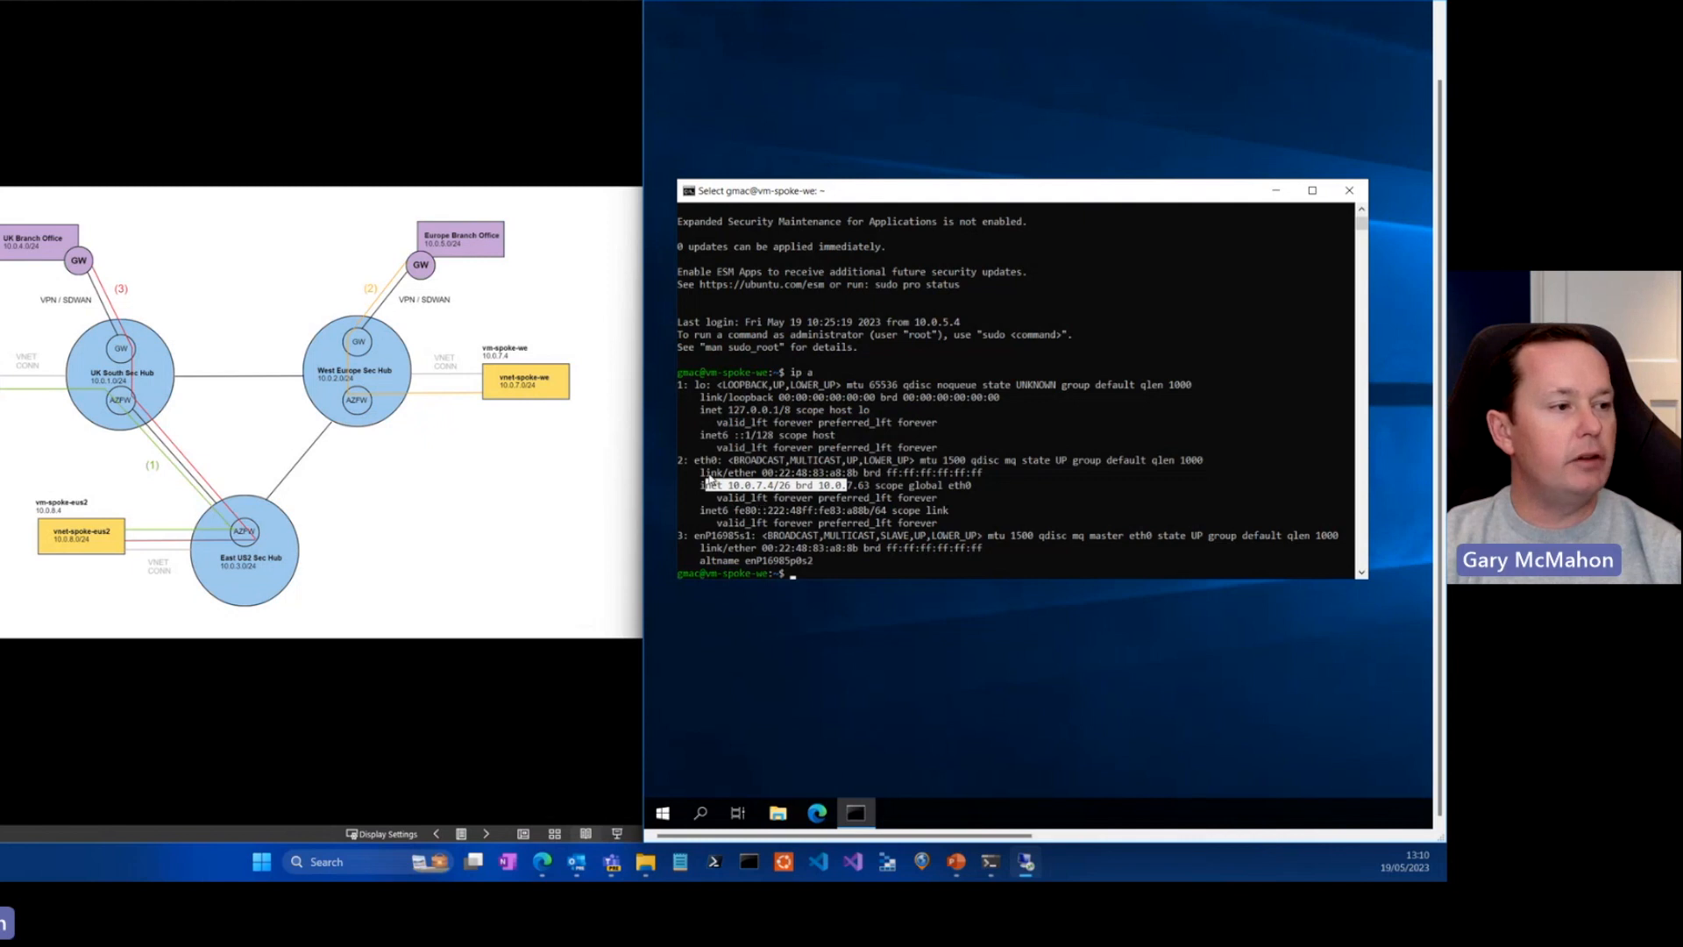
pyautogui.moveTo(524, 357)
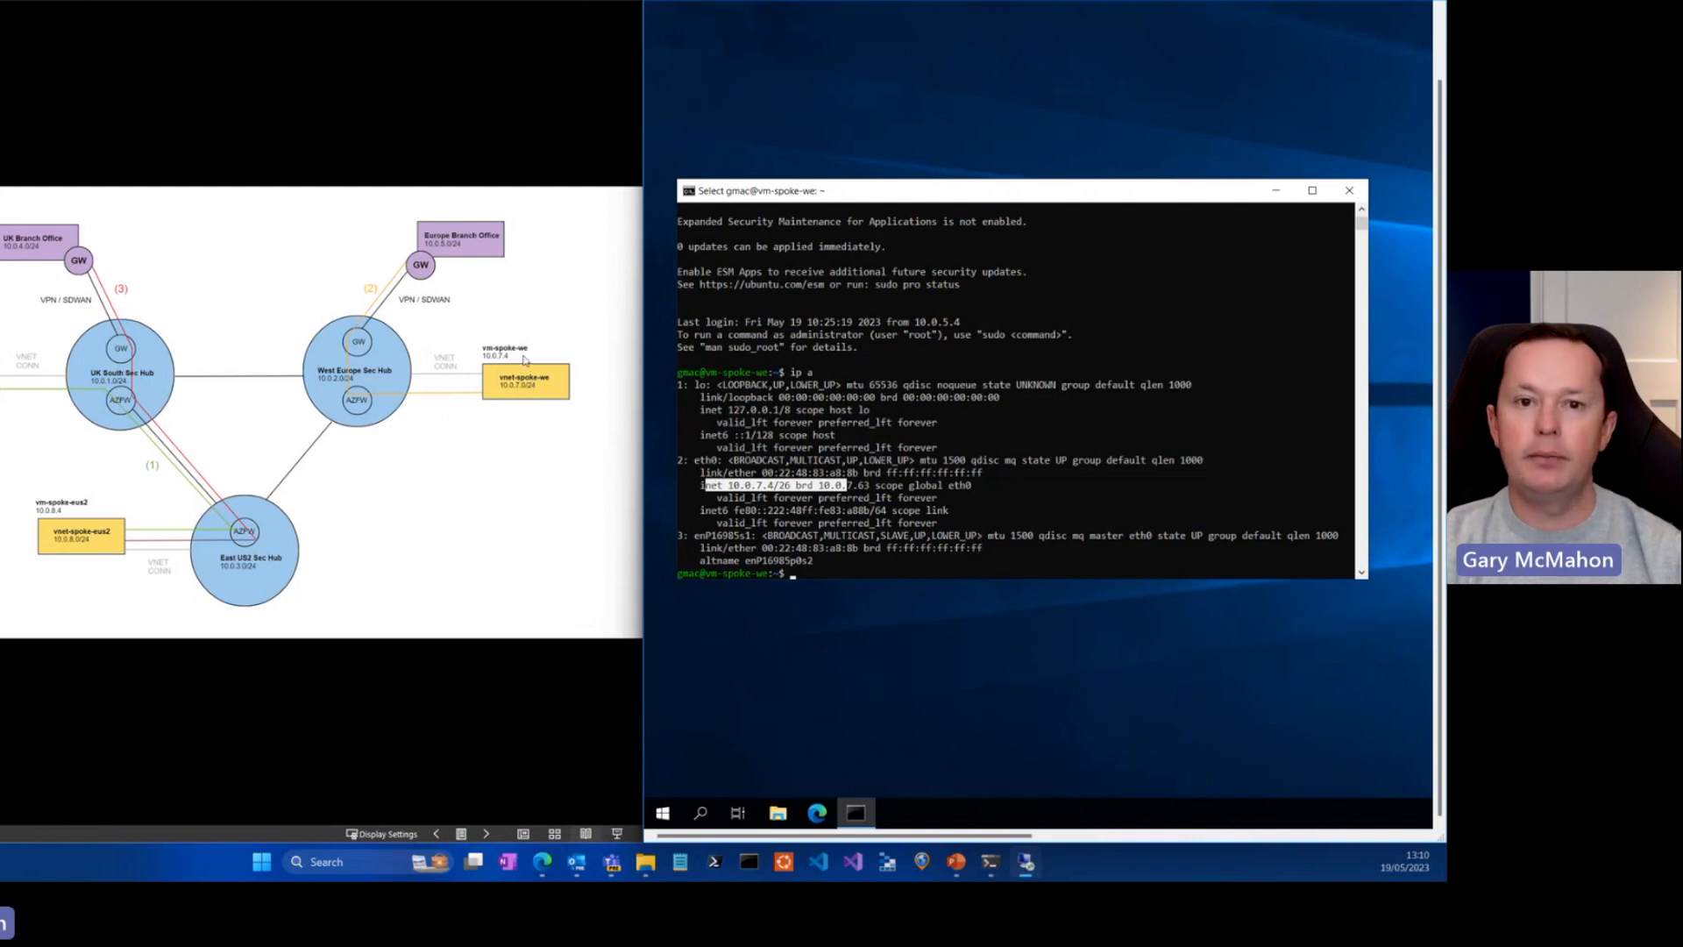